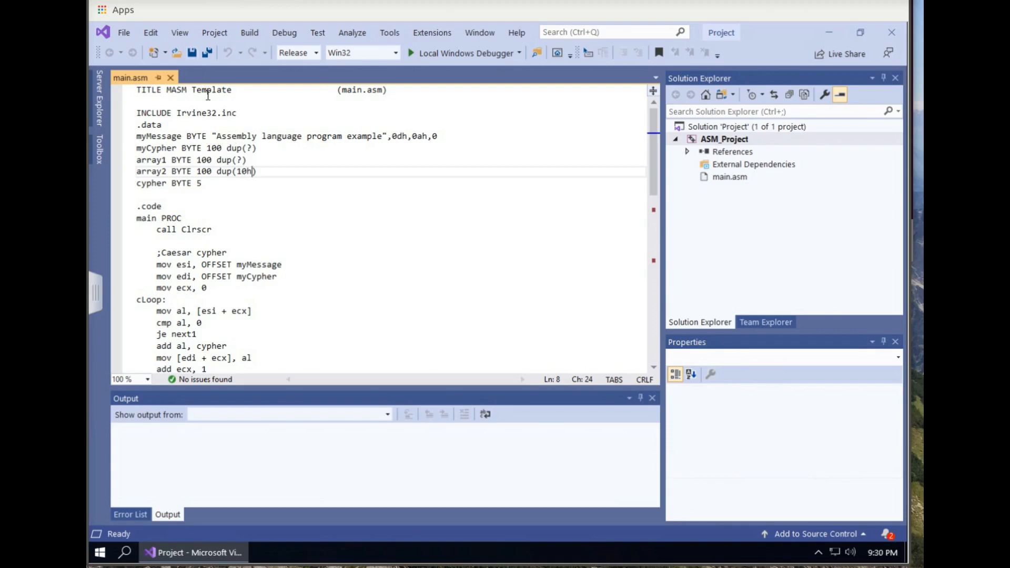
{"action": "mouse_move", "coordinate": [227, 124]}
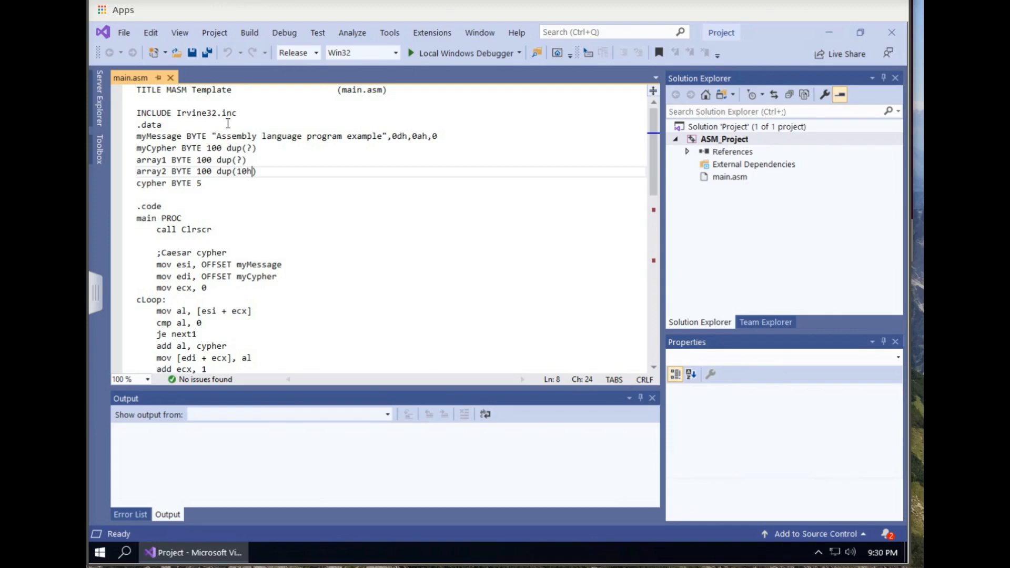
Declare an empty myStudent STRUCT … myStudent ENDS block below INCLUDE Irvine32.inc.
{"action": "key", "text": "enter"}
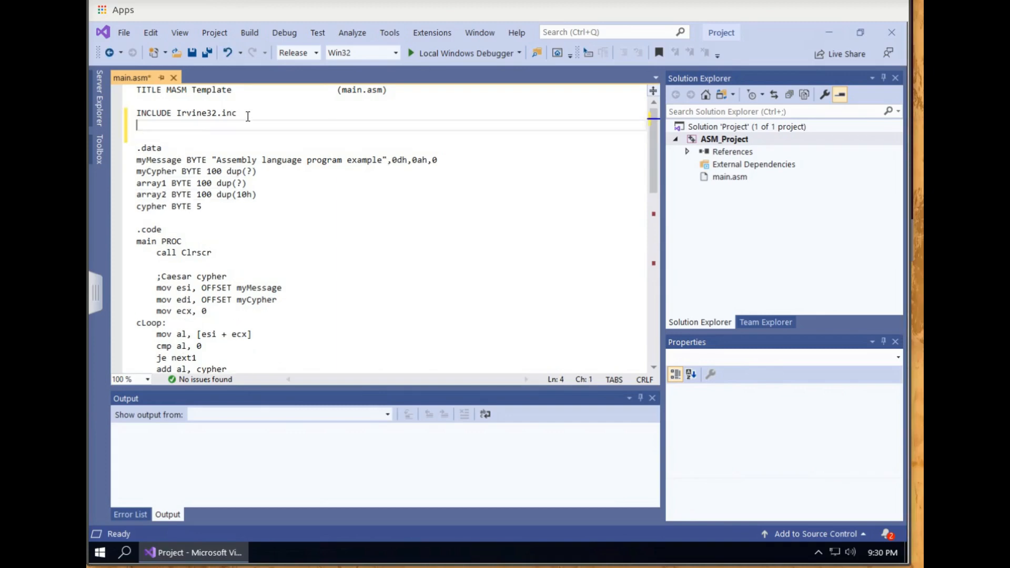
{"action": "type", "text": "m"}
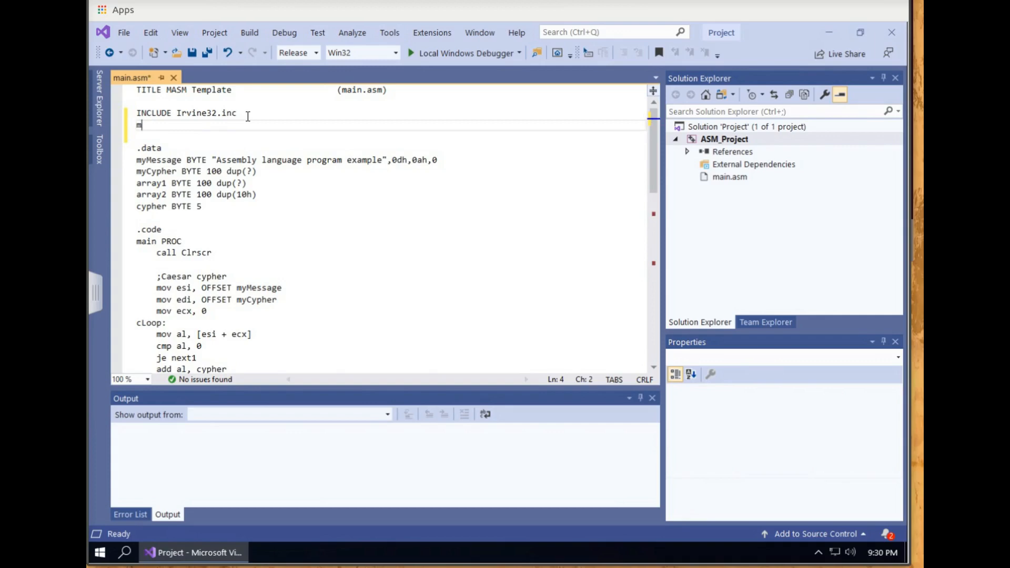
{"action": "type", "text": "yStud"}
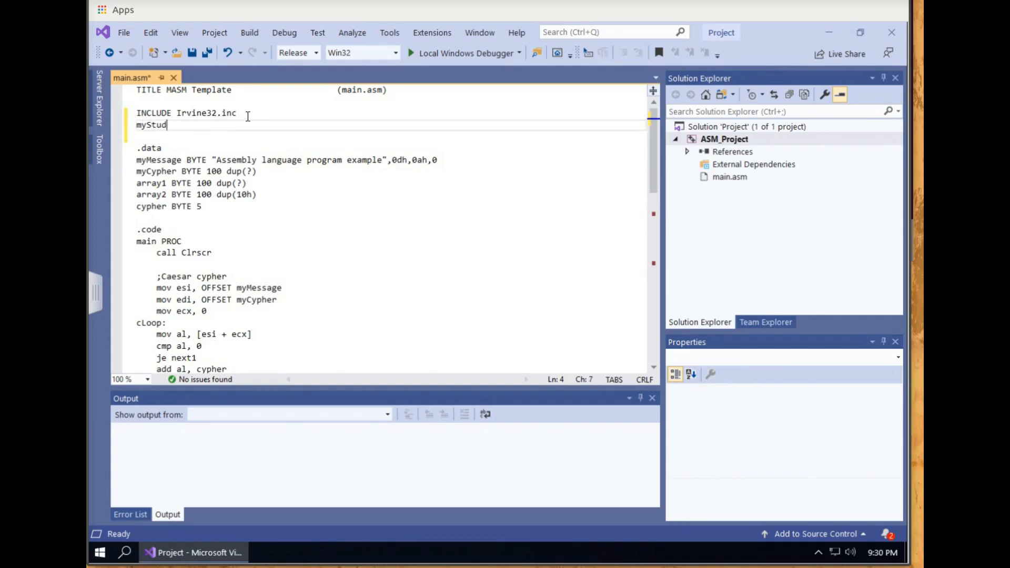
{"action": "type", "text": "ent S"}
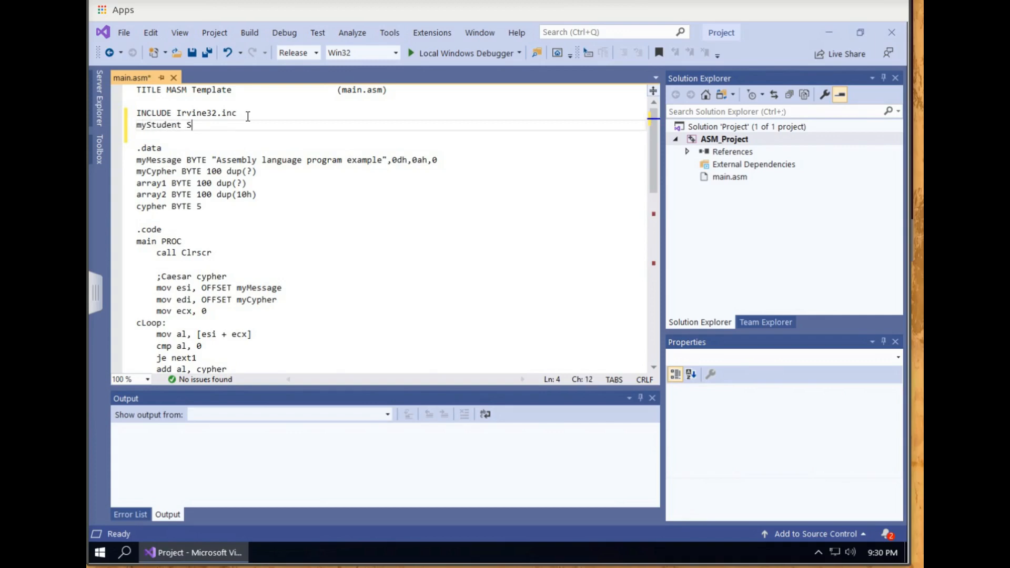
{"action": "type", "text": "TRUCT"}
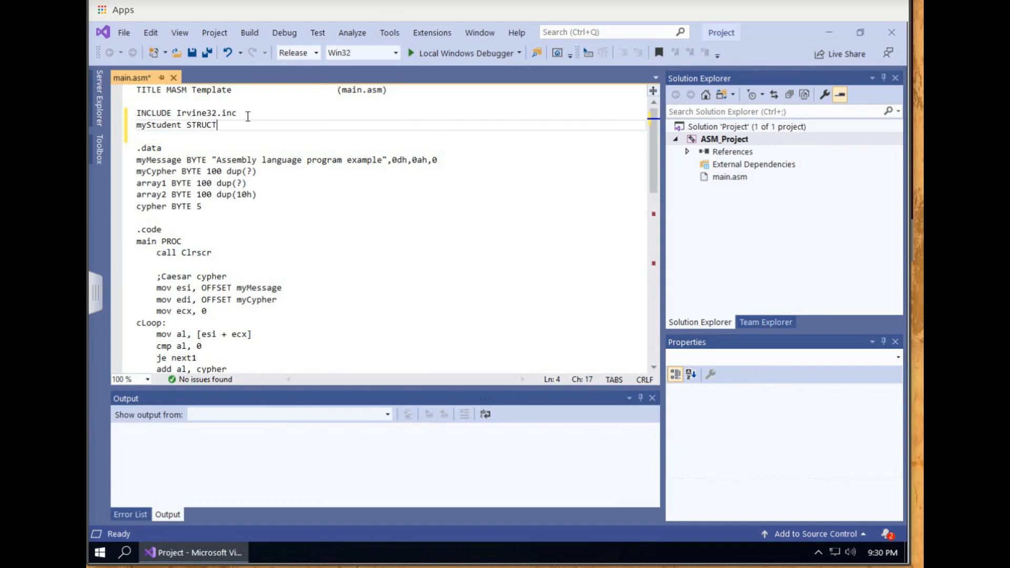
{"action": "type", "text": "m"}
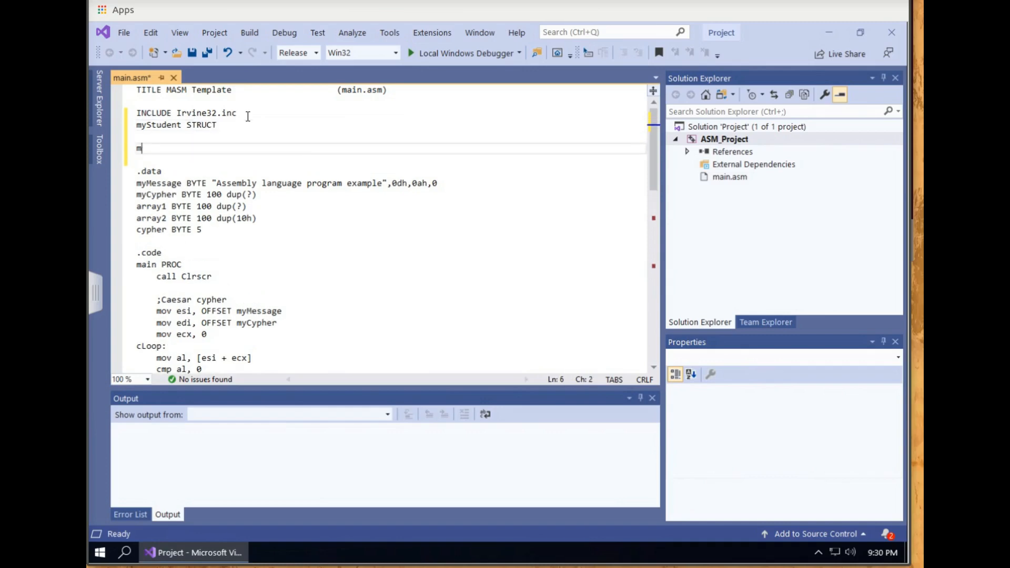
{"action": "type", "text": "y"}
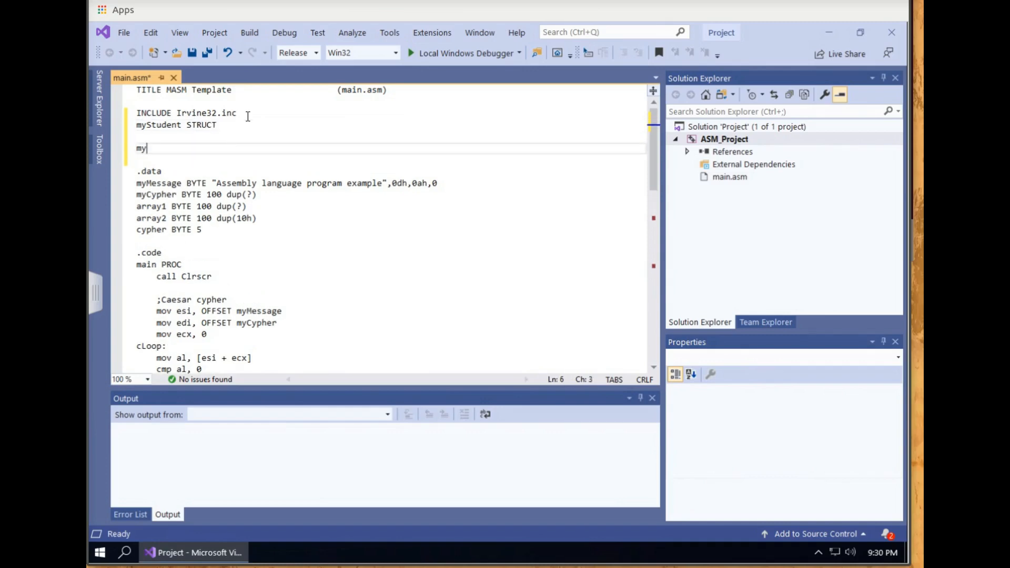
{"action": "type", "text": "Student"}
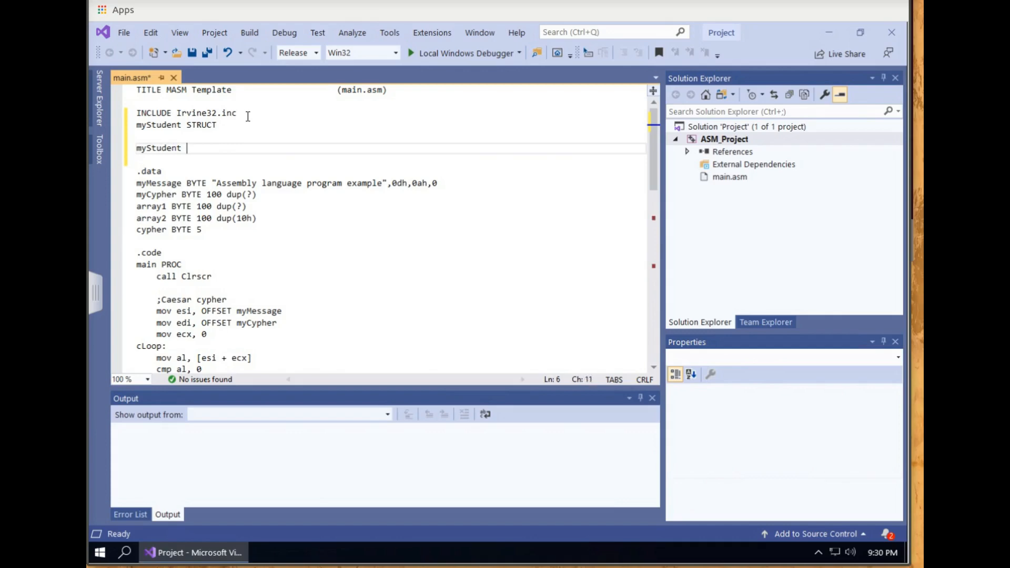
{"action": "type", "text": "ENDS"}
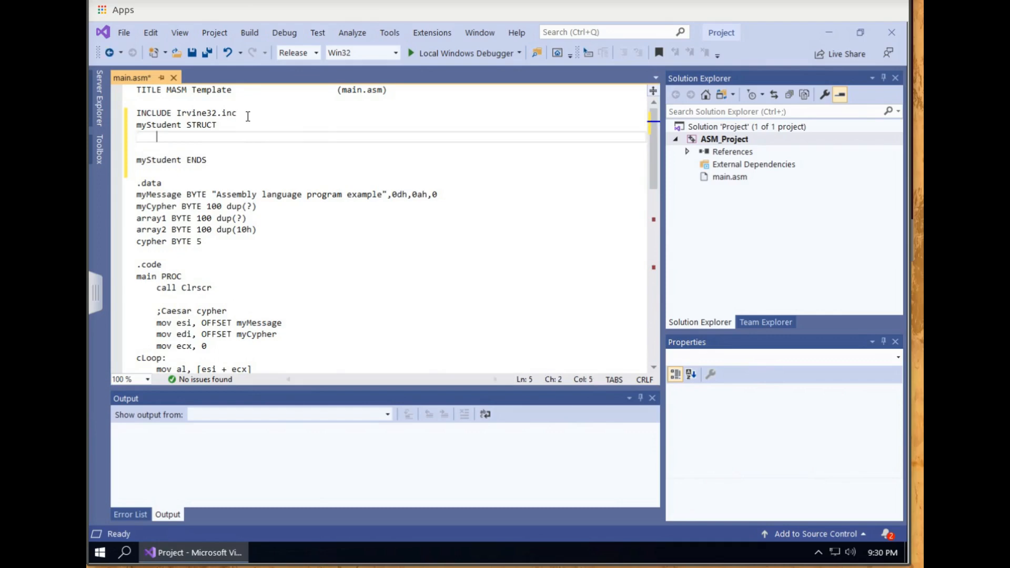
Add struct fields 'id byte 7 dup(0)' and 'lastname byte 20 dup(0)'.
{"action": "type", "text": "id byte"}
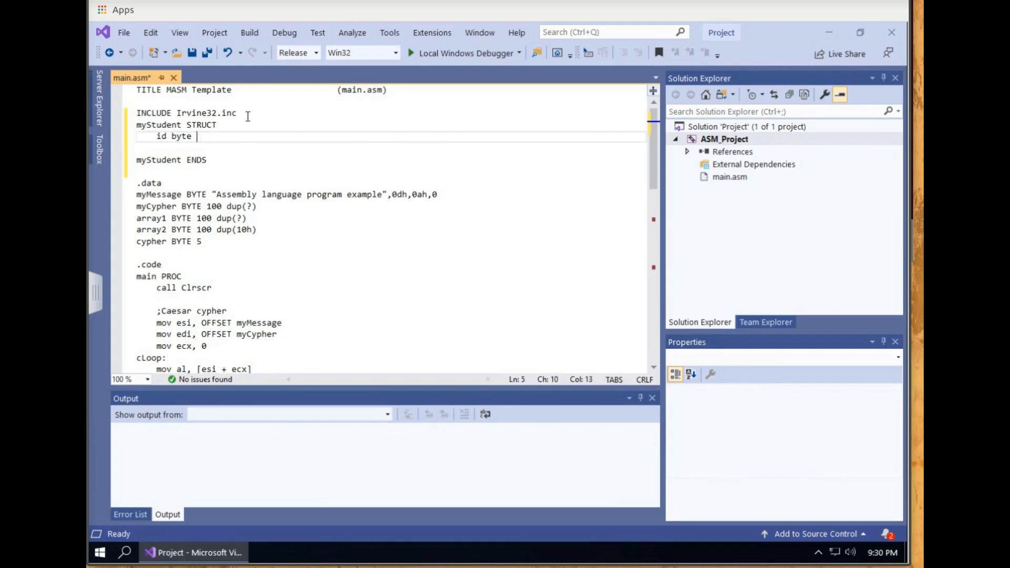
{"action": "type", "text": "7 d"}
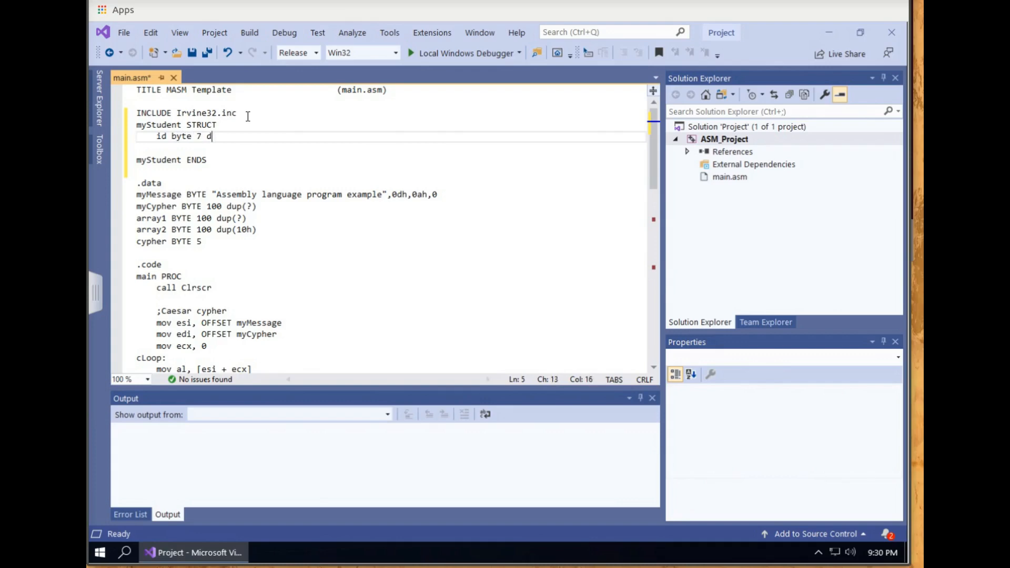
{"action": "type", "text": "up(0)"}
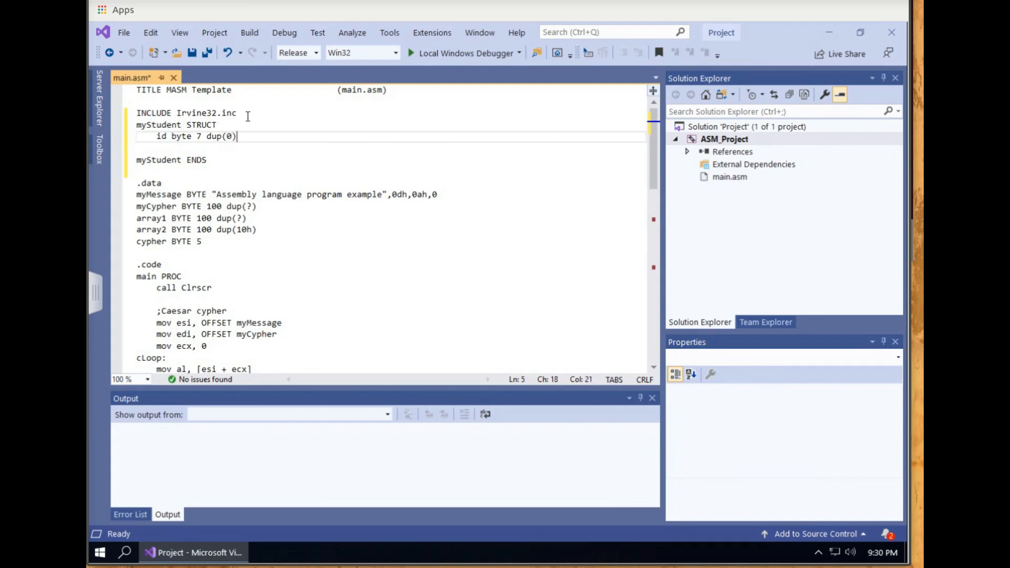
{"action": "key", "text": "enter"}
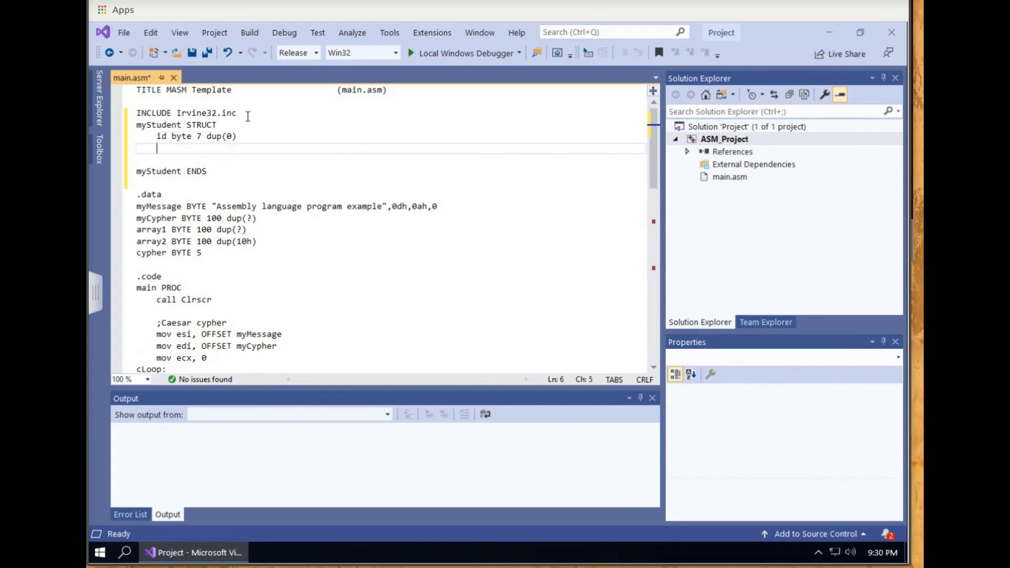
{"action": "type", "text": "l"}
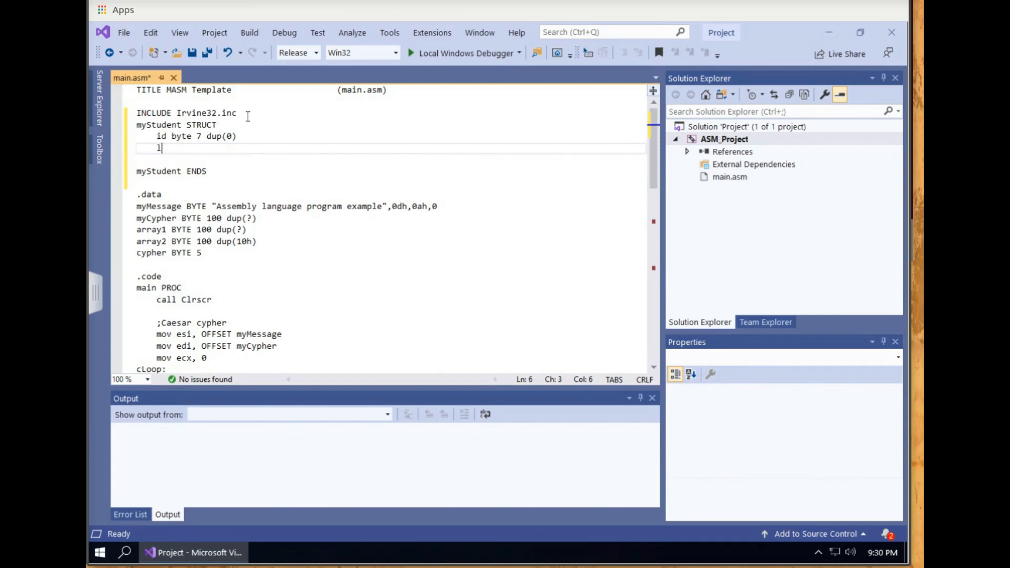
{"action": "type", "text": "astnm"}
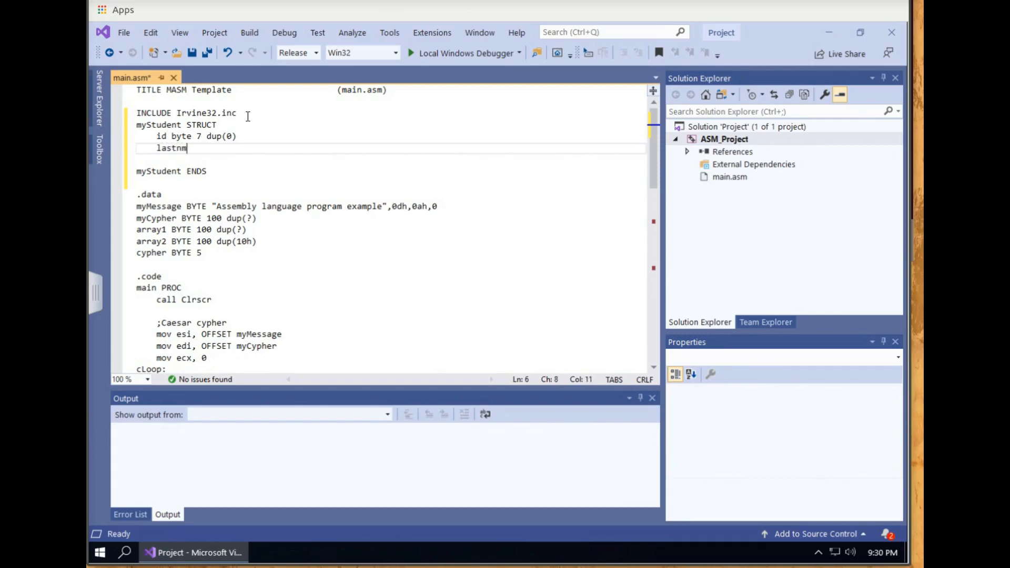
{"action": "type", "text": "e"}
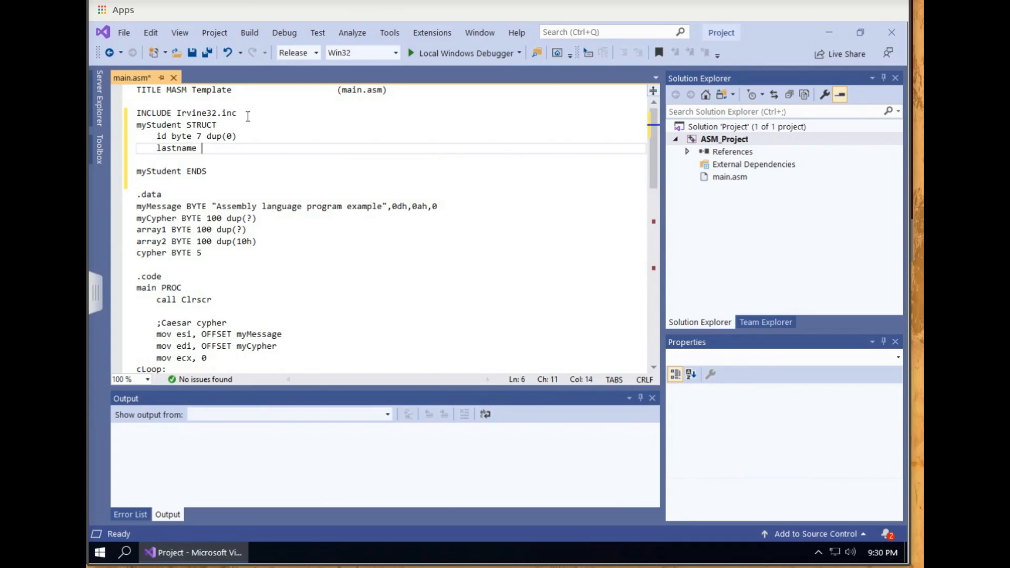
{"action": "type", "text": "byte"}
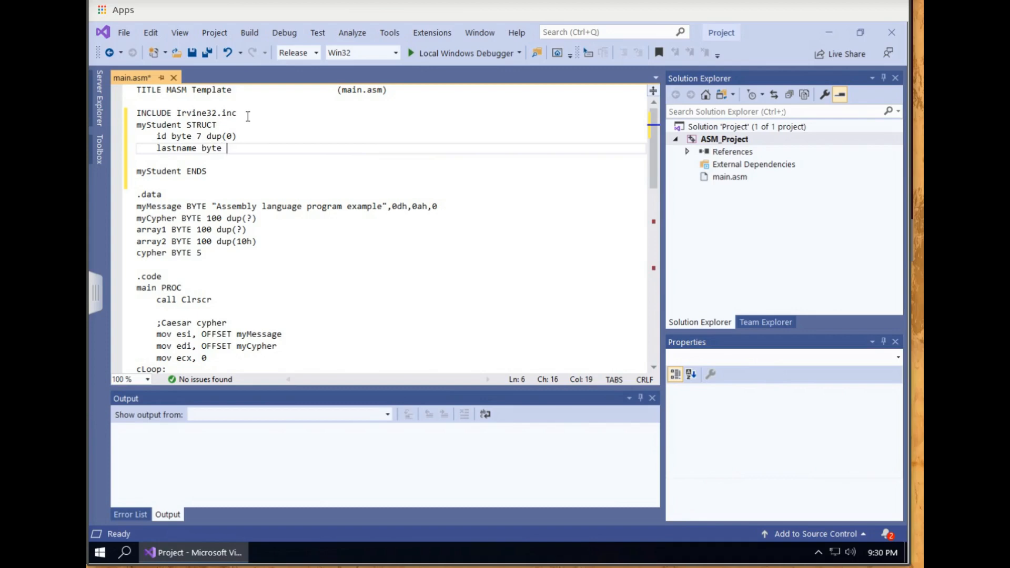
{"action": "type", "text": "20 s"}
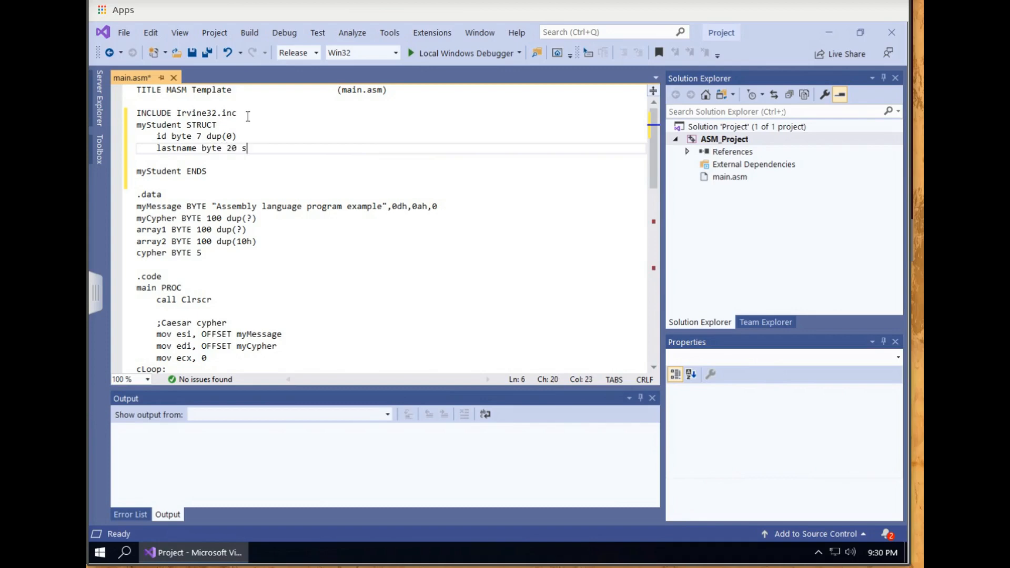
{"action": "type", "text": "dup()"}
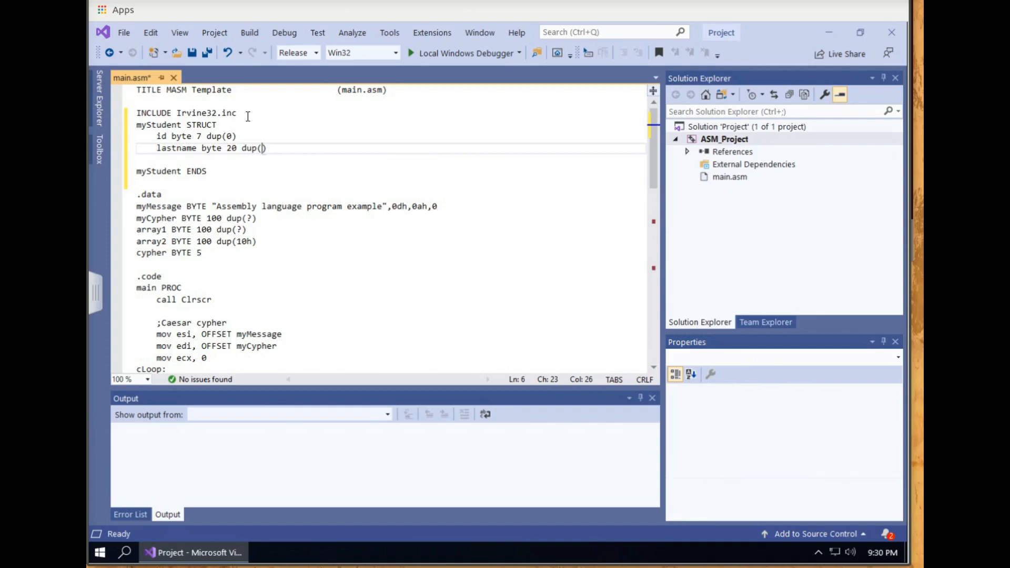
Add fields 'credit word 0' and 'status byte 0', then save main.asm.
{"action": "type", "text": "0"}
{"action": "key", "text": "enter"}
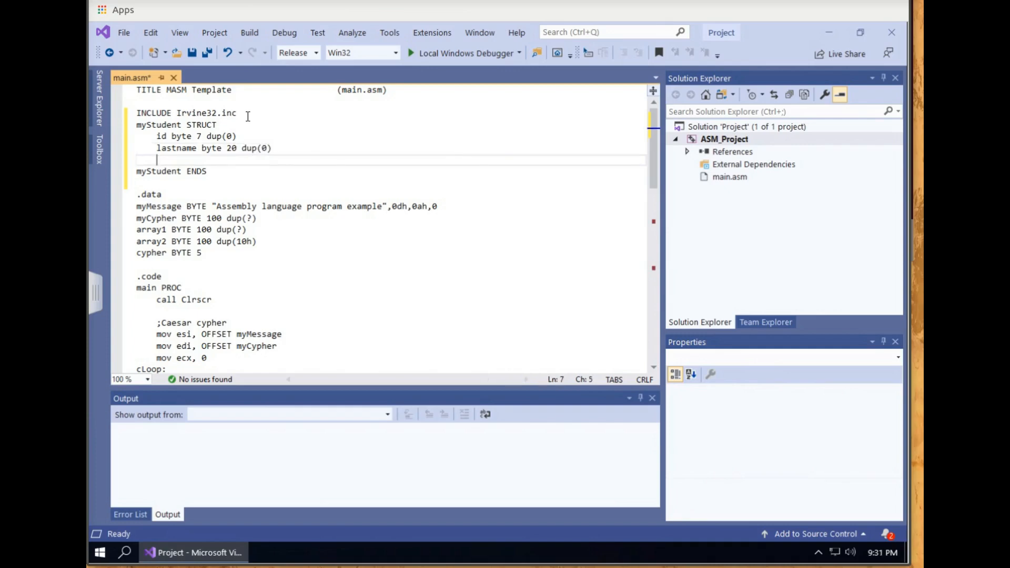
{"action": "type", "text": "credit word 0"}
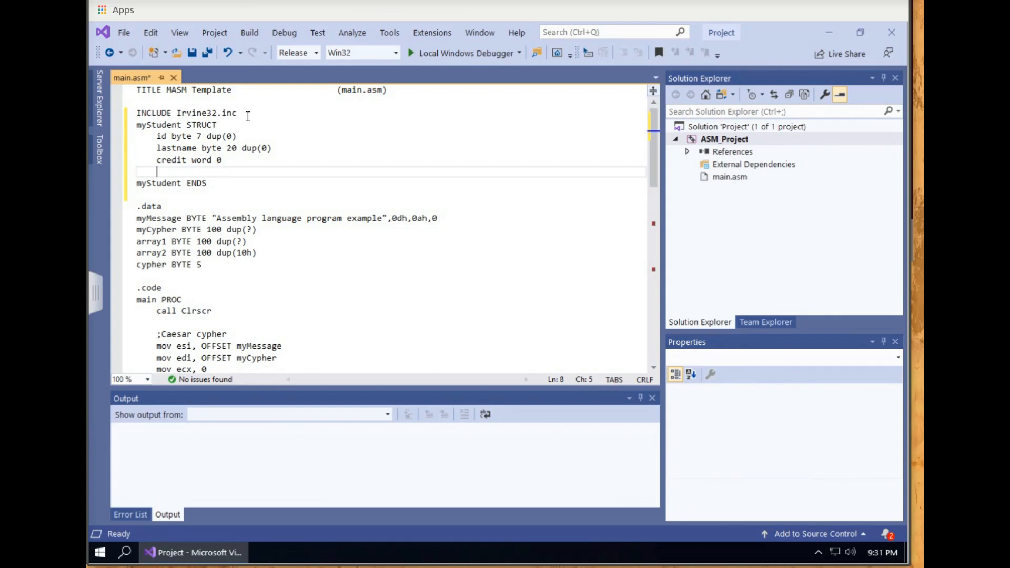
{"action": "type", "text": "s"}
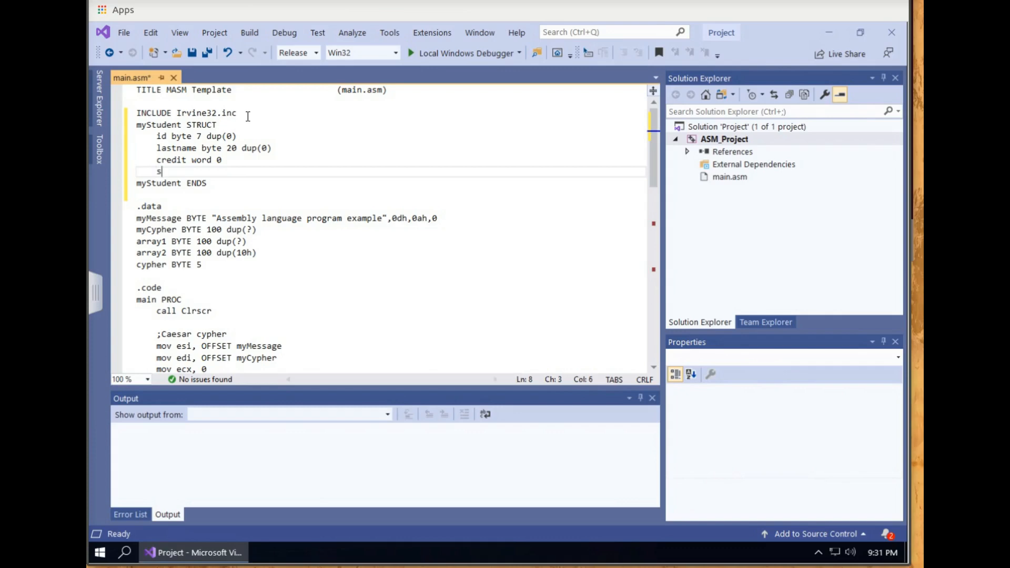
{"action": "type", "text": "tatus by"}
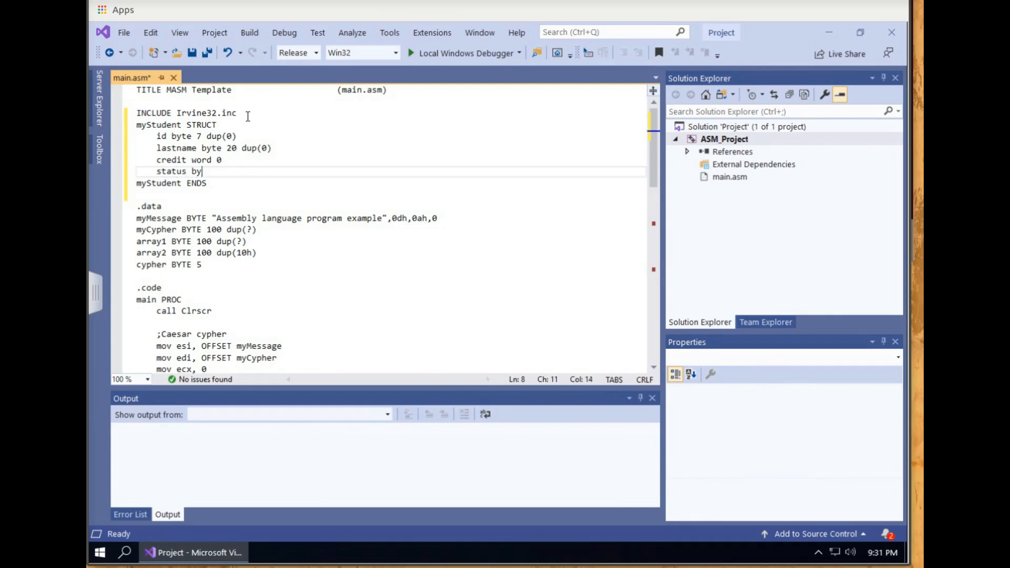
{"action": "type", "text": "te"}
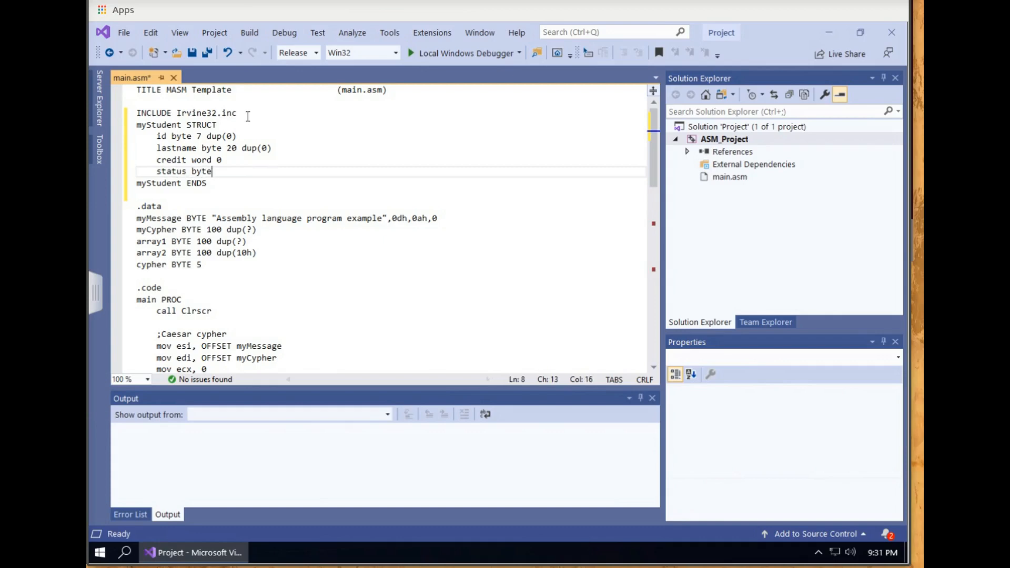
{"action": "type", "text": "0"}
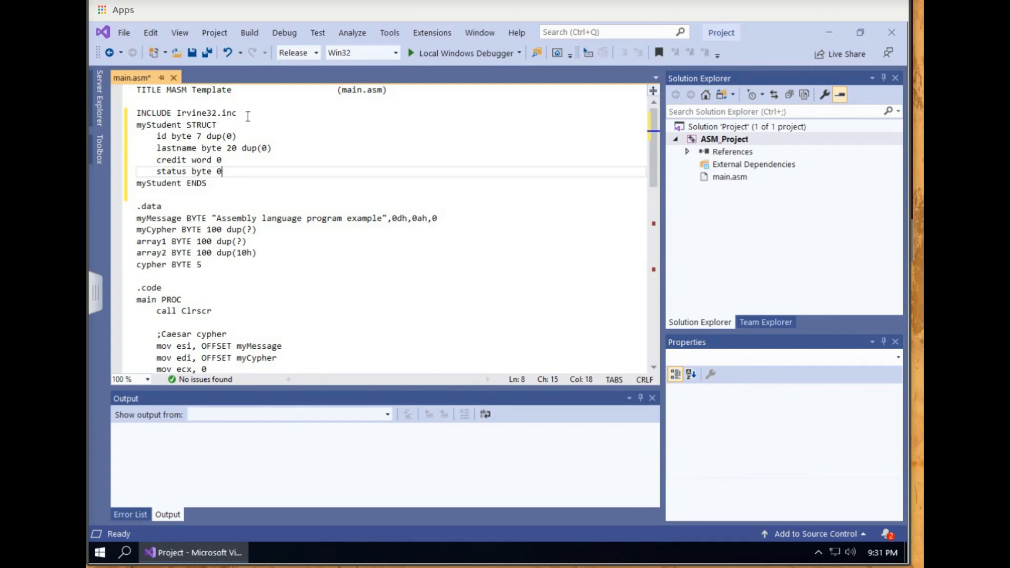
{"action": "key", "text": "ctrl+s"}
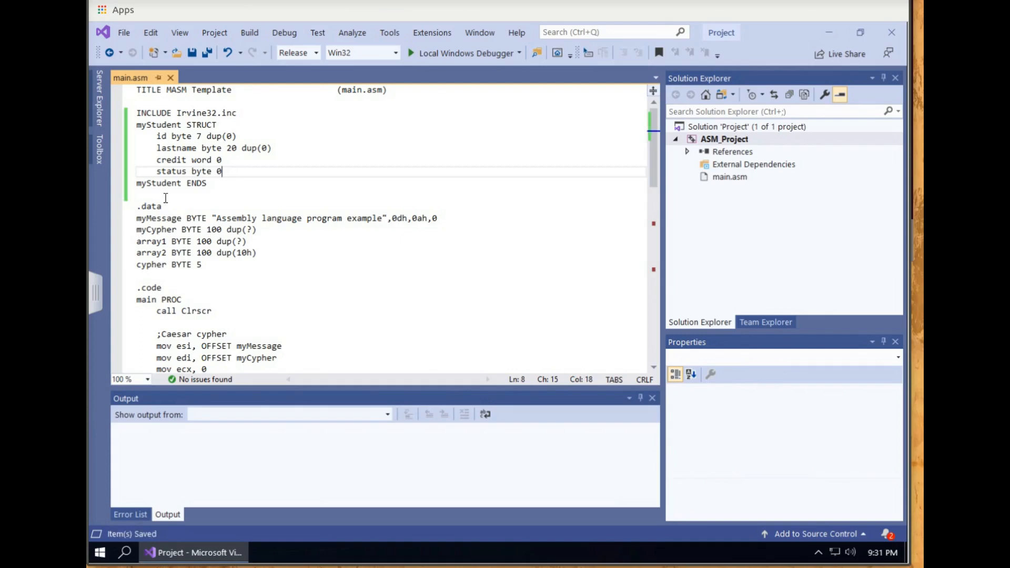
Declare student1 myStudent <> and student2 myStudent <"516000"> under .data.
{"action": "key", "text": "enter"}
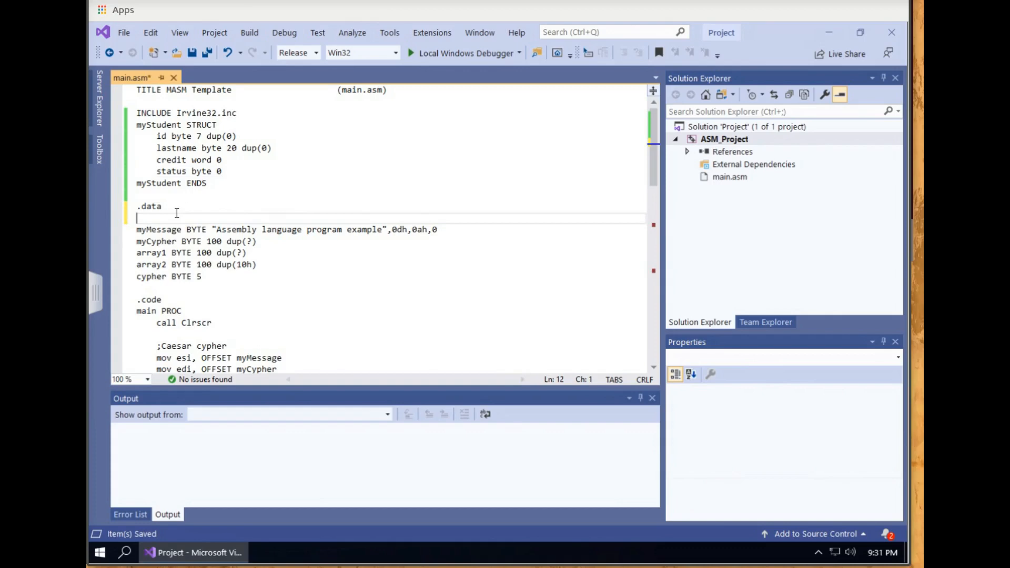
{"action": "type", "text": "m"}
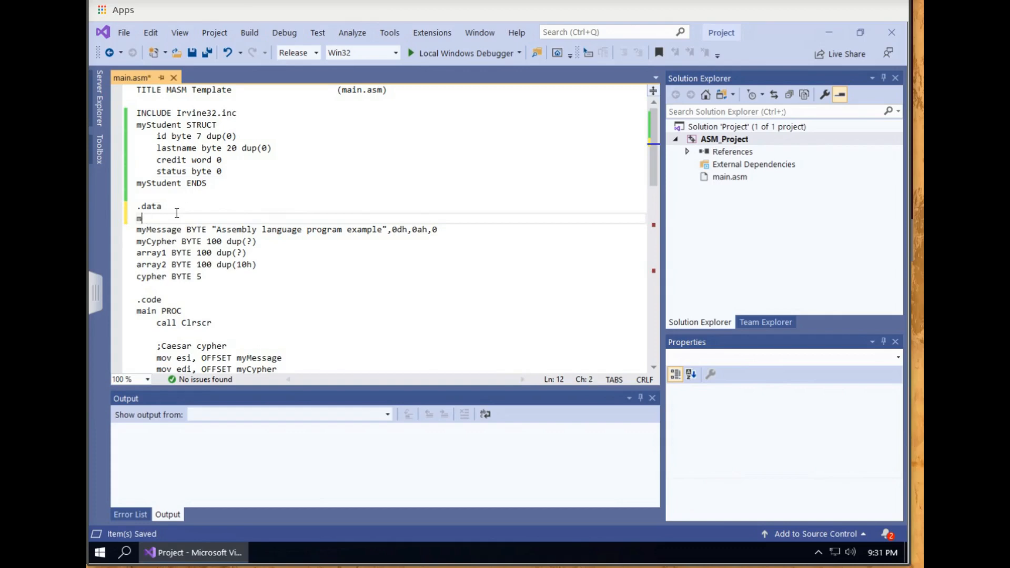
{"action": "type", "text": "s"}
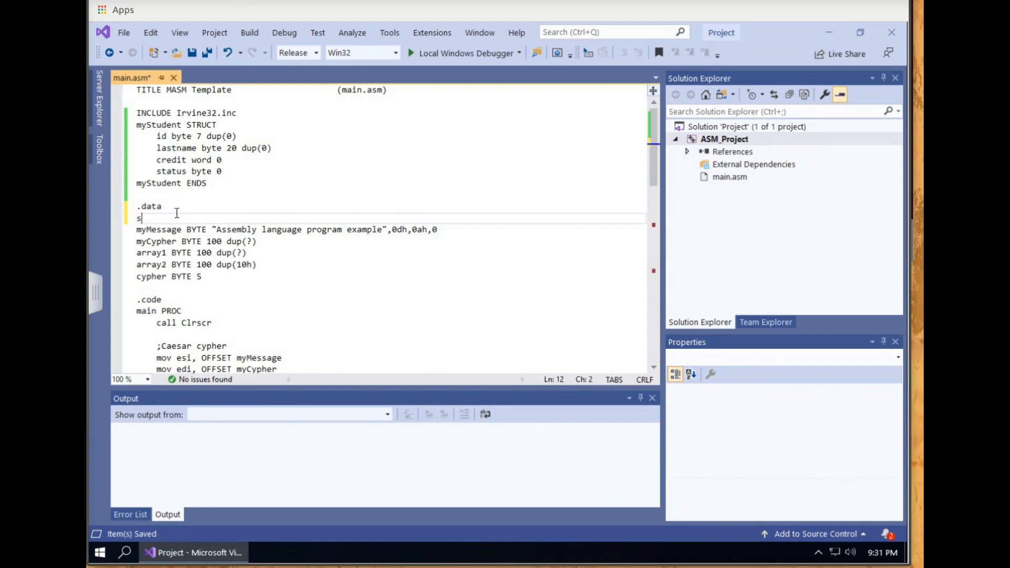
{"action": "type", "text": "tudent1"}
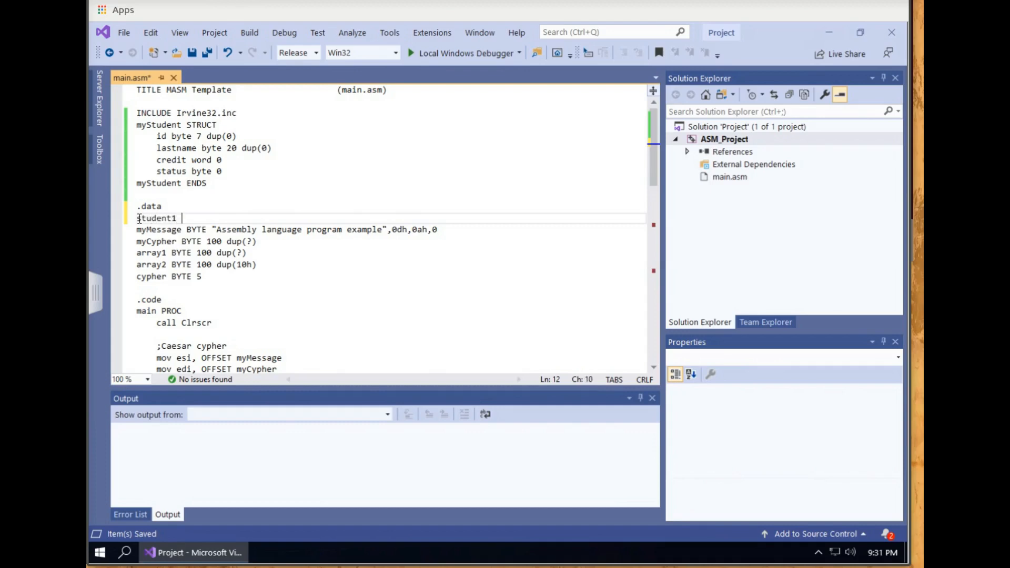
{"action": "type", "text": "m"}
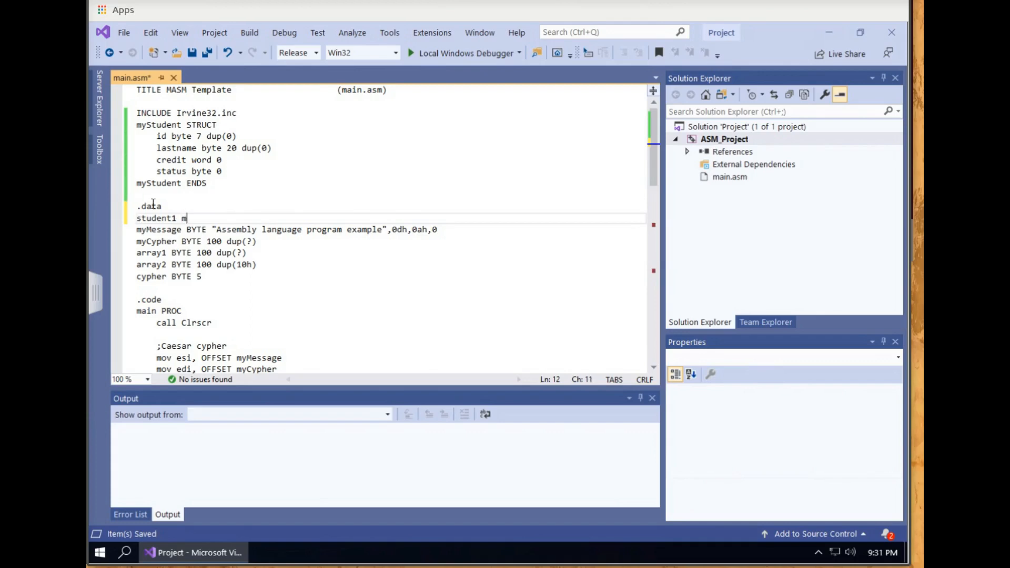
{"action": "type", "text": "yStudent"}
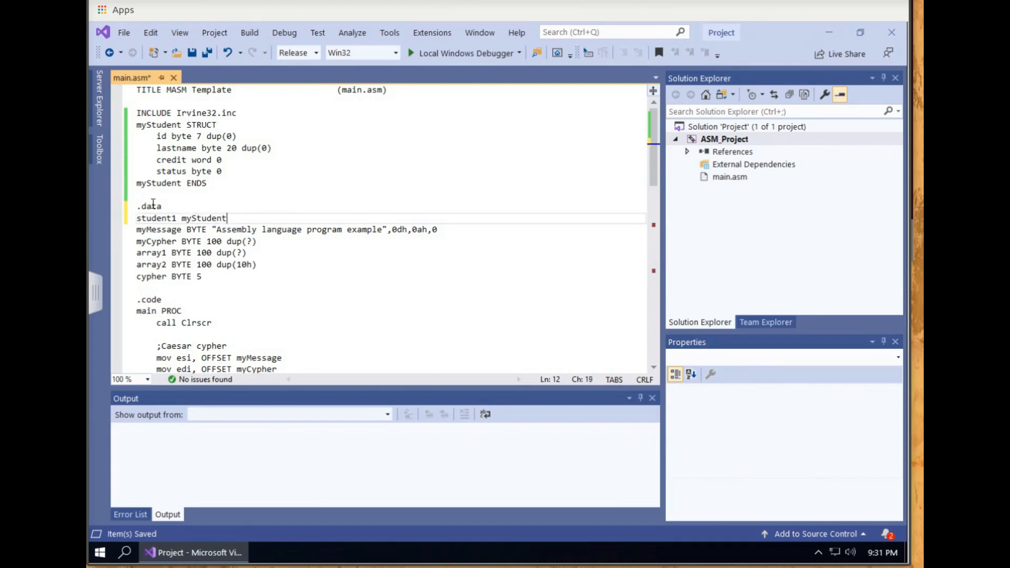
{"action": "type", "text": "<>"}
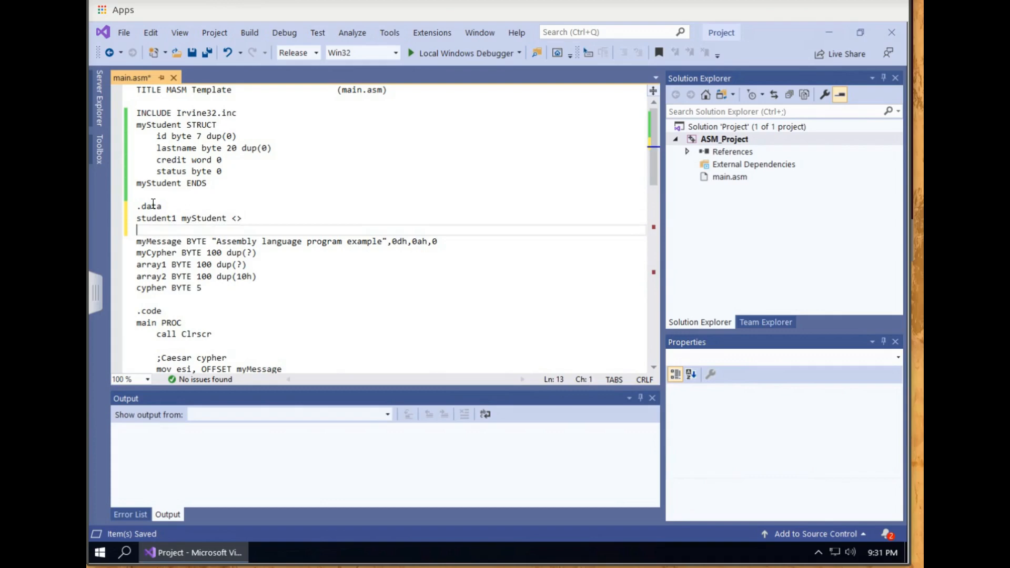
{"action": "type", "text": "stud"}
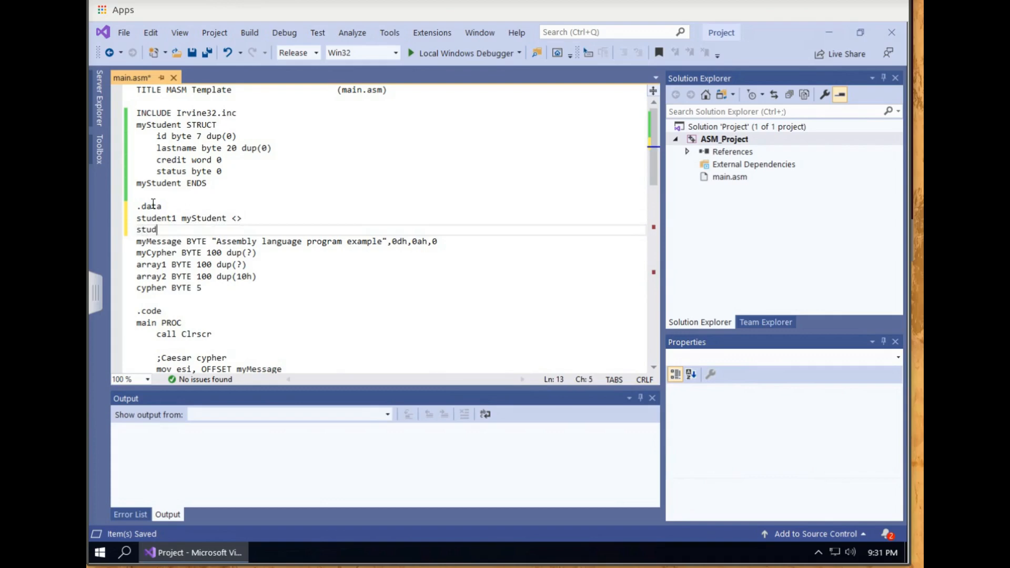
{"action": "type", "text": "ent2 my"}
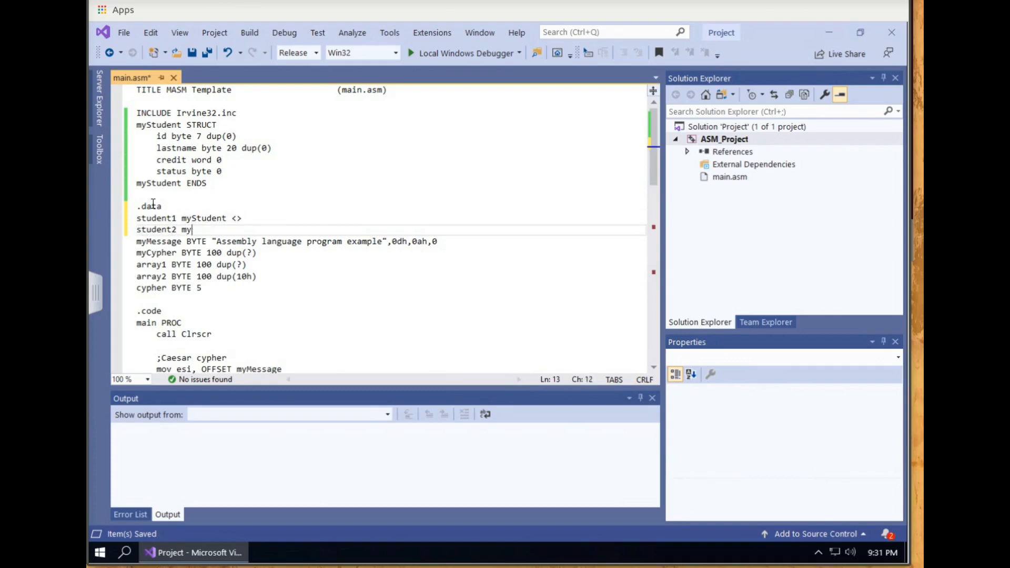
{"action": "type", "text": "Student"}
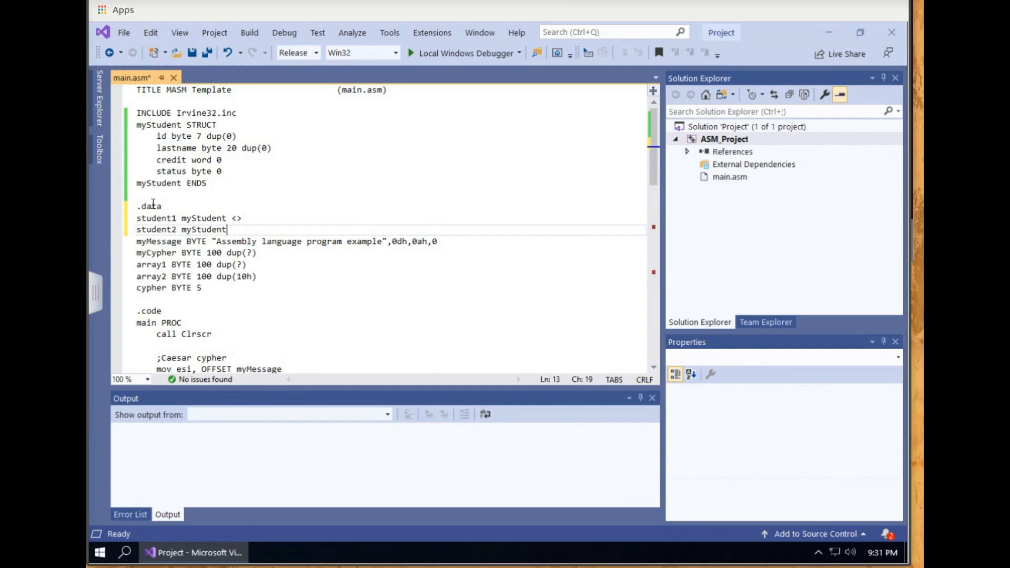
{"action": "type", "text": "<\"51600"}
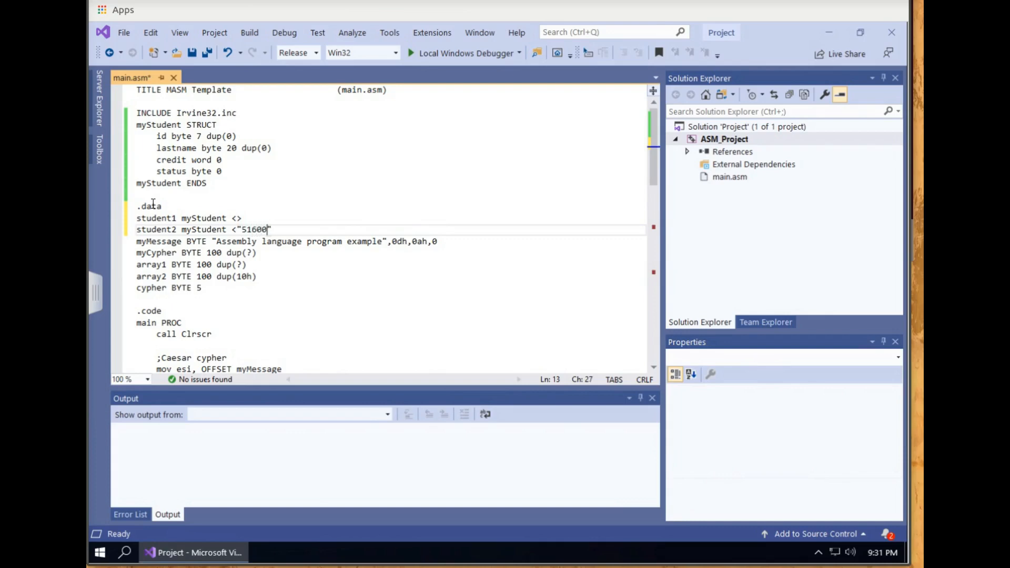
{"action": "type", "text": "0>"}
{"action": "type", "text": "s"}
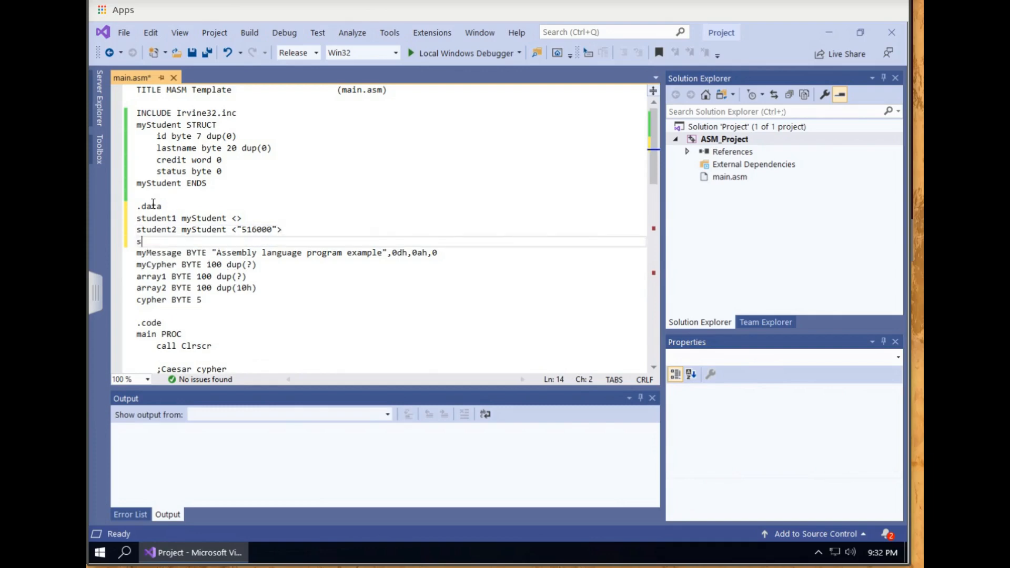
Declare student3 myStudent <"123456","Wagner",100,1>.
{"action": "type", "text": "tudent3 m"}
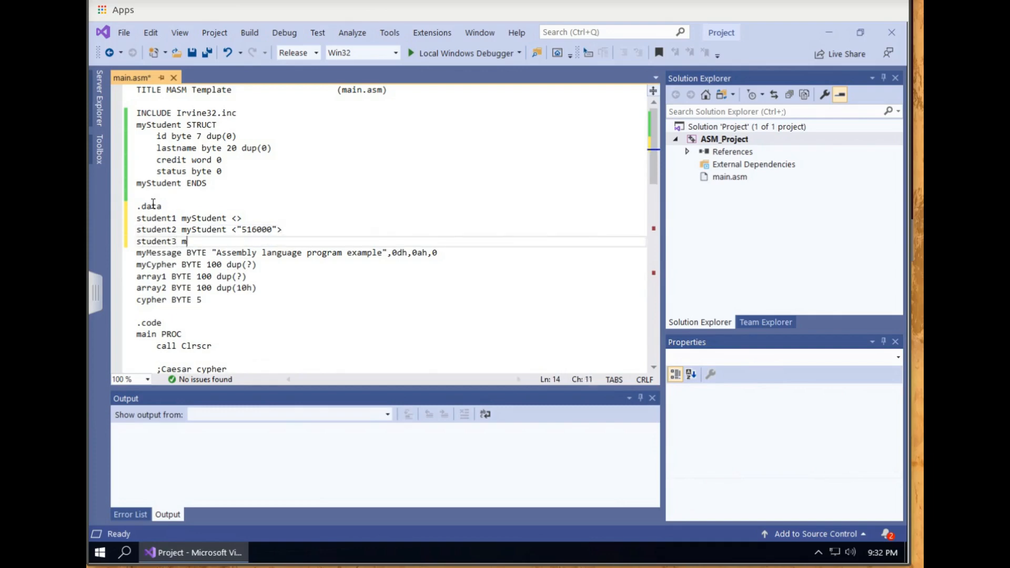
{"action": "type", "text": "yStudent"}
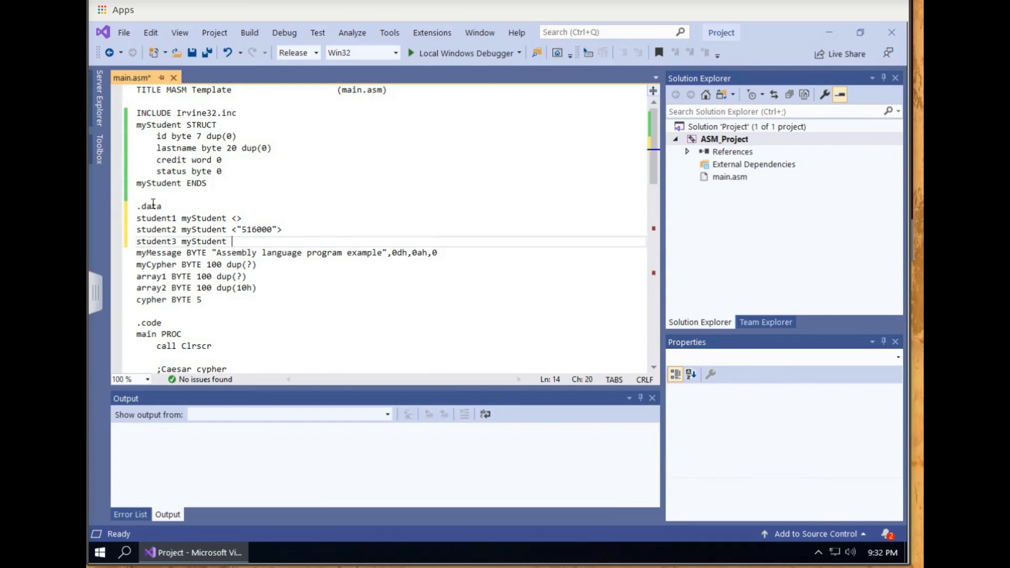
{"action": "type", "text": "<\"1"}
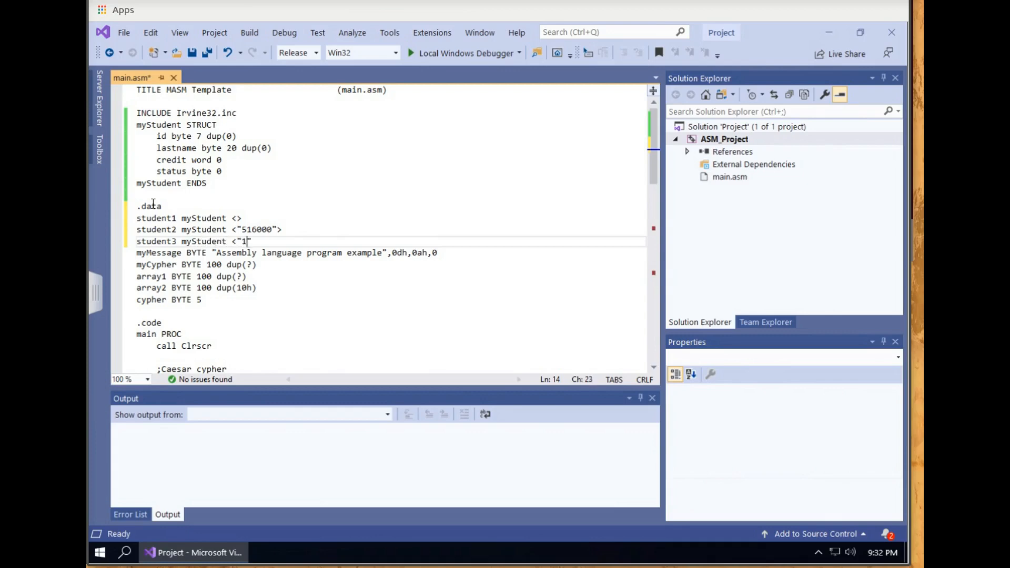
{"action": "type", "text": "23"}
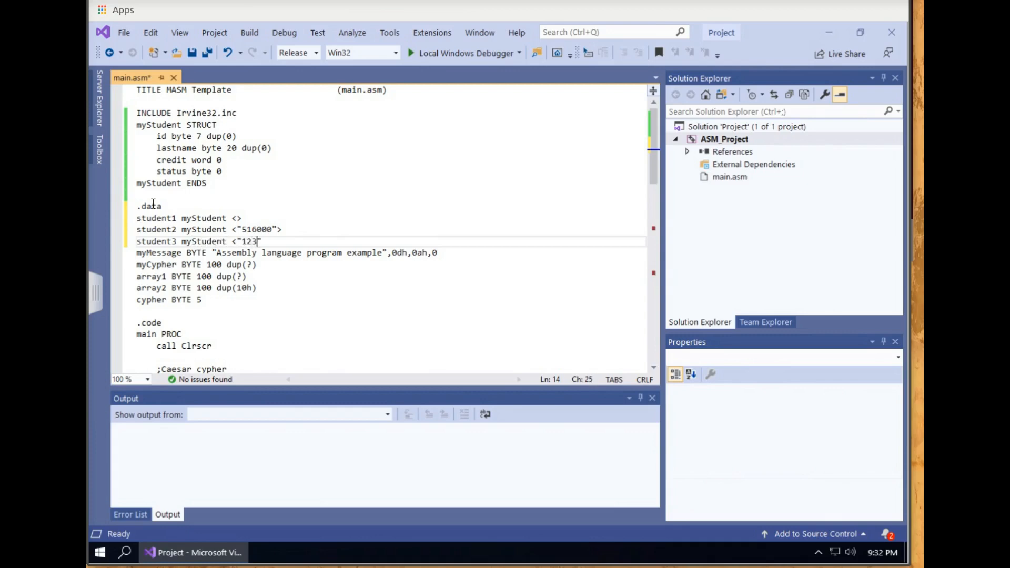
{"action": "type", "text": "456"}
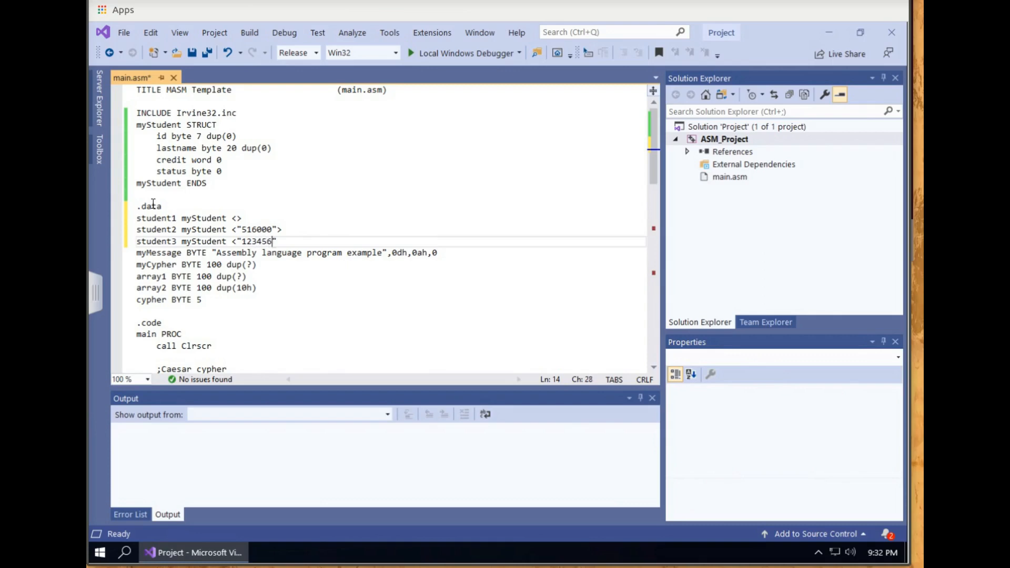
{"action": "type", "text": ",\""}
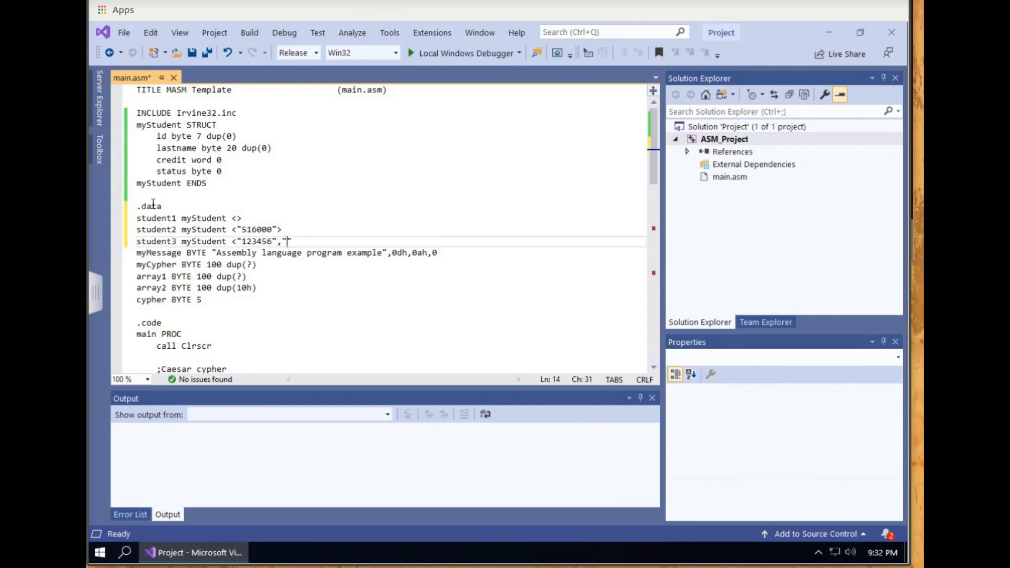
{"action": "type", "text": "Wagner\""}
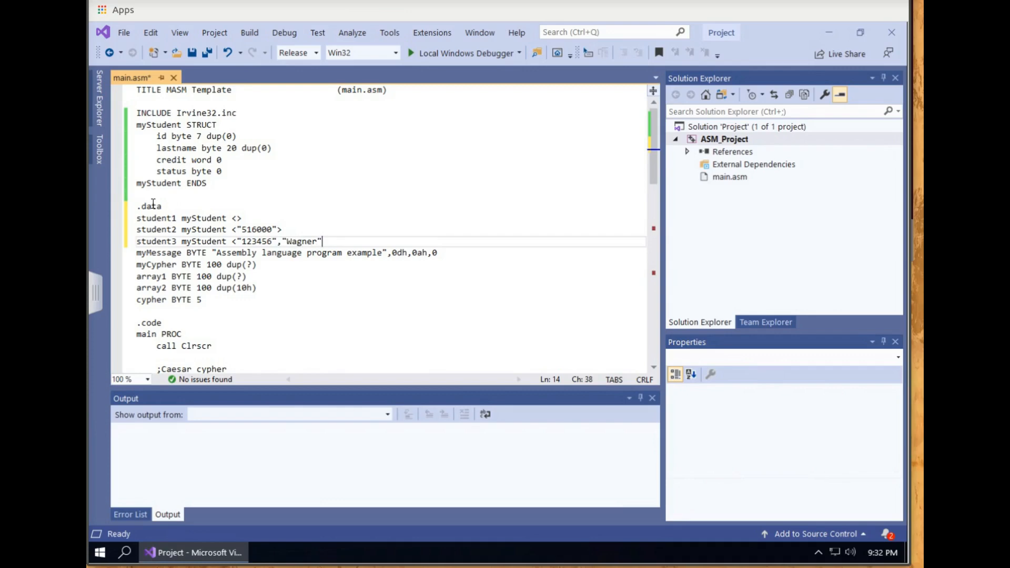
{"action": "type", "text": ",1"}
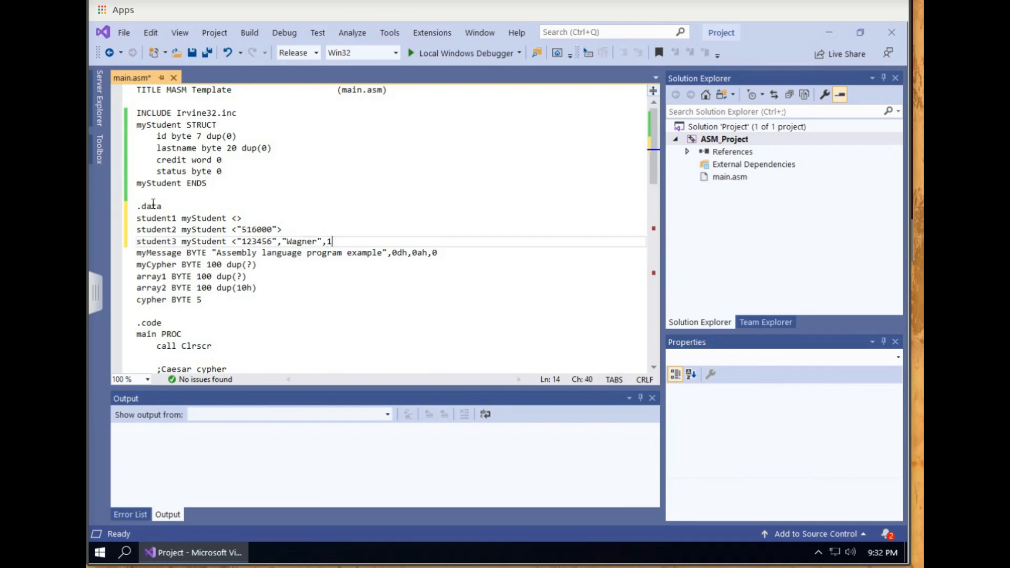
{"action": "type", "text": "9"}
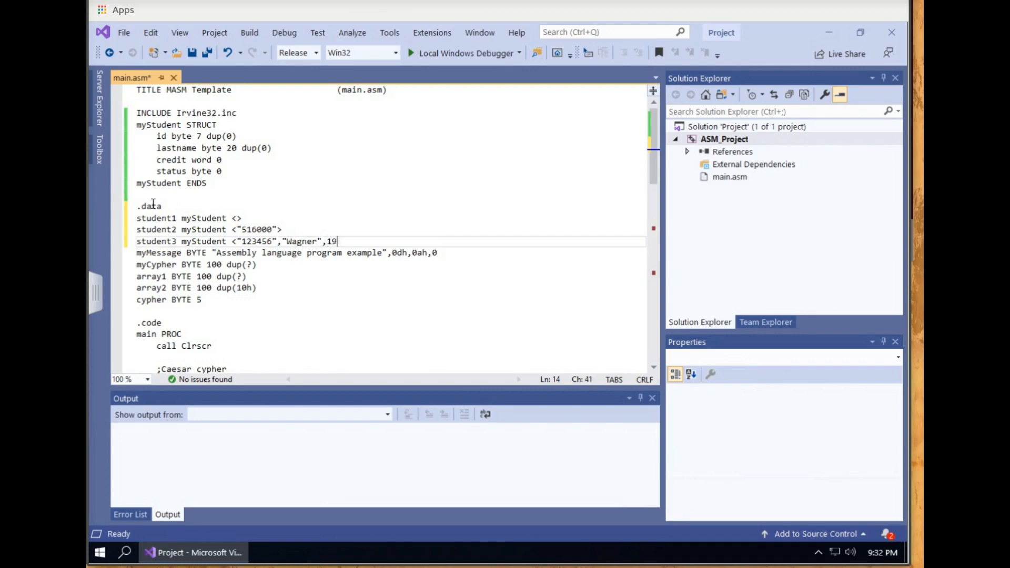
{"action": "type", "text": "0"}
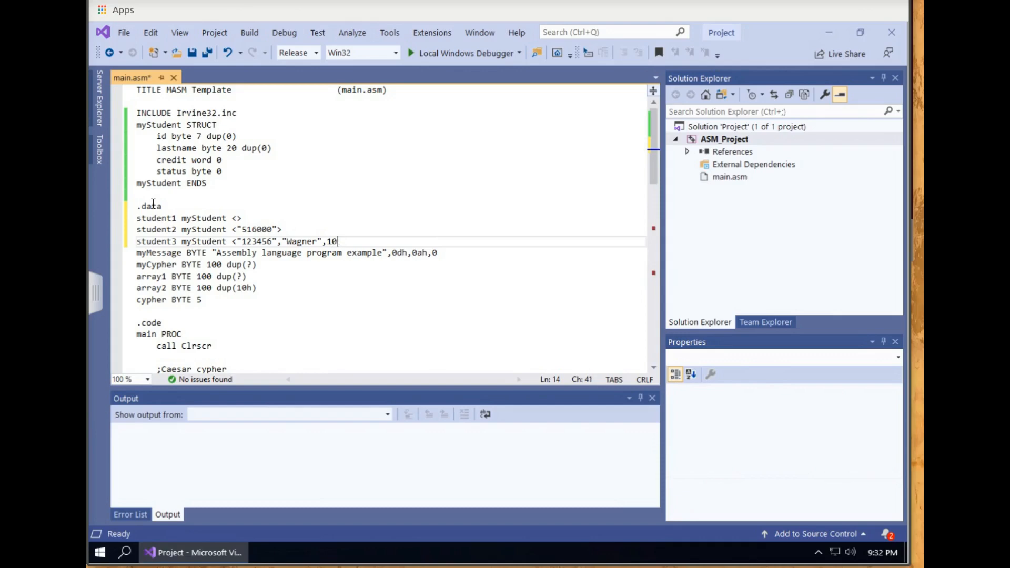
{"action": "type", "text": "0"}
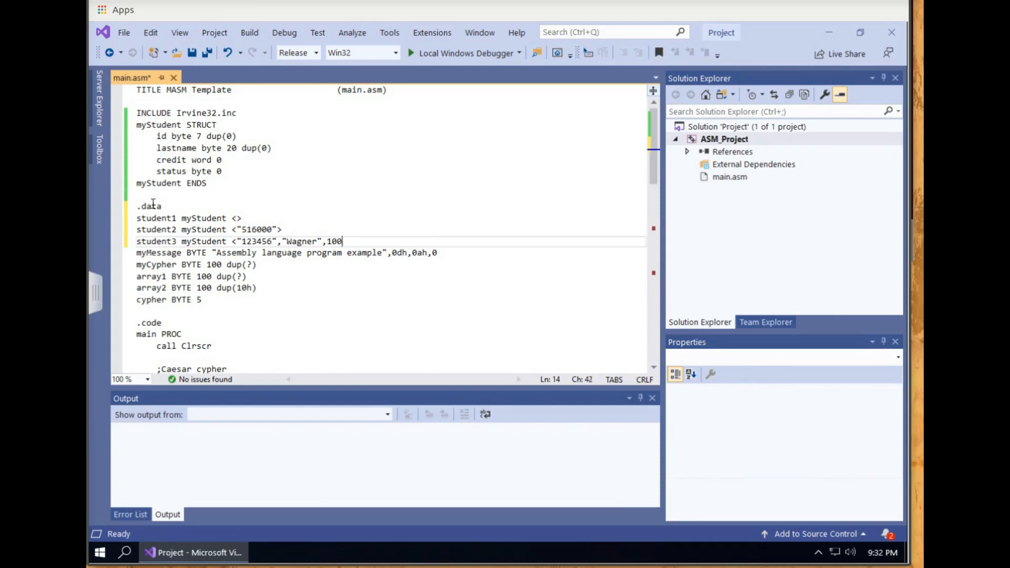
{"action": "type", "text": ","}
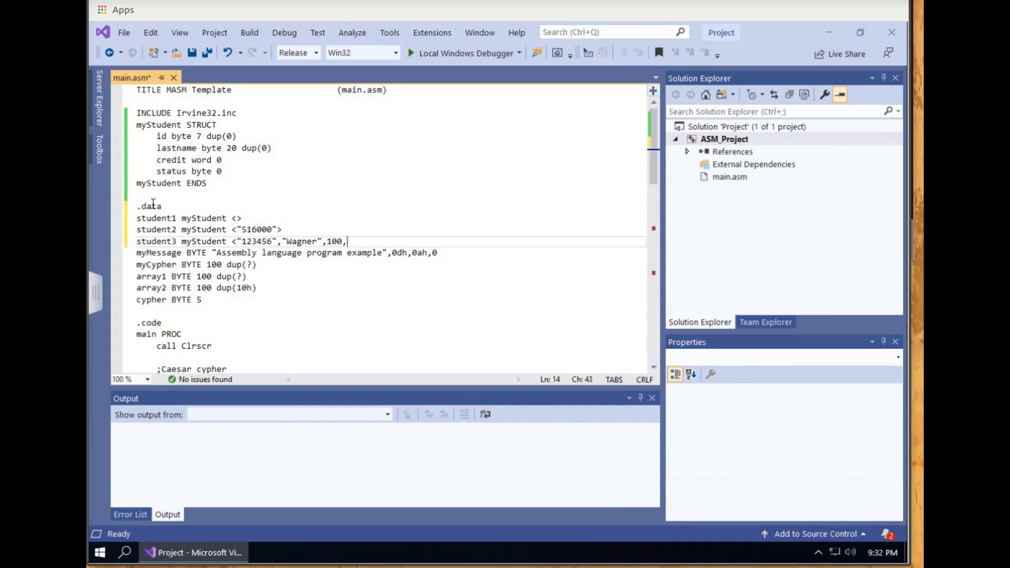
{"action": "type", "text": "1"}
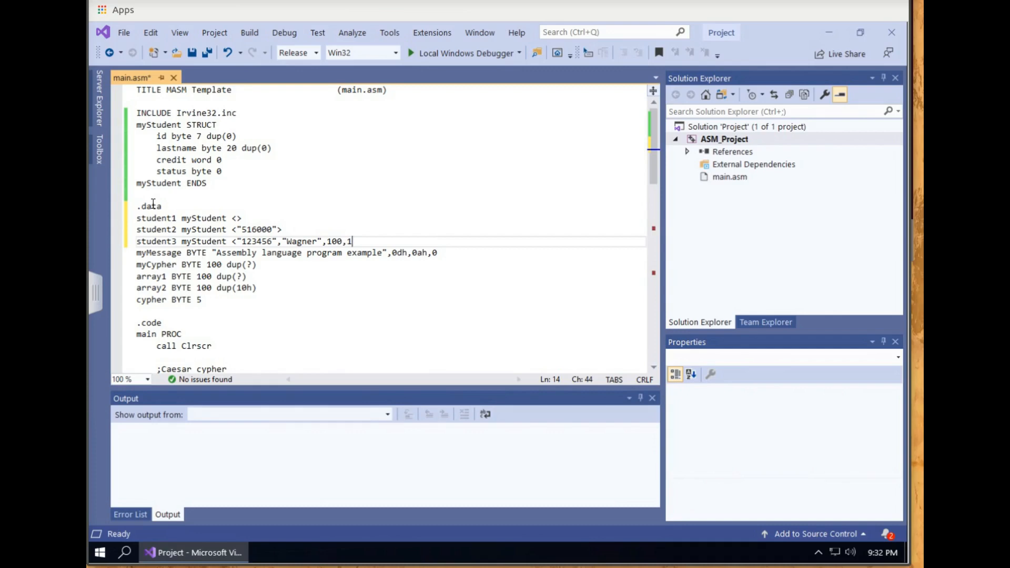
{"action": "type", "text": ">"}
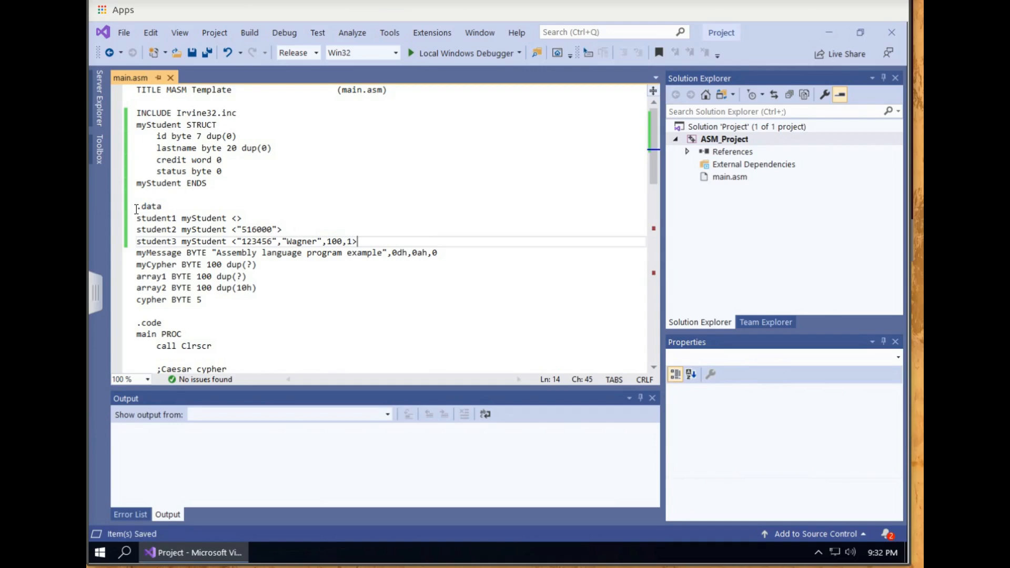
Write 'mov eax, OFFSET student1' after call Clrscr, correcting the mistyped name.
{"action": "scroll", "scroll_direction": "down", "scroll_amount": 3}
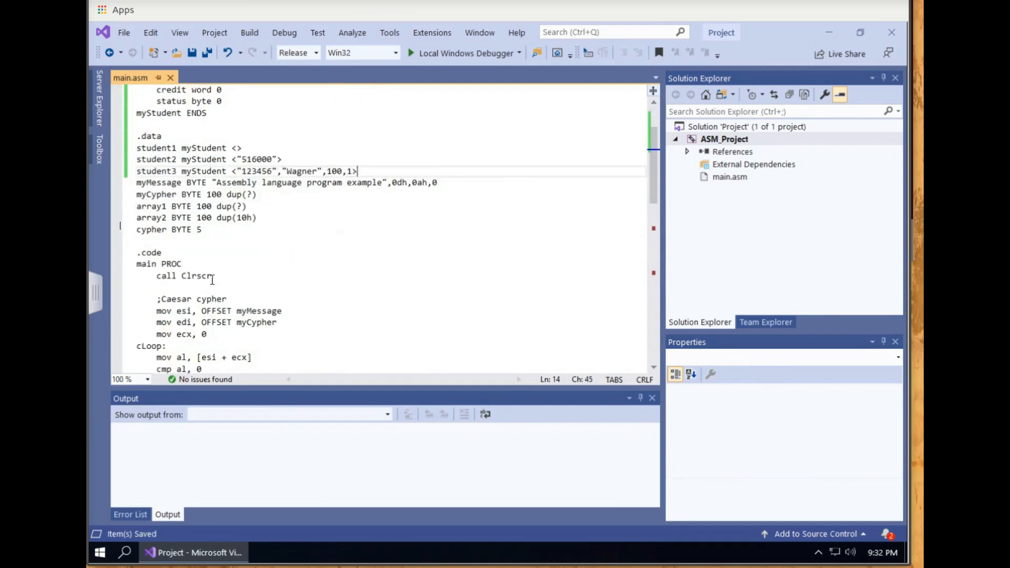
{"action": "key", "text": "enter"}
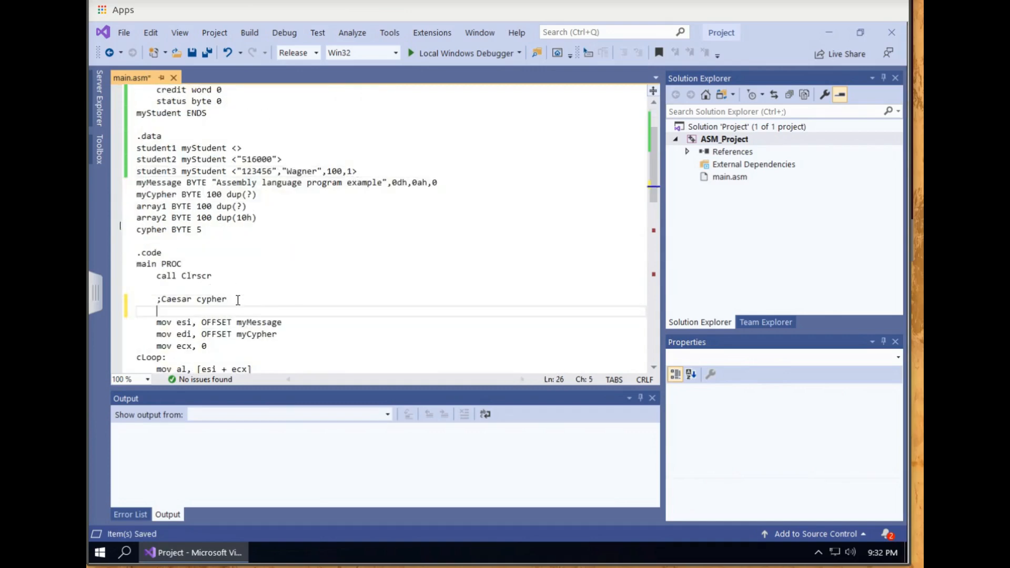
{"action": "type", "text": "m"}
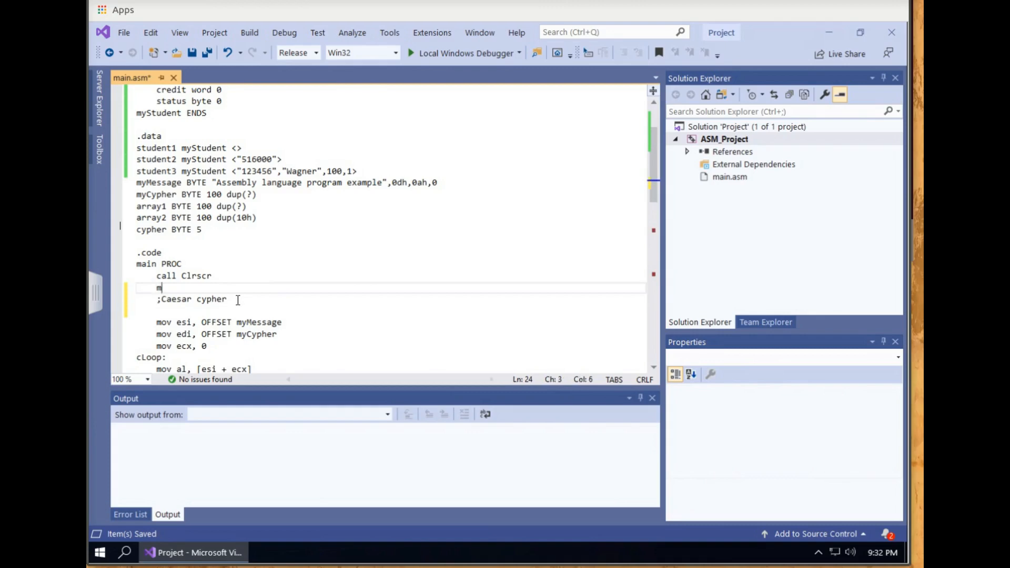
{"action": "type", "text": "ov e"}
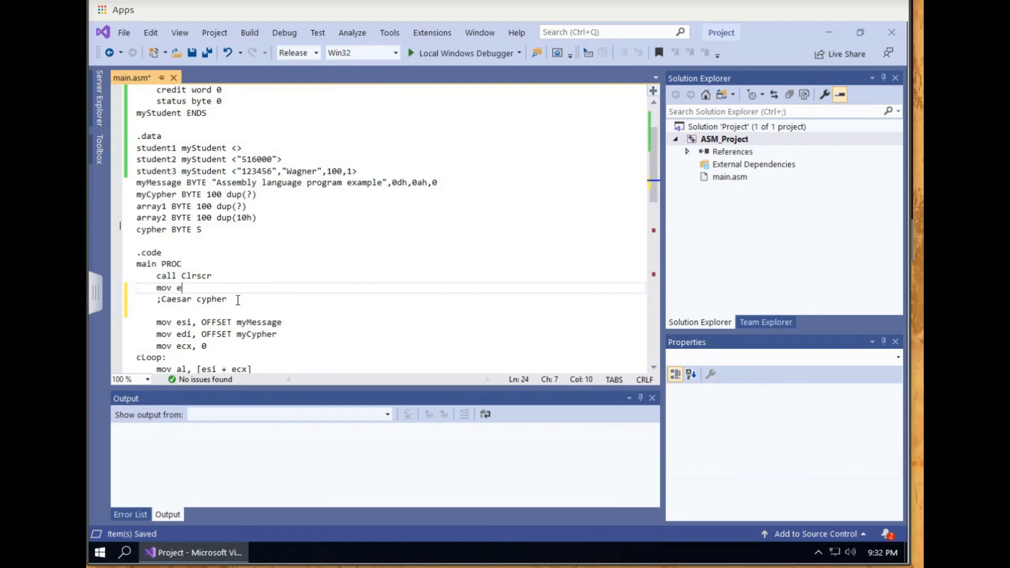
{"action": "type", "text": "a"}
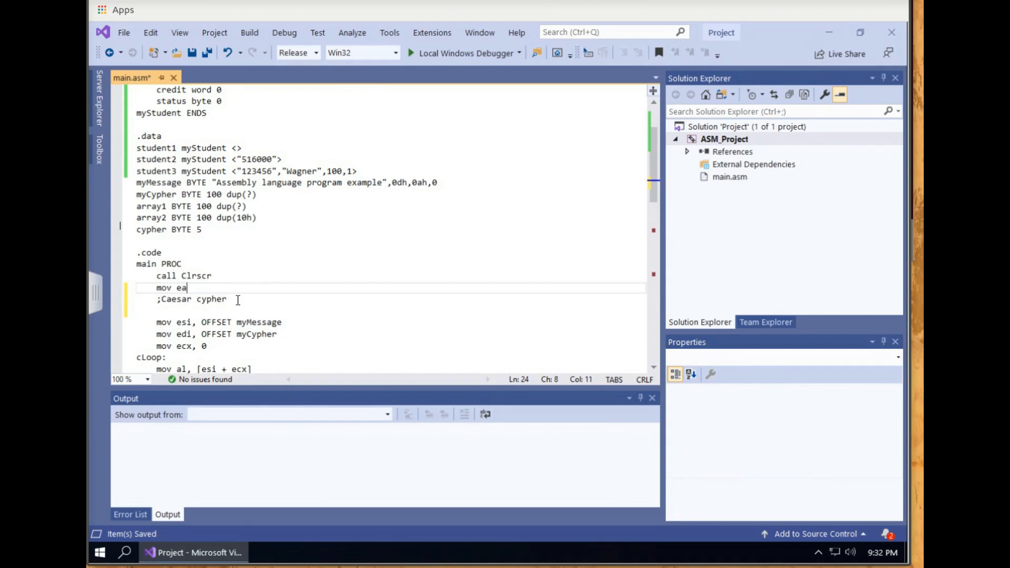
{"action": "type", "text": "x"}
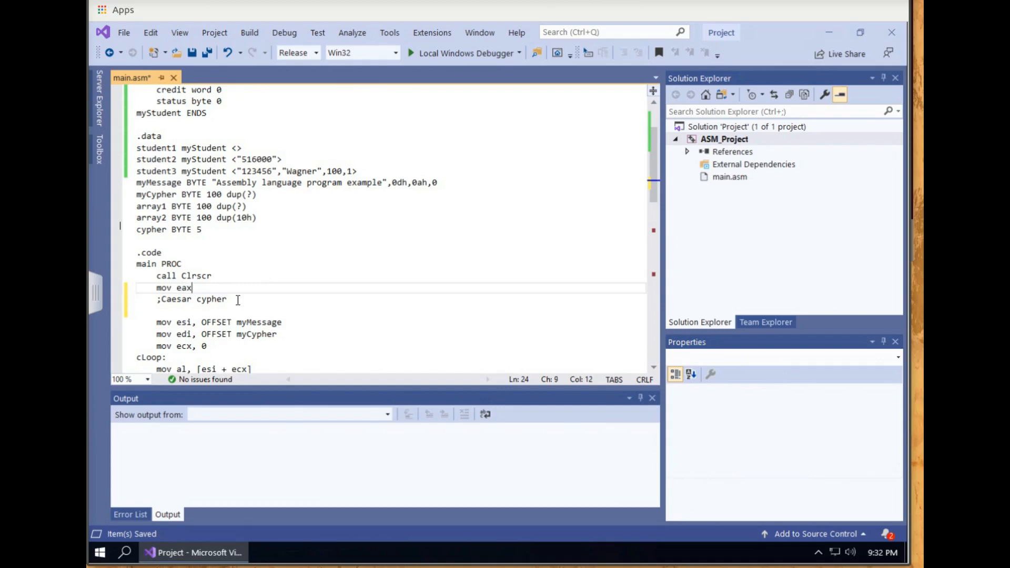
{"action": "type", "text": ", 0"}
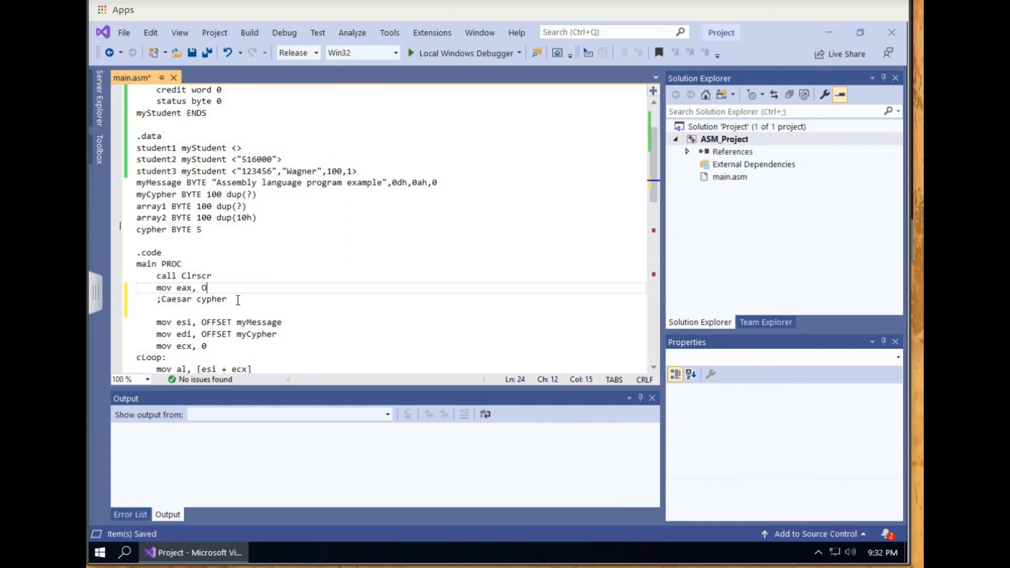
{"action": "type", "text": "OFFSET"}
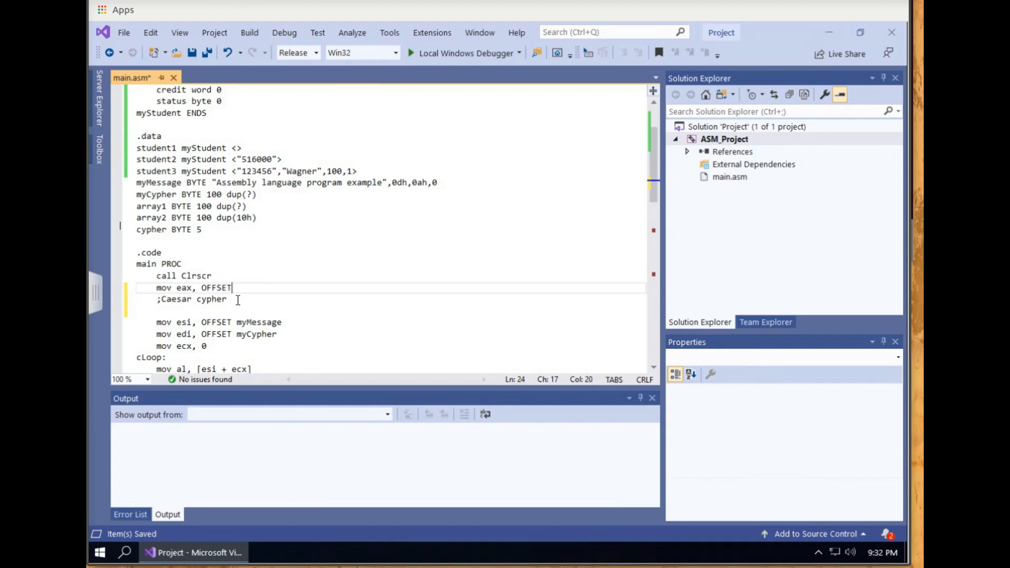
{"action": "type", "text": "m"}
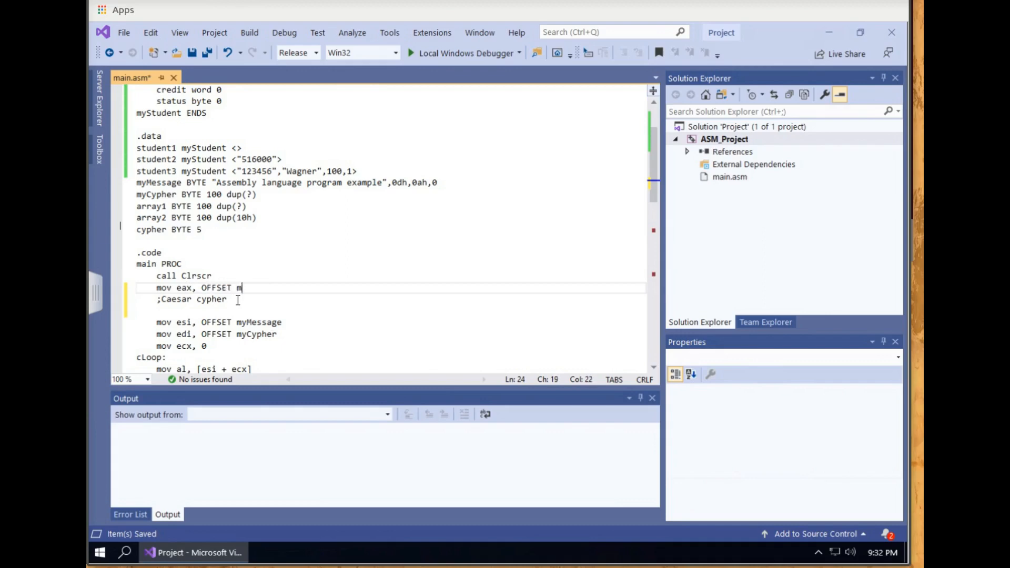
{"action": "type", "text": "yste"}
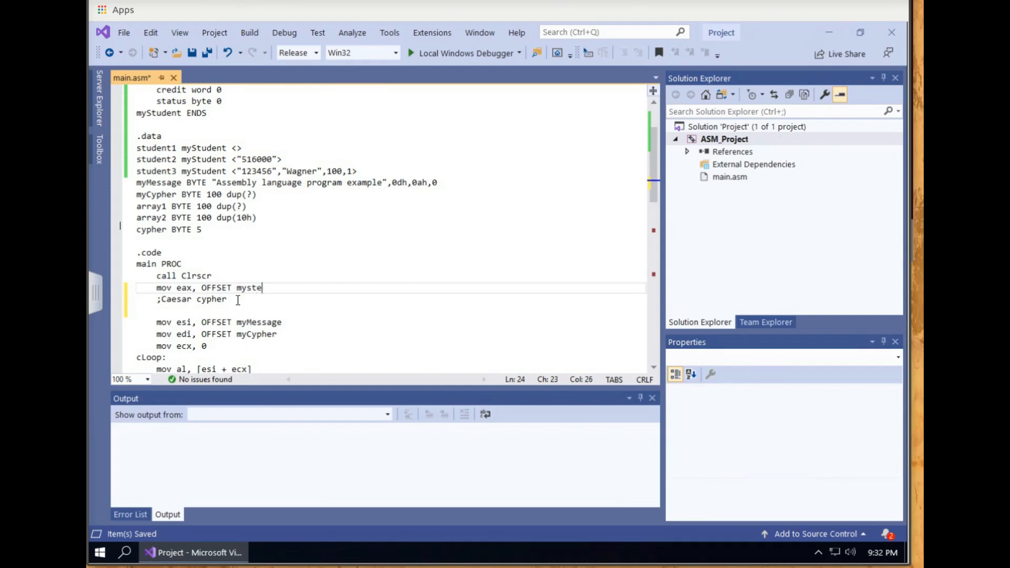
{"action": "key", "text": "BackSpace"}
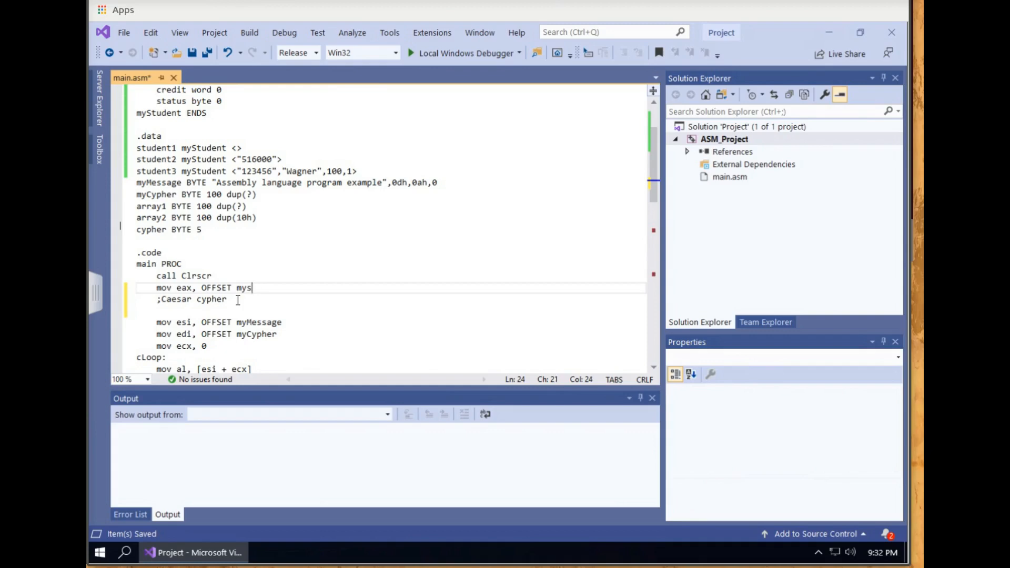
{"action": "type", "text": "tude"}
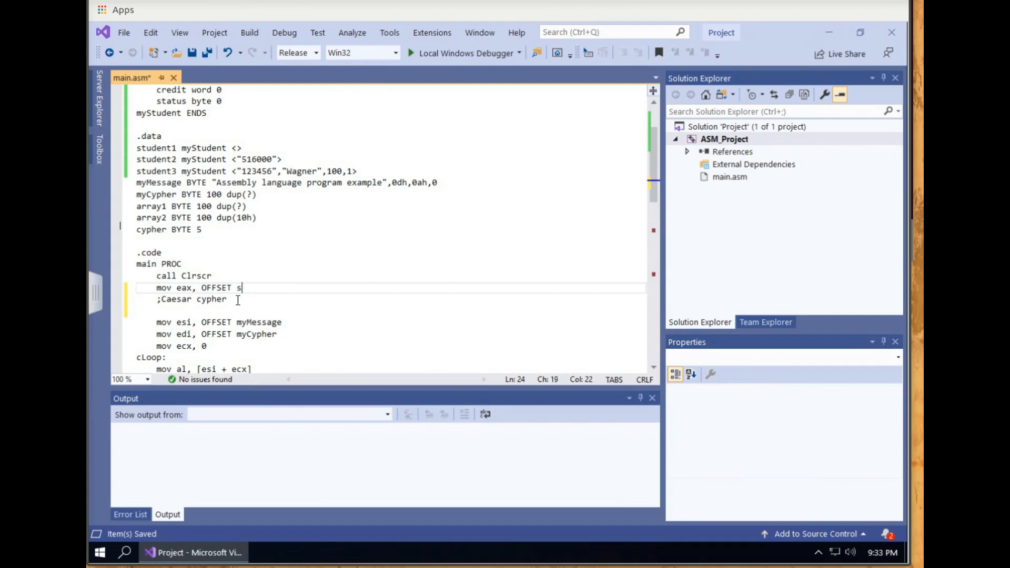
{"action": "type", "text": "tudent1"}
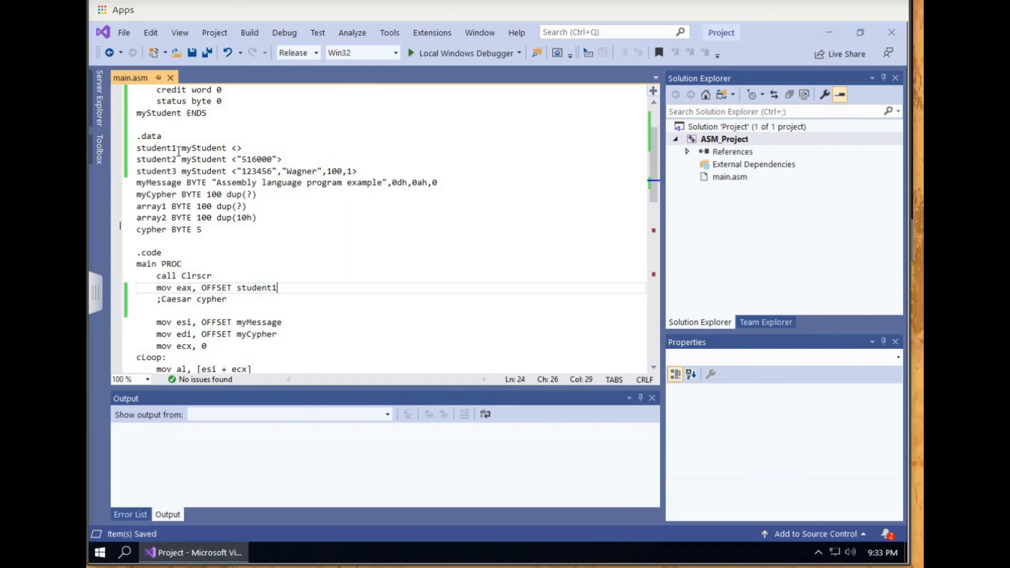
{"action": "mouse_move", "coordinate": [114, 327]}
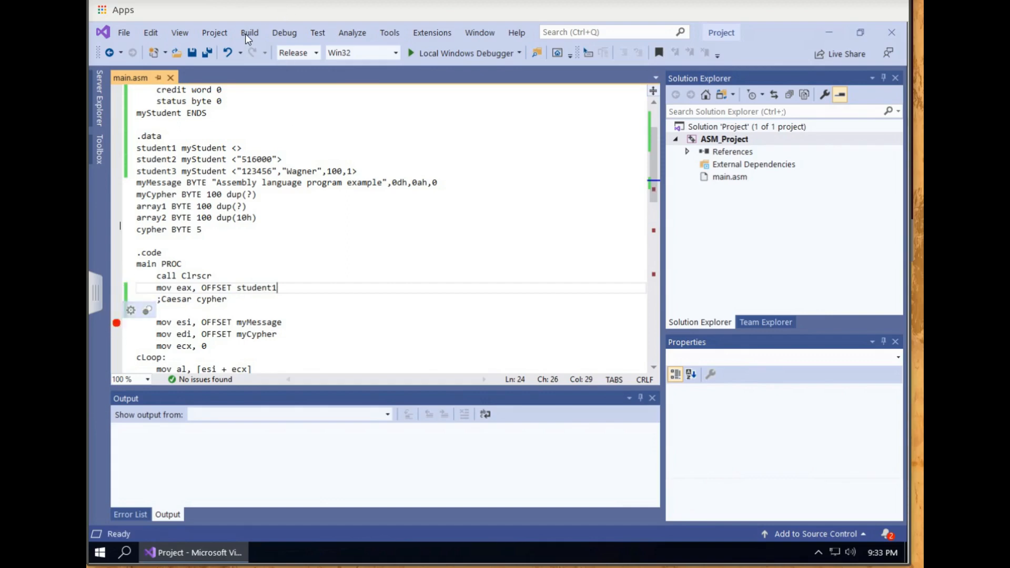
Build the solution and start it under the Local Windows Debugger.
{"action": "left_click", "coordinate": [250, 32]}
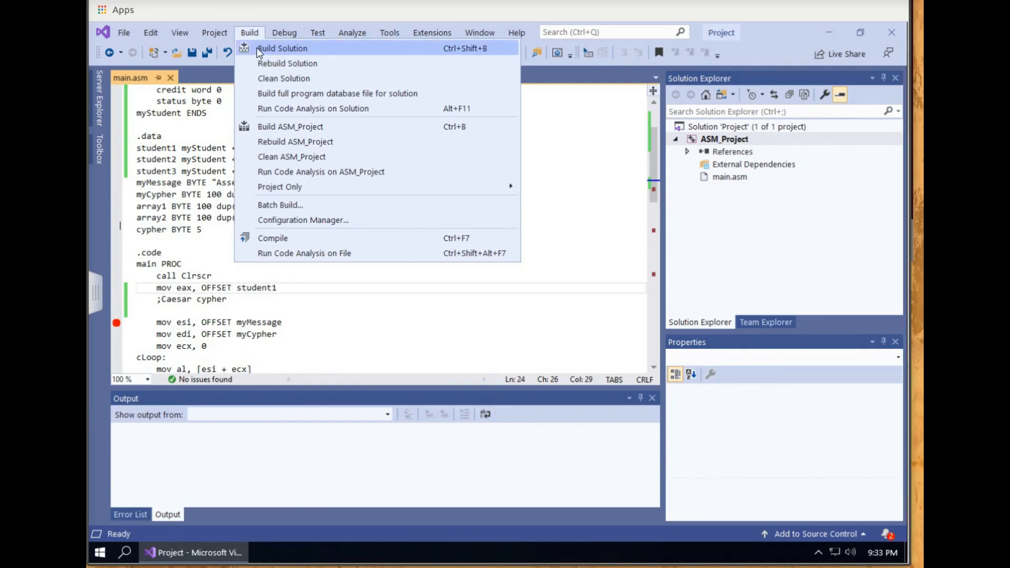
{"action": "left_click", "coordinate": [282, 47]}
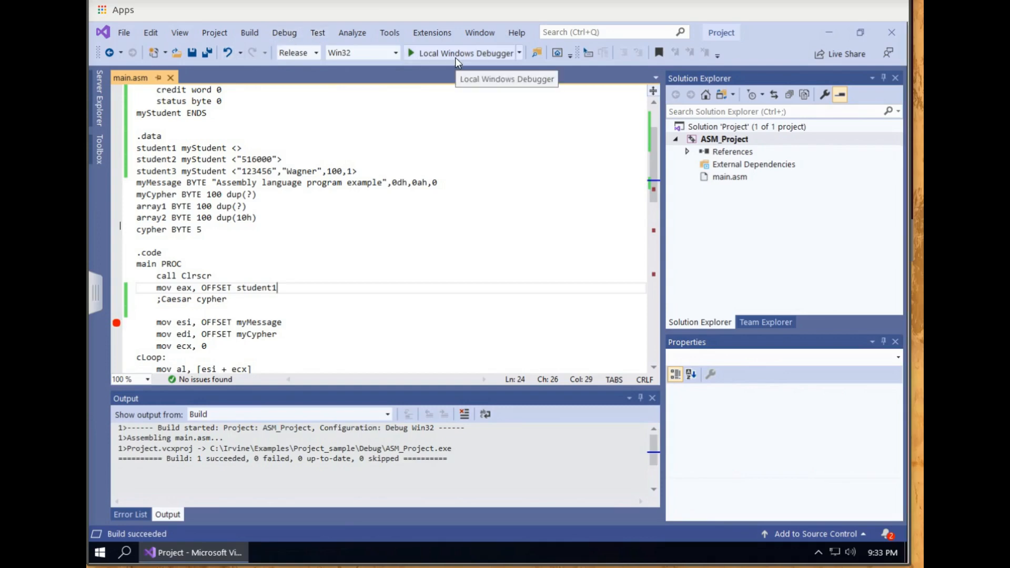
{"action": "left_click", "coordinate": [465, 52]}
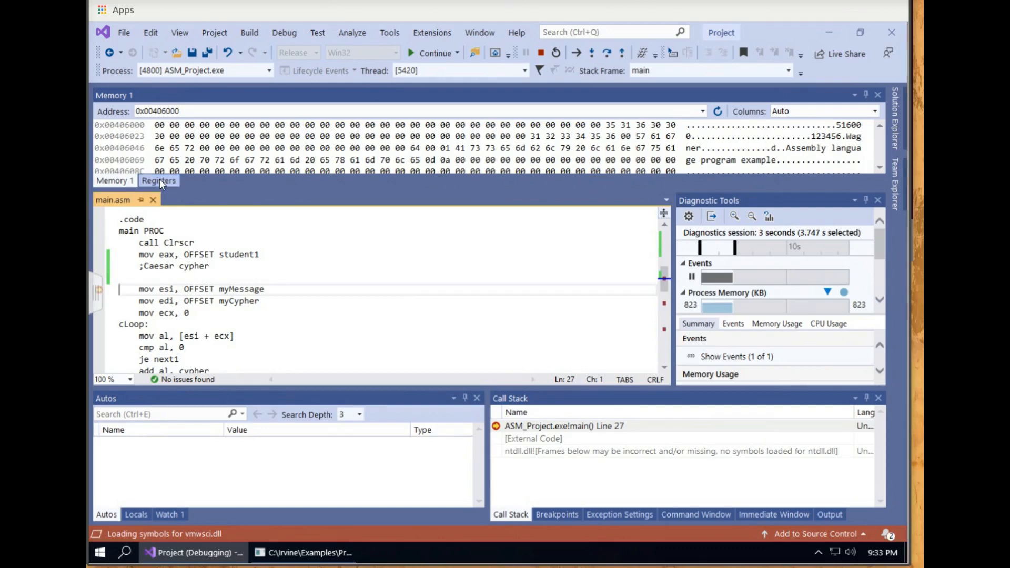
Show the Registers view and highlight EAX = 00406000, student1's address.
{"action": "left_click", "coordinate": [158, 180]}
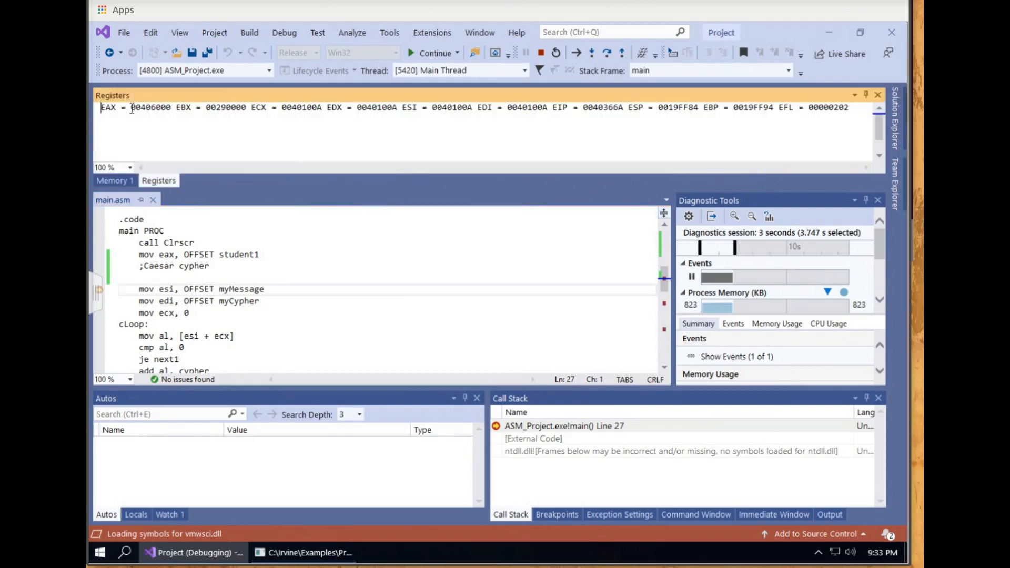
{"action": "double_click", "coordinate": [150, 107]}
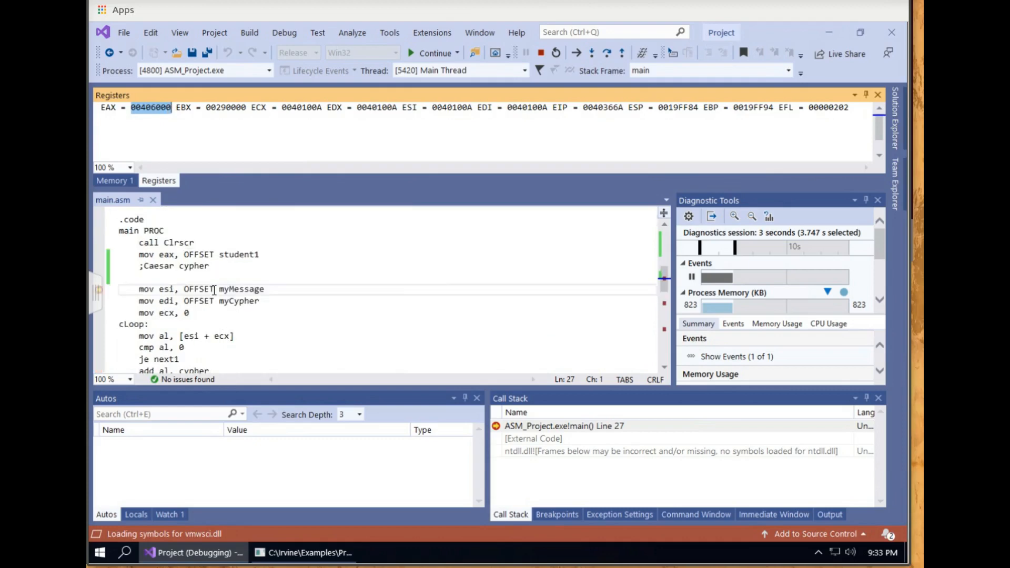
{"action": "scroll", "scroll_direction": "down", "scroll_amount": 3}
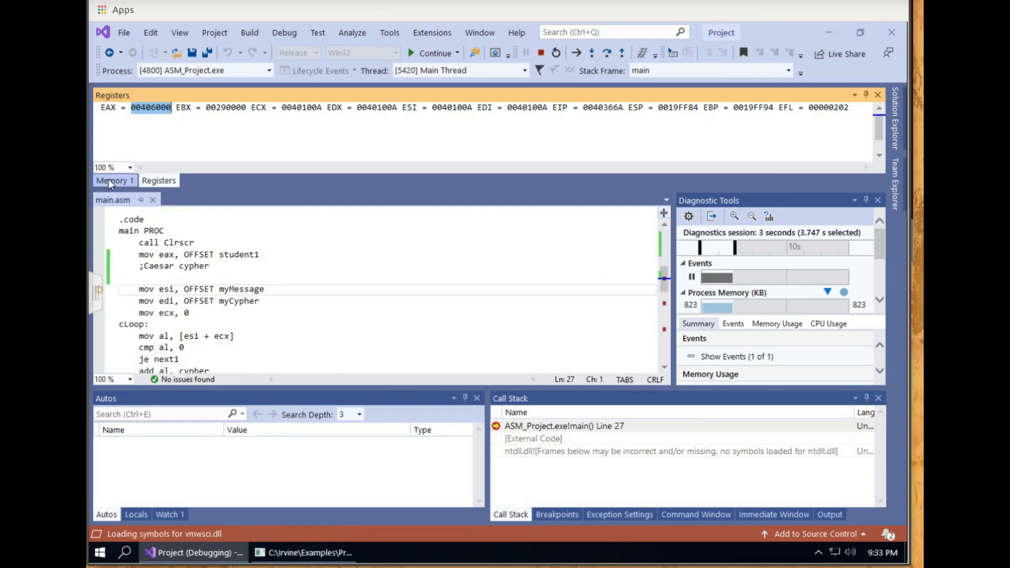
Inspect student1's bytes at 0x00406000 in the Memory 1 view.
{"action": "left_click", "coordinate": [113, 180]}
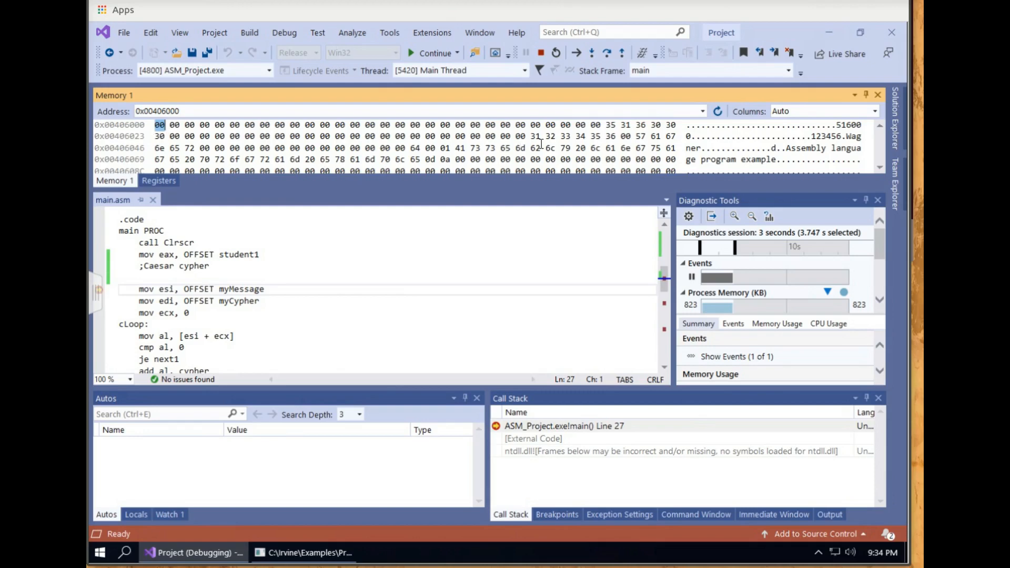
{"action": "mouse_move", "coordinate": [389, 172]}
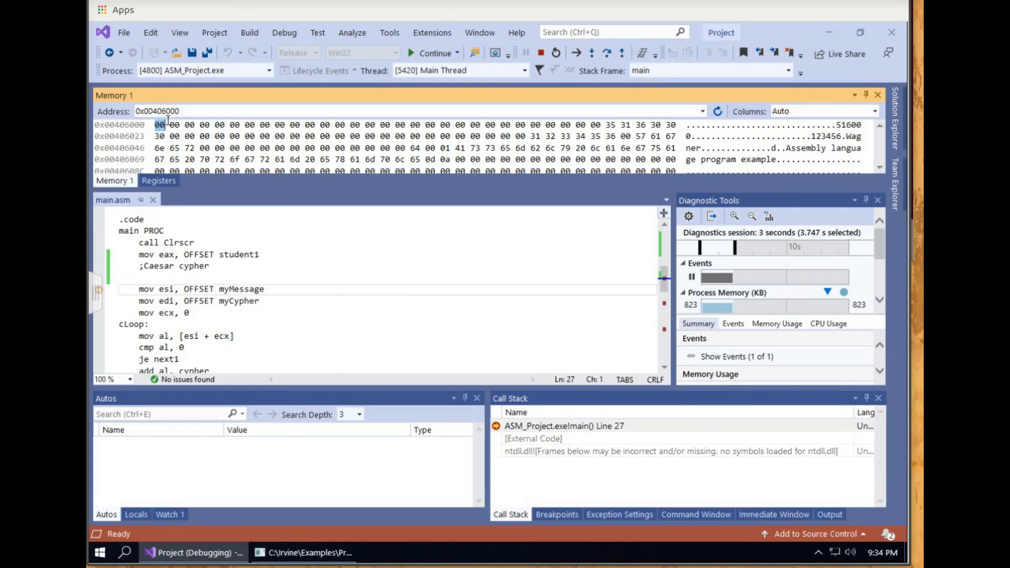
{"action": "left_click", "coordinate": [159, 135]}
{"action": "type", "text": "m"}
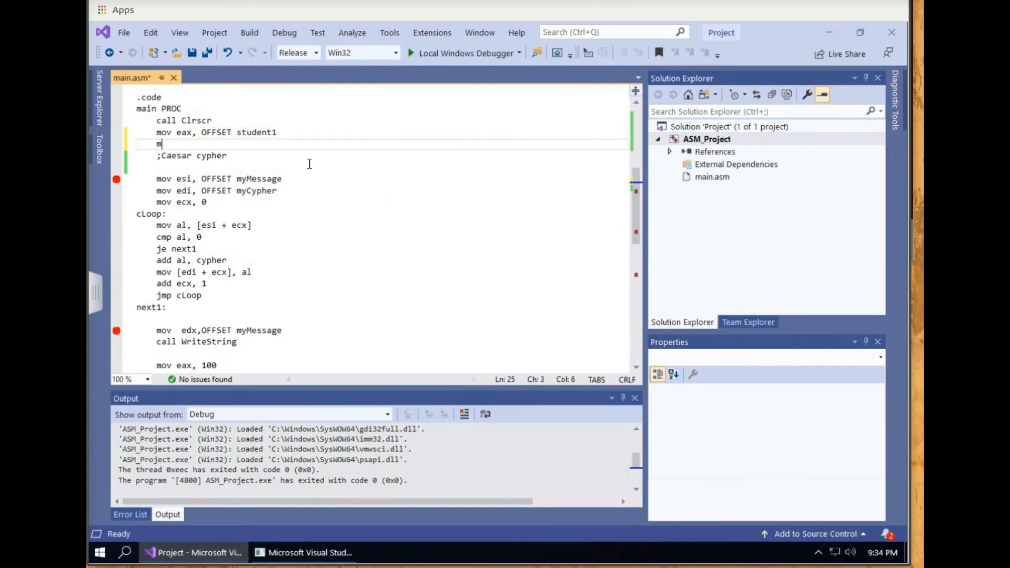
Write 'mov eax, 105' and 'mov student1.credit, eax' after the OFFSET line.
{"action": "type", "text": "ov"}
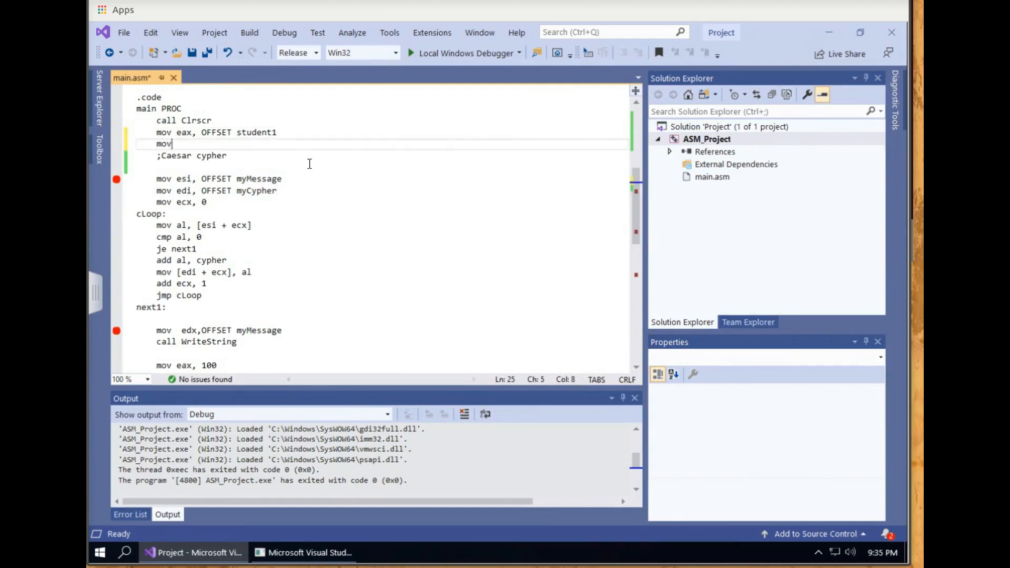
{"action": "type", "text": "e"}
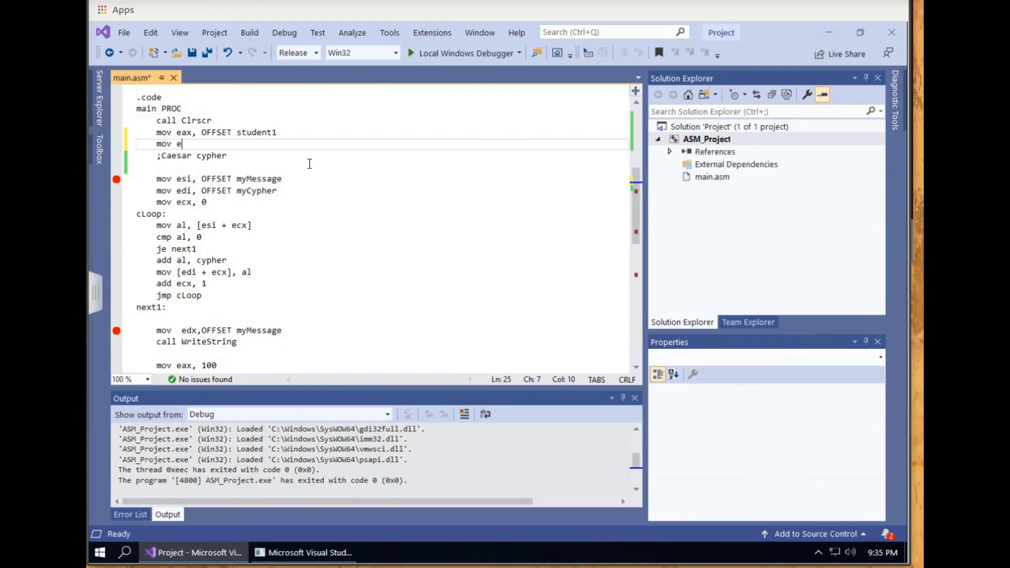
{"action": "type", "text": "as"}
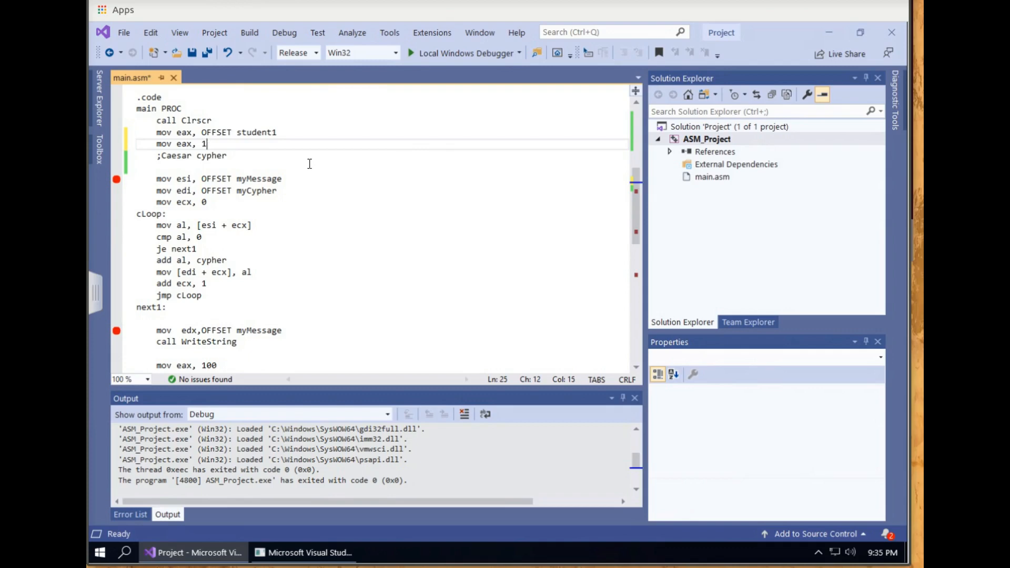
{"action": "type", "text": "05"}
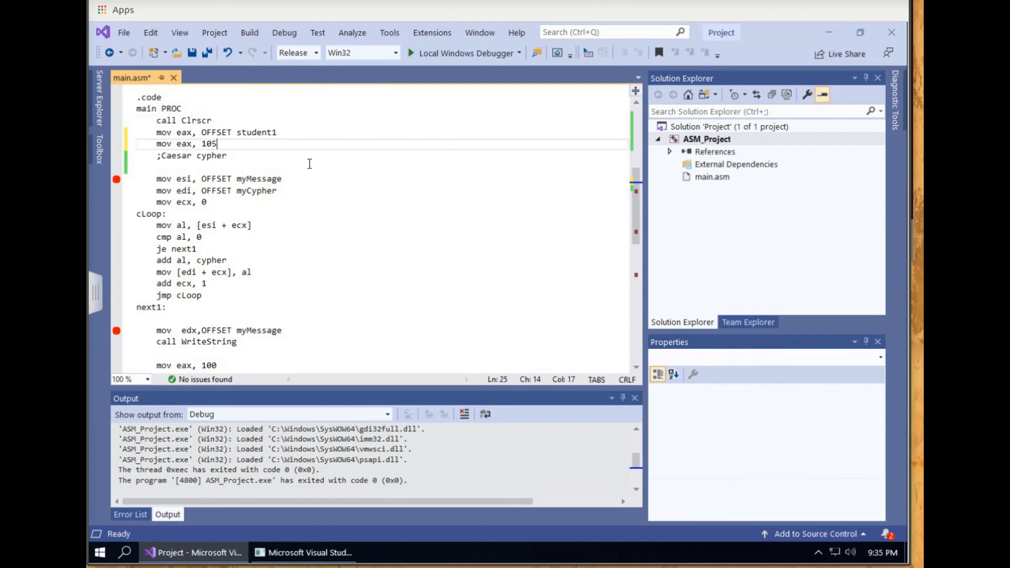
{"action": "type", "text": "mov"}
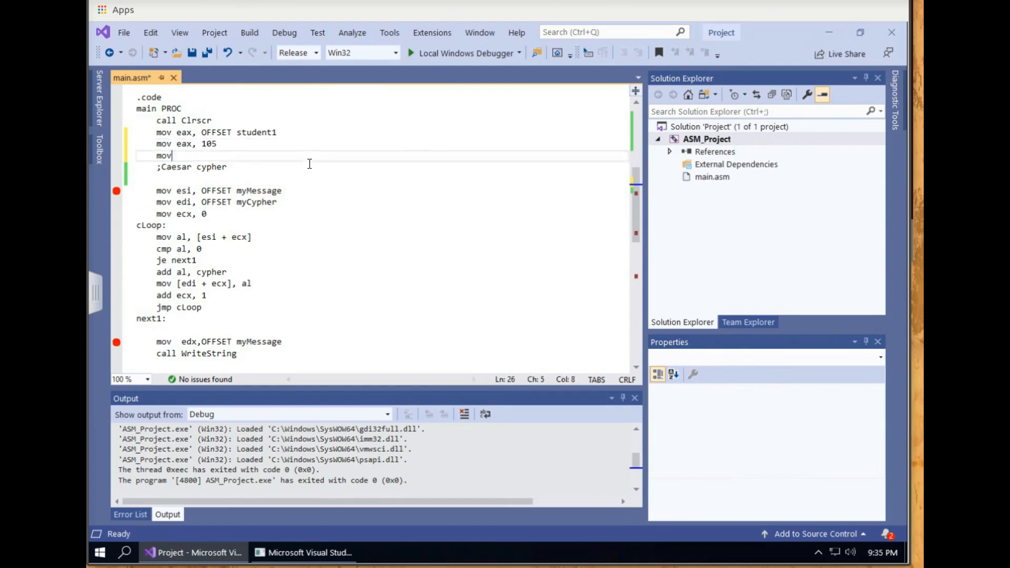
{"action": "type", "text": "student1.c"}
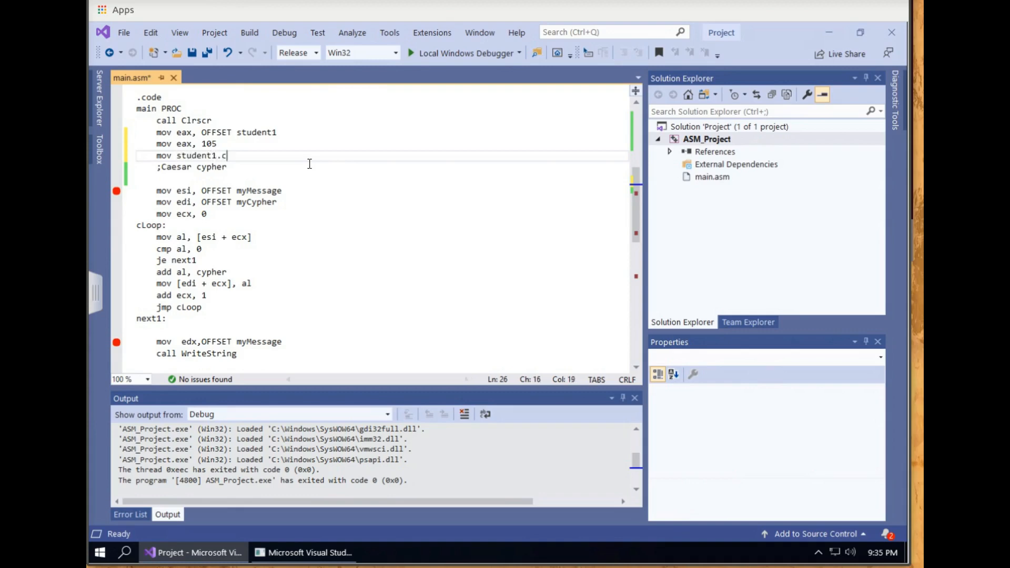
{"action": "type", "text": "redits"}
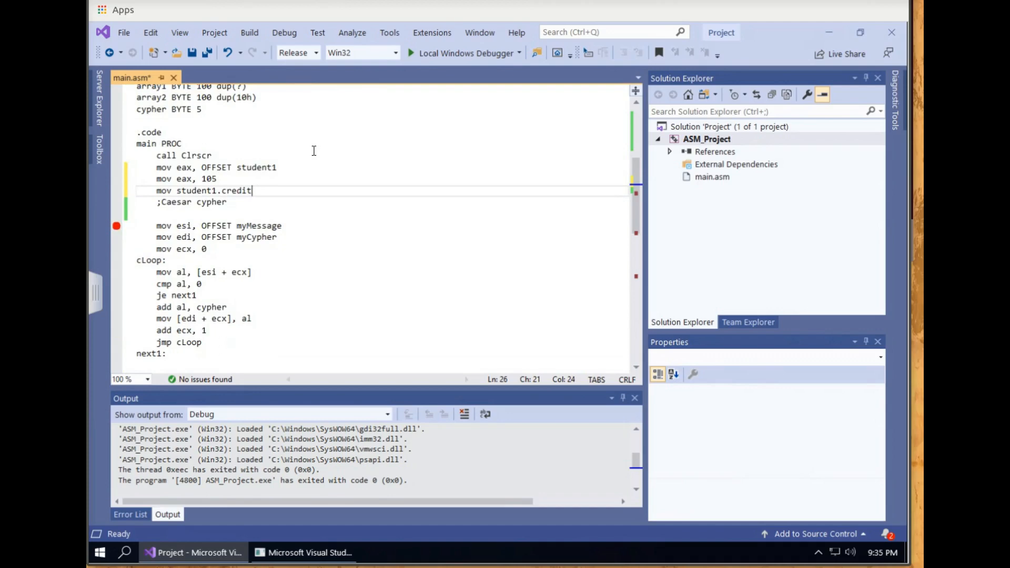
{"action": "type", "text": ", eax"}
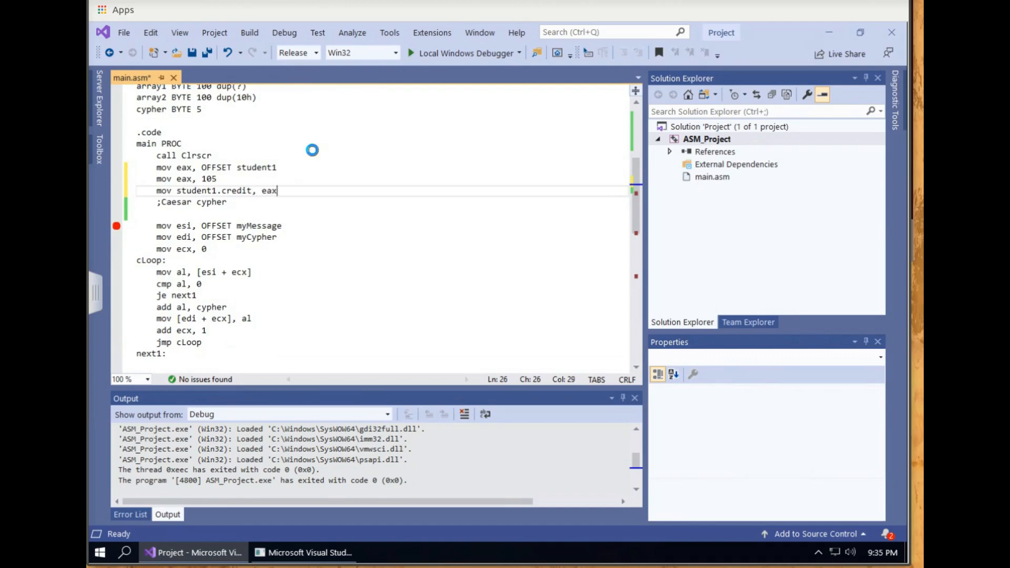
Save, breakpoint and run; after the size error, switch both lines to AX and restart debugging.
{"action": "left_click", "coordinate": [192, 52]}
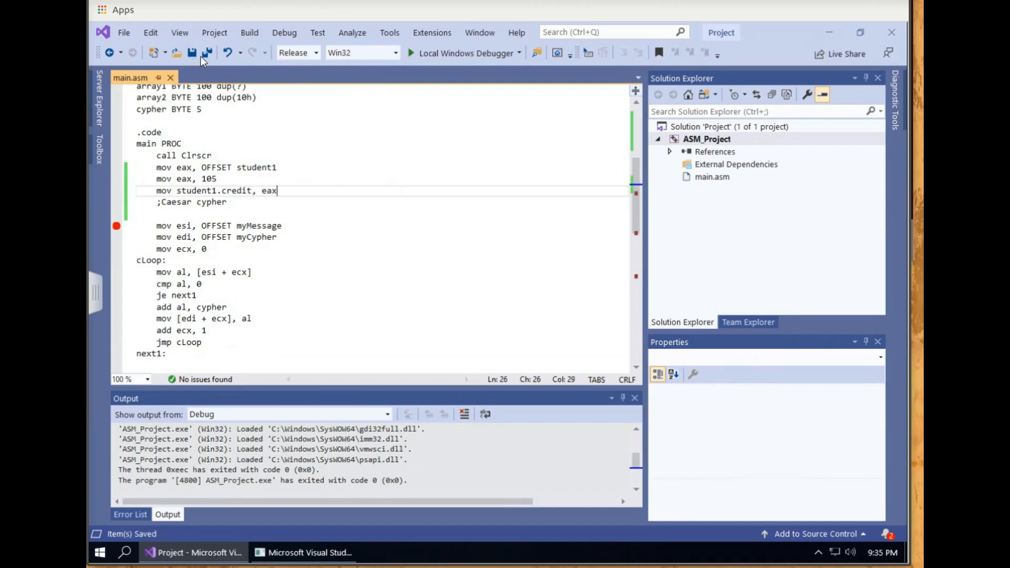
{"action": "mouse_move", "coordinate": [96, 216]}
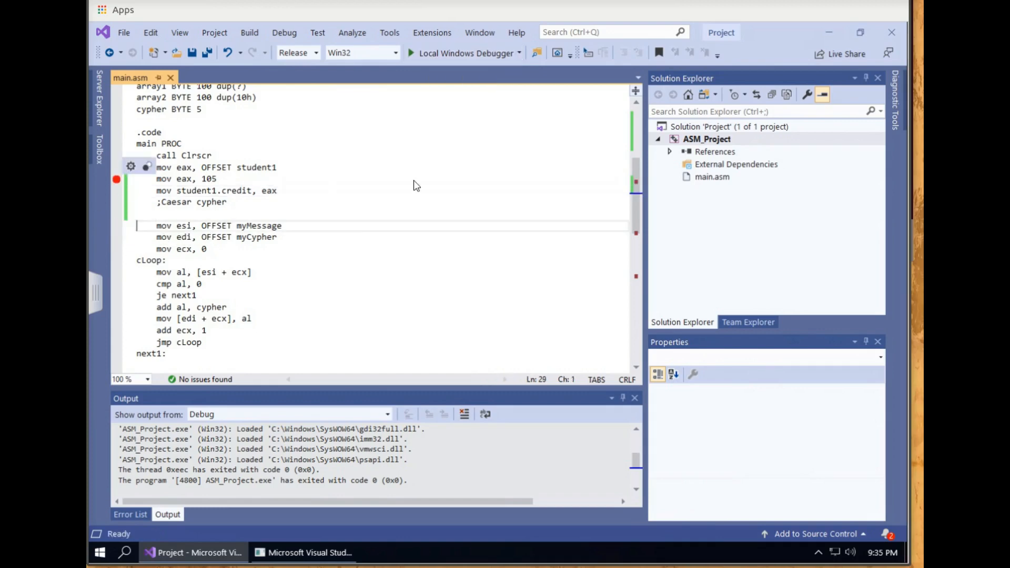
{"action": "left_click", "coordinate": [467, 53]}
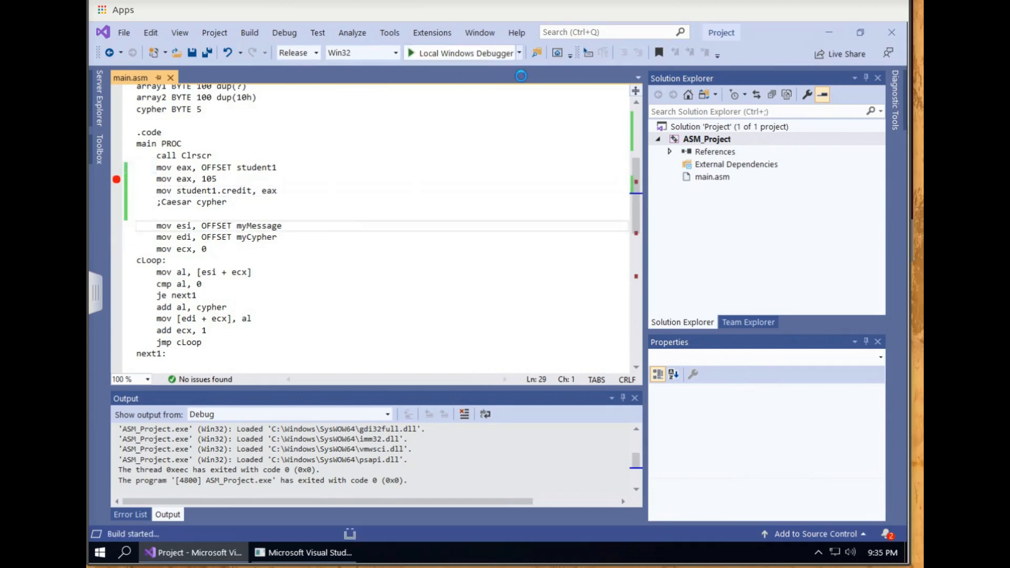
{"action": "left_click", "coordinate": [463, 53]}
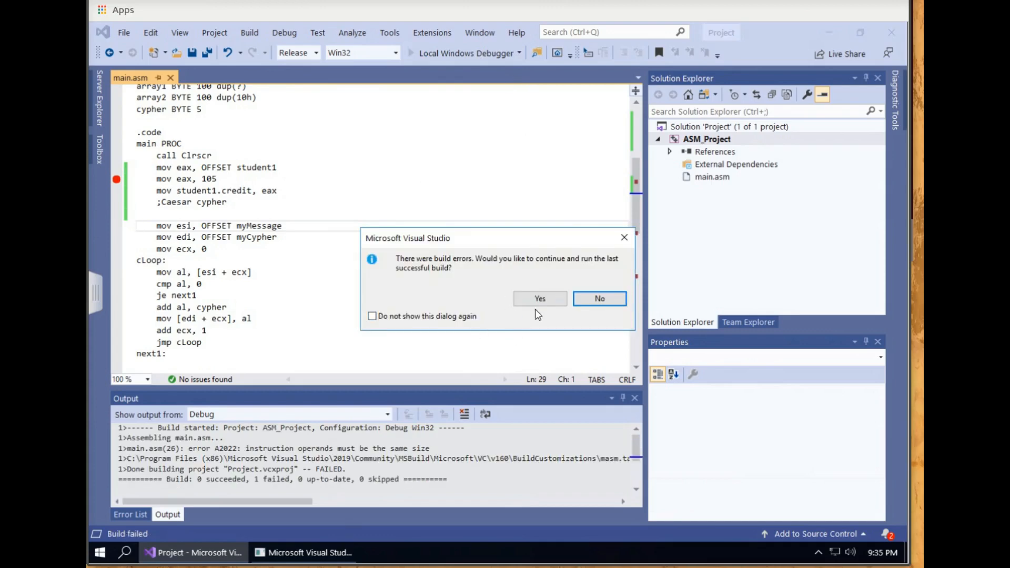
{"action": "left_click", "coordinate": [598, 298]}
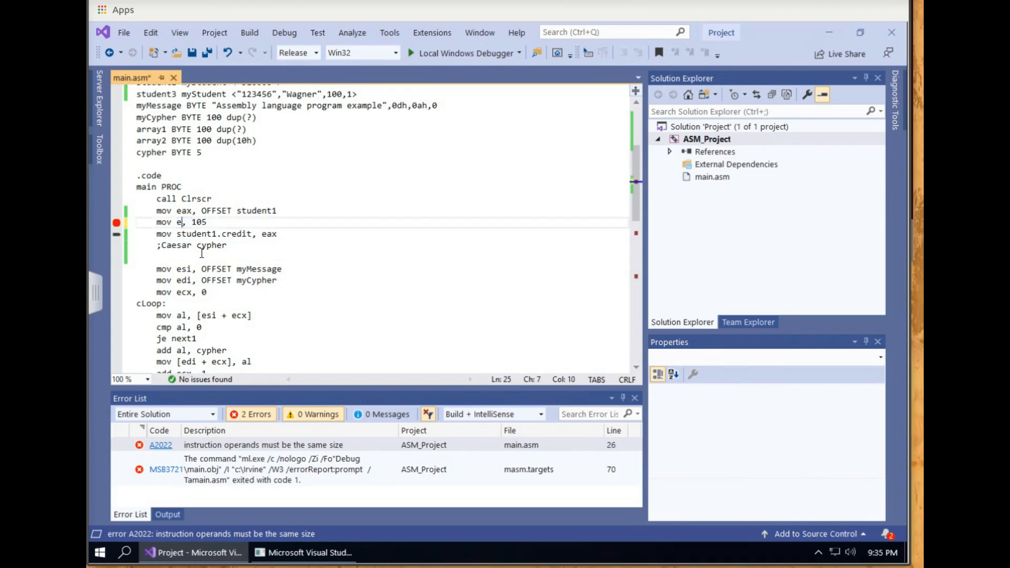
{"action": "type", "text": "ax"}
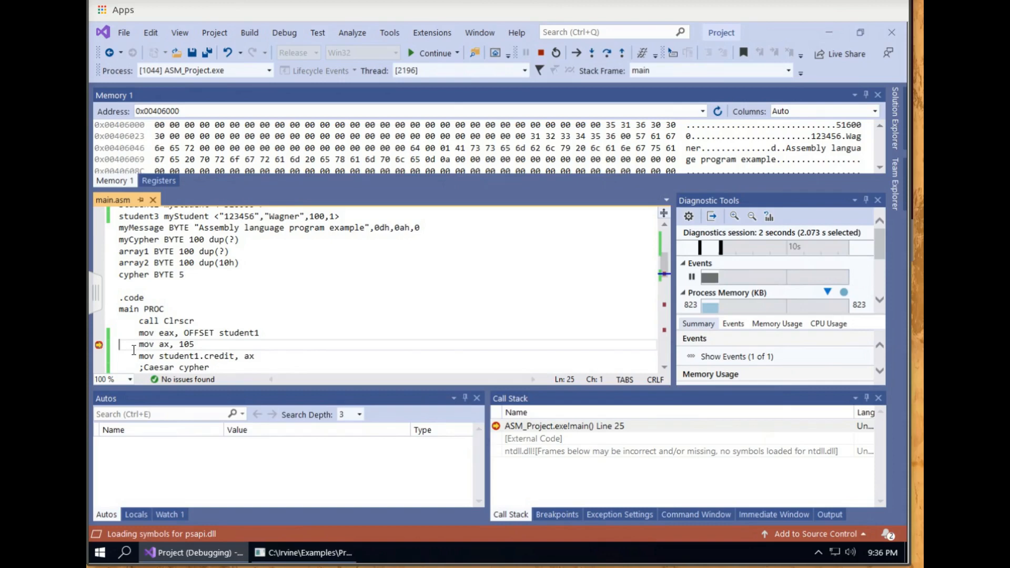
Step over the two credit lines, confirm 69 00 in student1's memory, and stop debugging.
{"action": "left_click", "coordinate": [159, 179]}
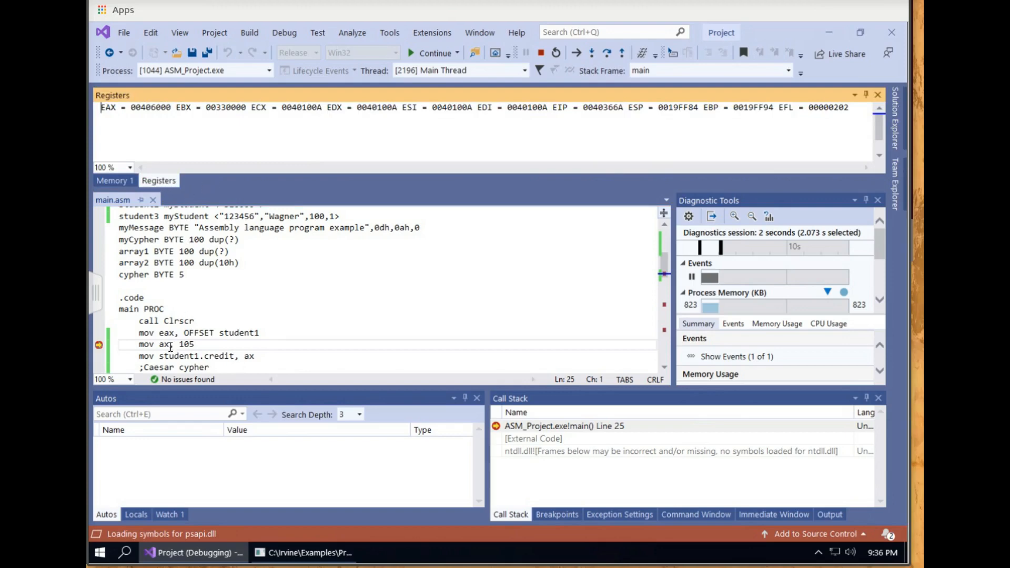
{"action": "left_click", "coordinate": [160, 344]}
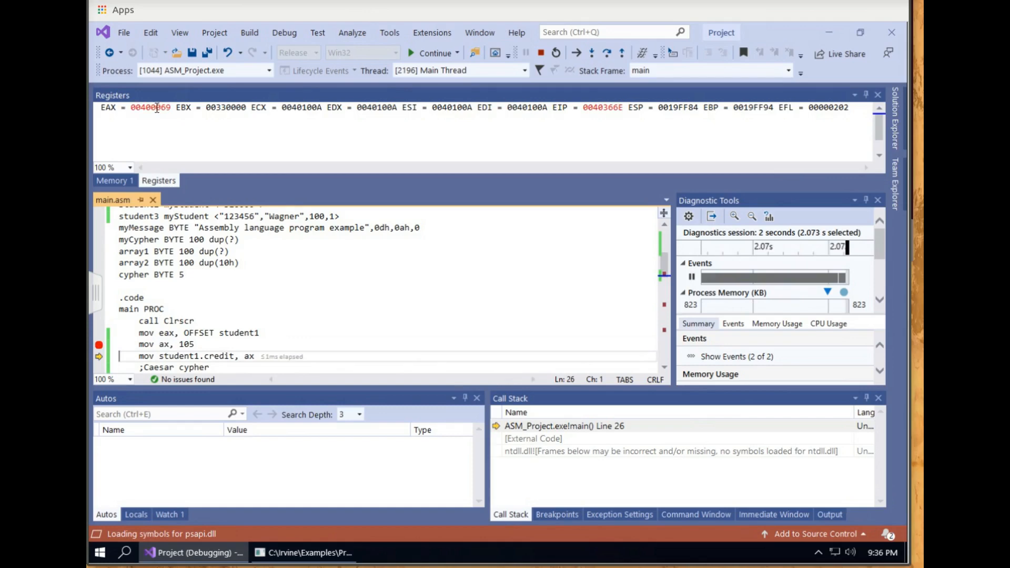
{"action": "left_click", "coordinate": [113, 180]}
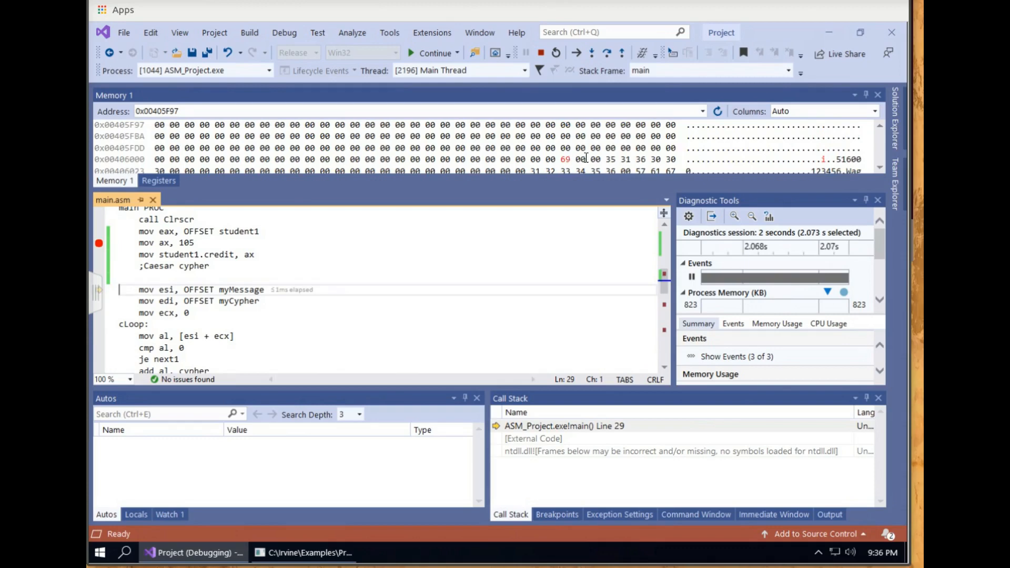
{"action": "left_click", "coordinate": [567, 159]}
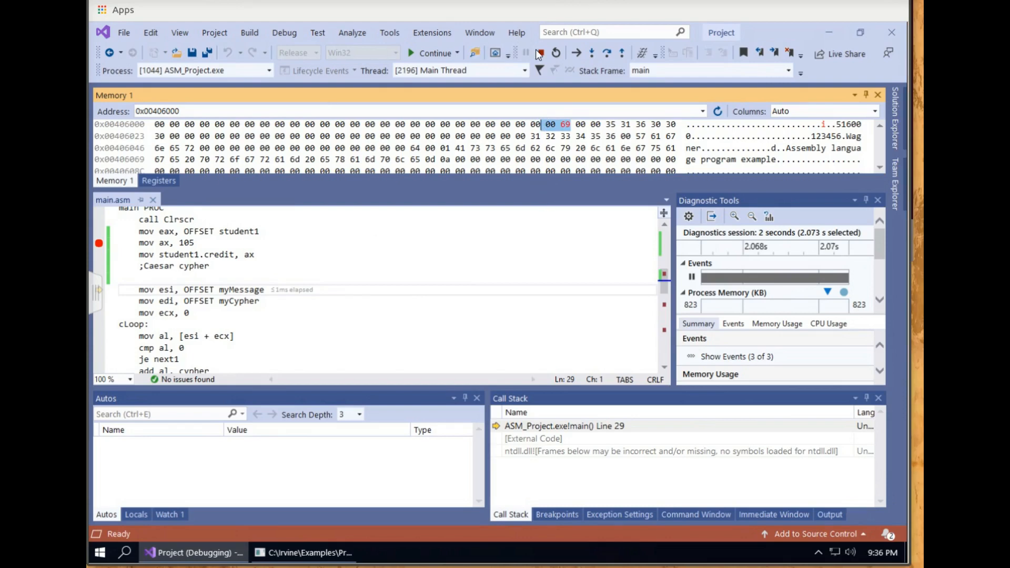
{"action": "left_click", "coordinate": [524, 54]}
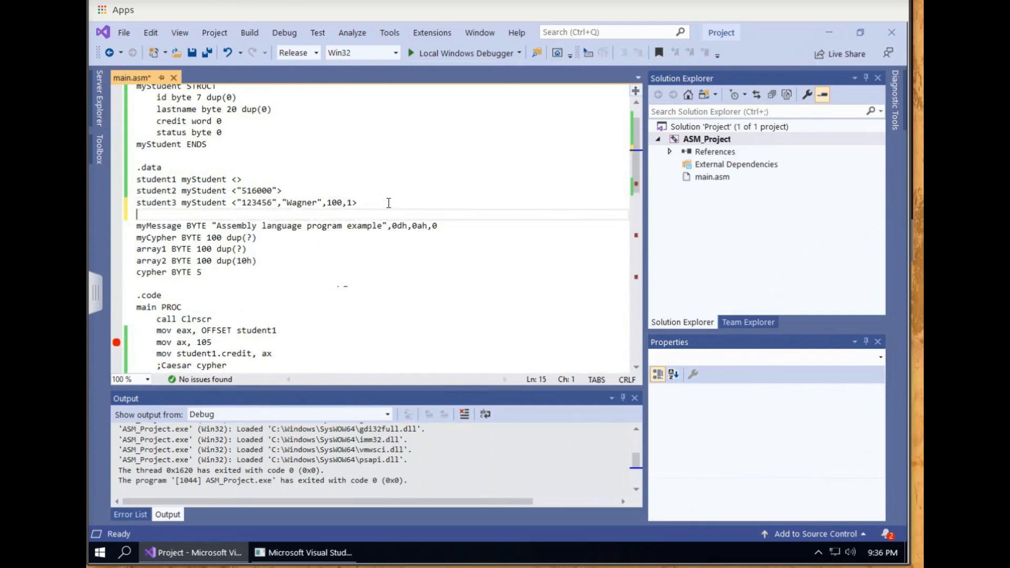
Declare cis250 as a myStudent array of 20 in the .data section and save.
{"action": "type", "text": "cis250 m"}
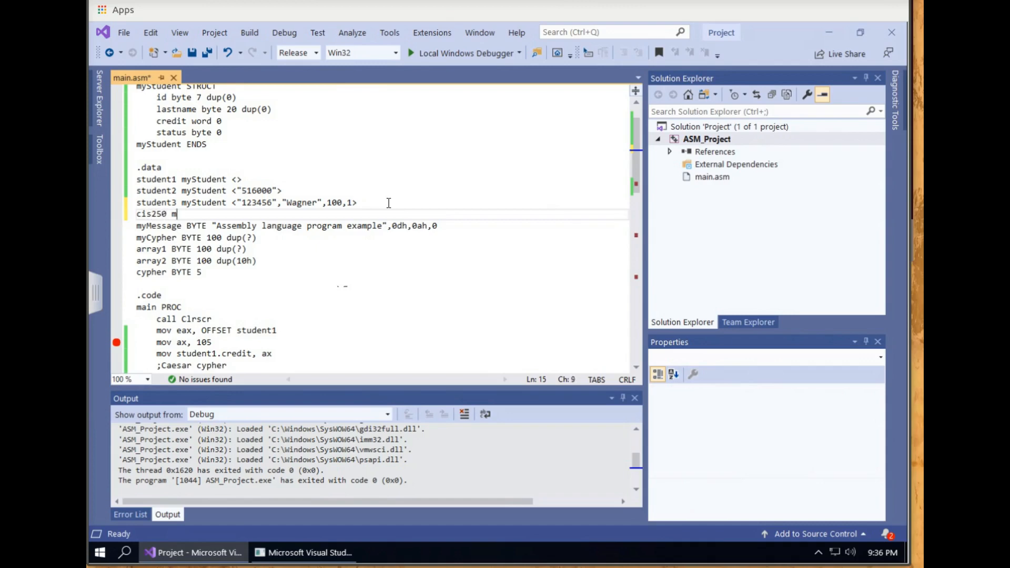
{"action": "type", "text": "yStude"}
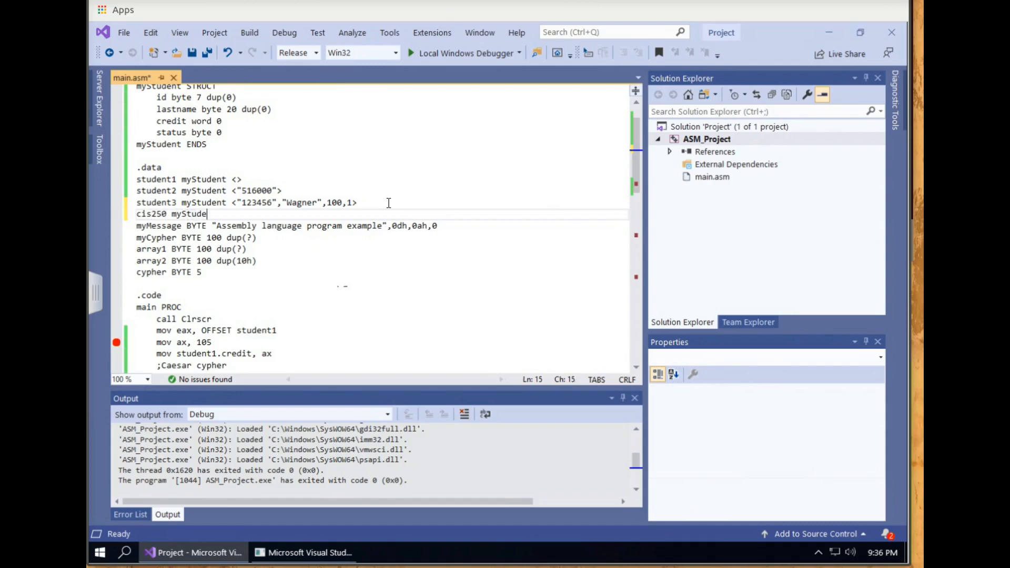
{"action": "type", "text": "nt"}
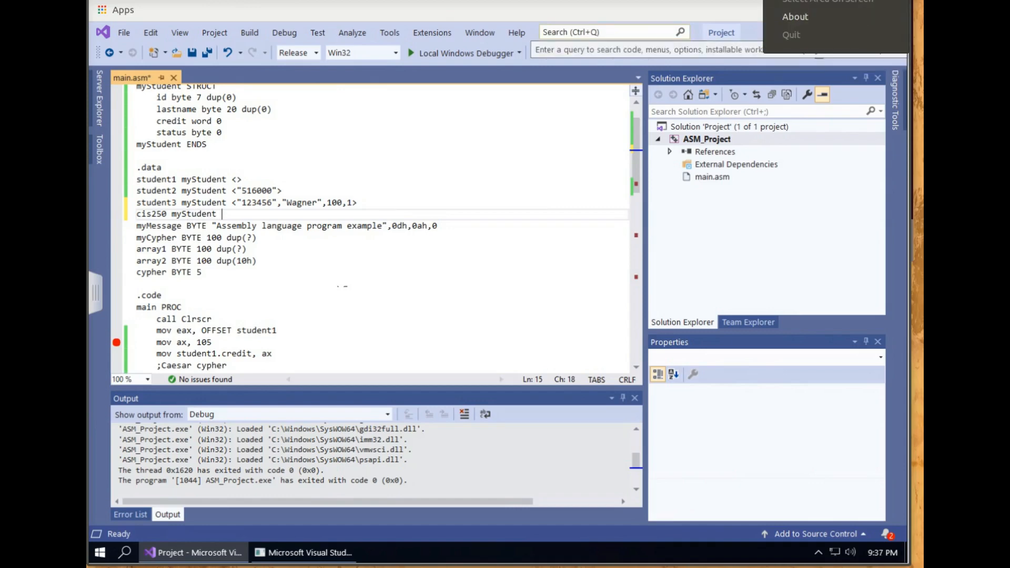
{"action": "left_click", "coordinate": [294, 304]}
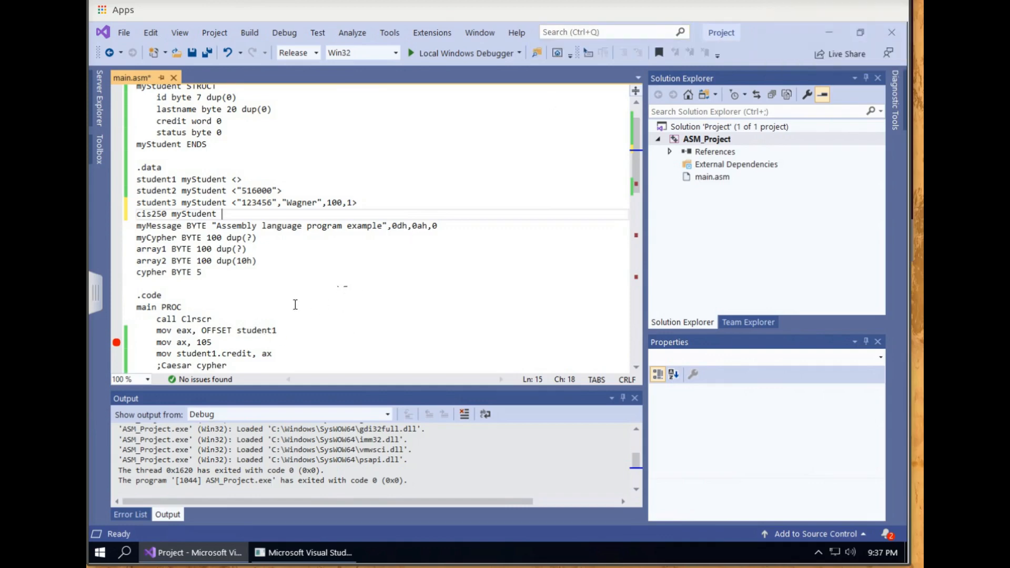
{"action": "type", "text": "20 <>"}
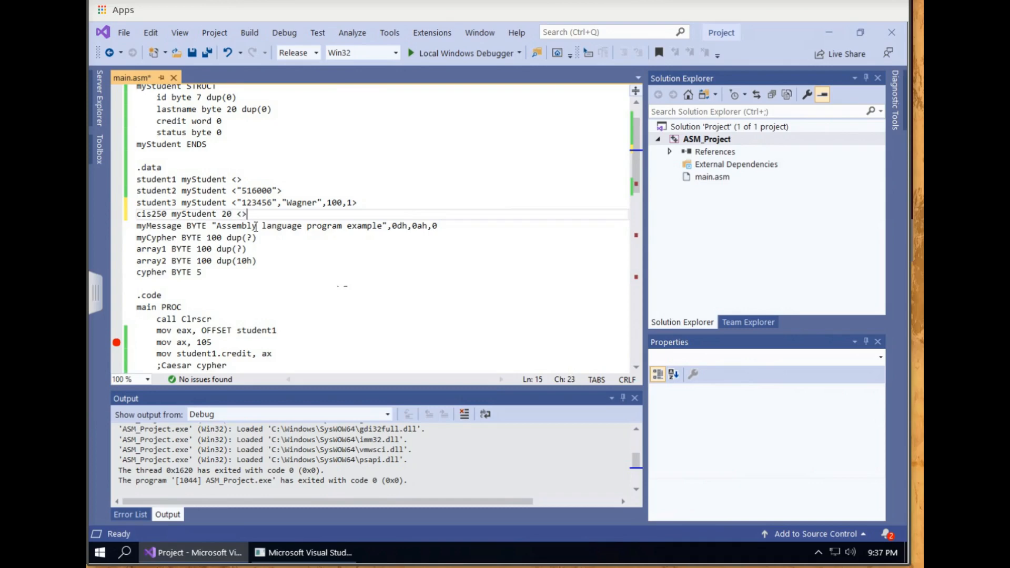
{"action": "key", "text": "ctrl+s"}
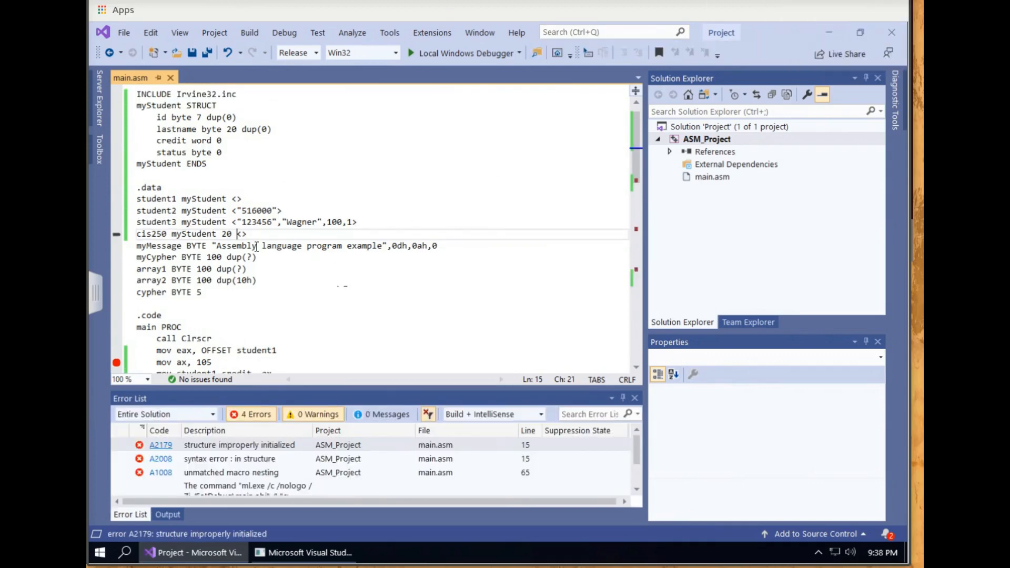
Complete the initializer as 20 dup(<>) and rebuild the solution to check for errors.
{"action": "type", "text": "dup("}
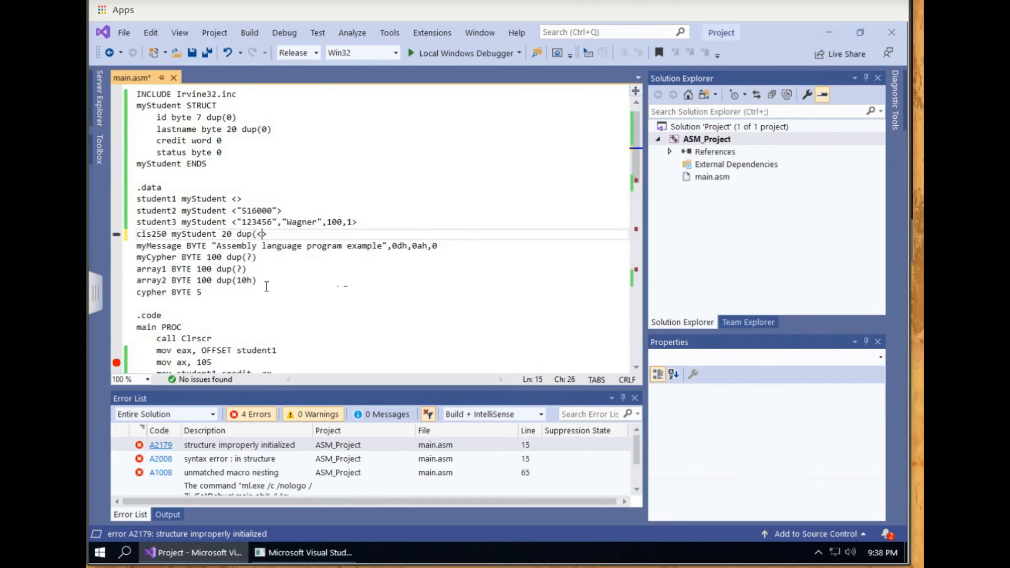
{"action": "type", "text": ">)"}
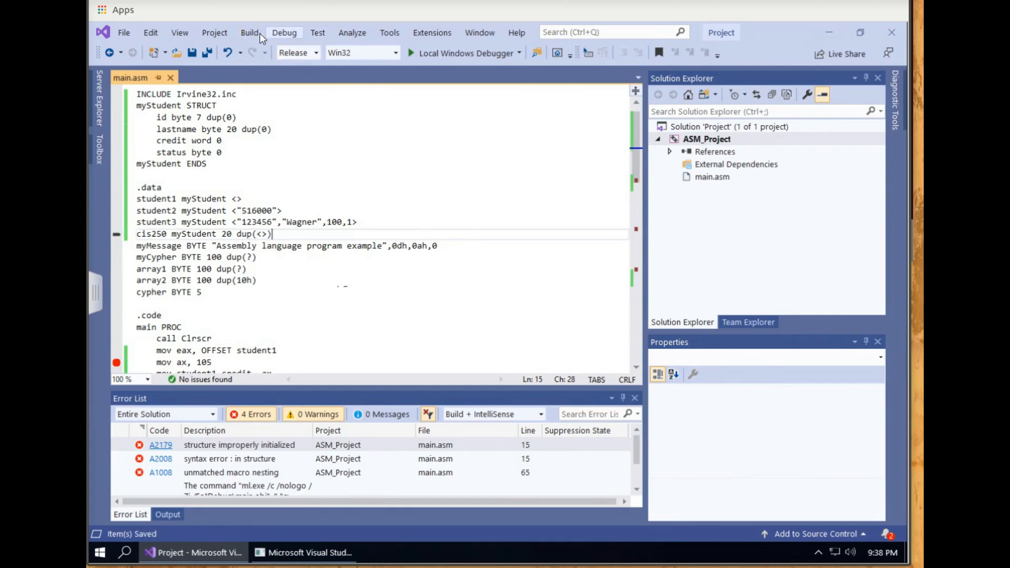
{"action": "left_click", "coordinate": [249, 32]}
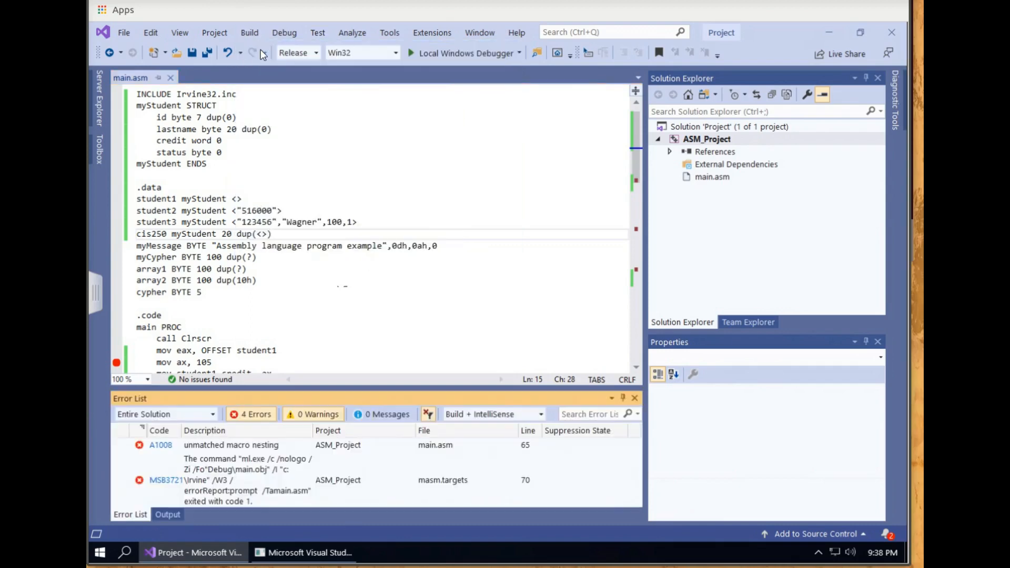
{"action": "left_click", "coordinate": [239, 444]}
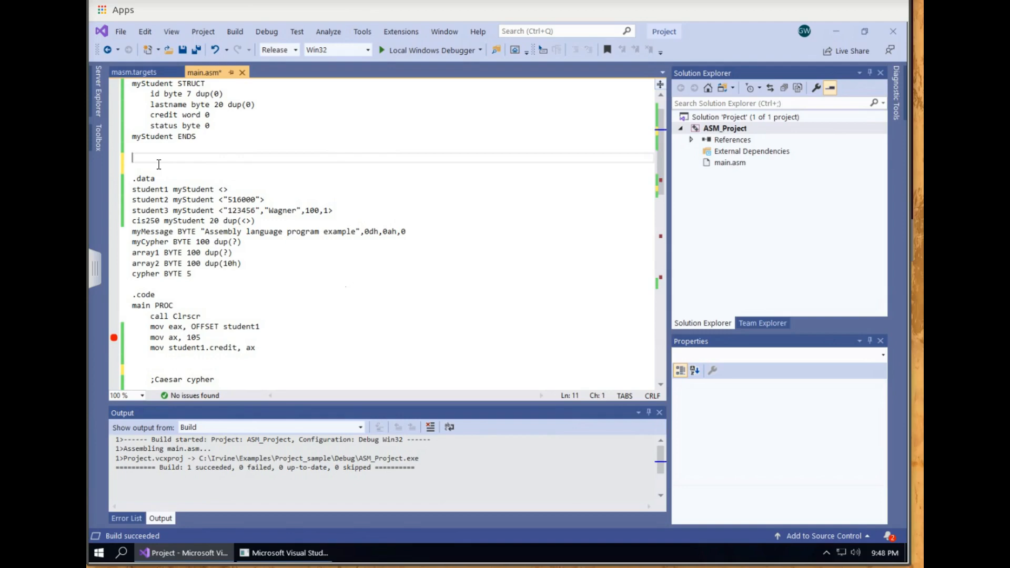
Define square MACRO val with mov eax, val followed by mul val.
{"action": "type", "text": "square"}
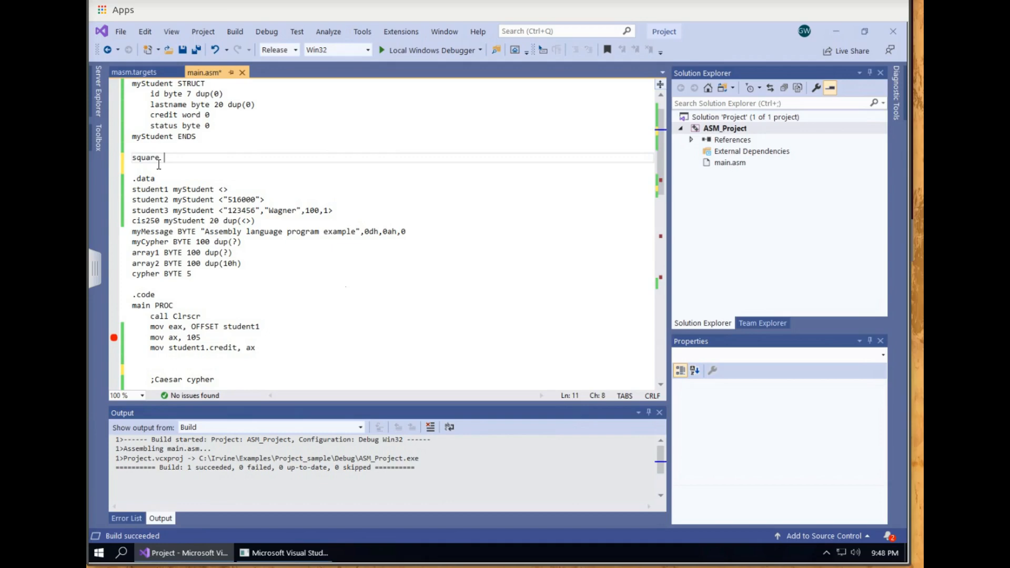
{"action": "type", "text": "MACRO val"}
{"action": "type", "text": "end"}
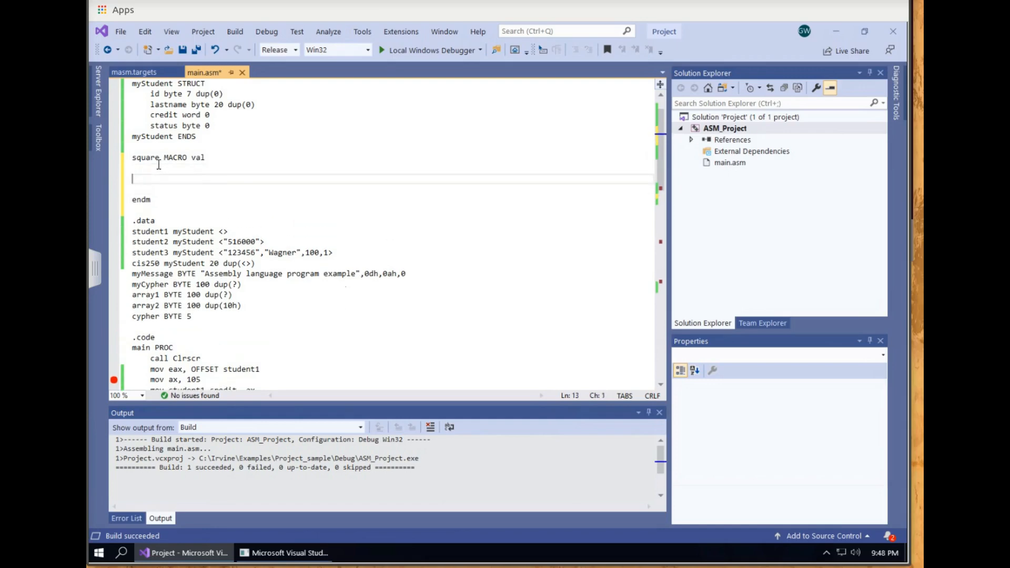
{"action": "type", "text": "m"}
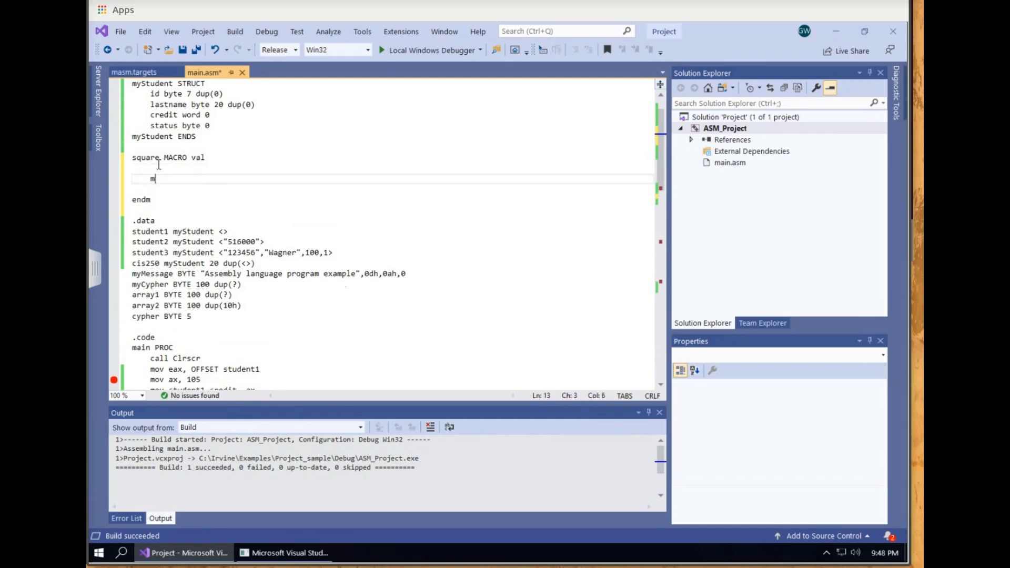
{"action": "type", "text": "ov"}
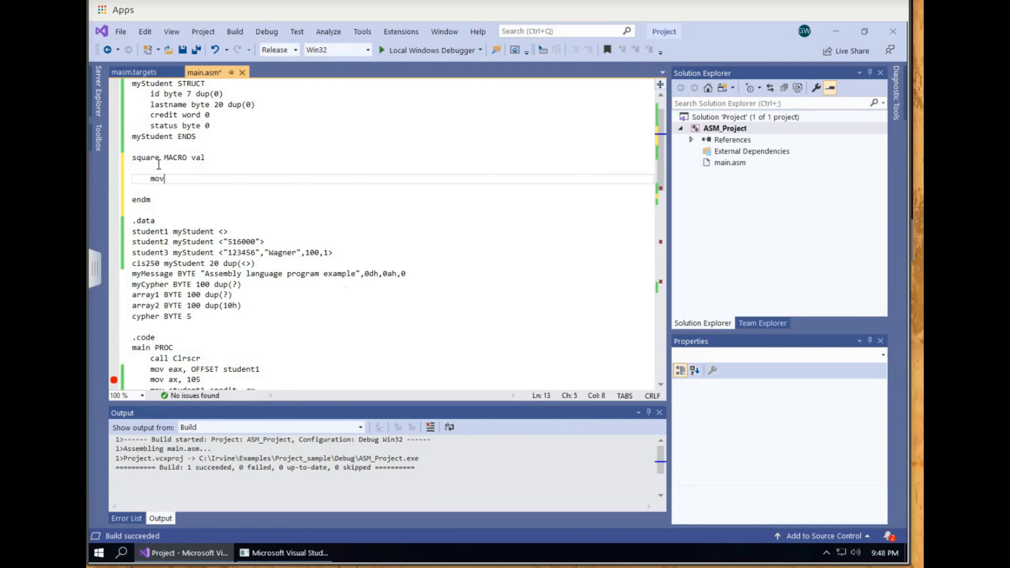
{"action": "type", "text": "eac"}
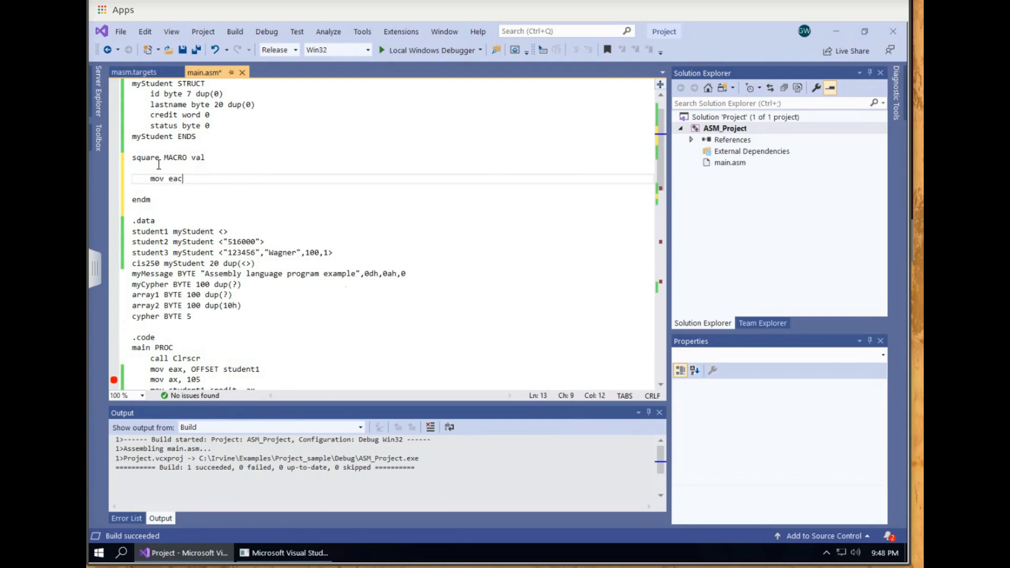
{"action": "type", "text": "x, val"}
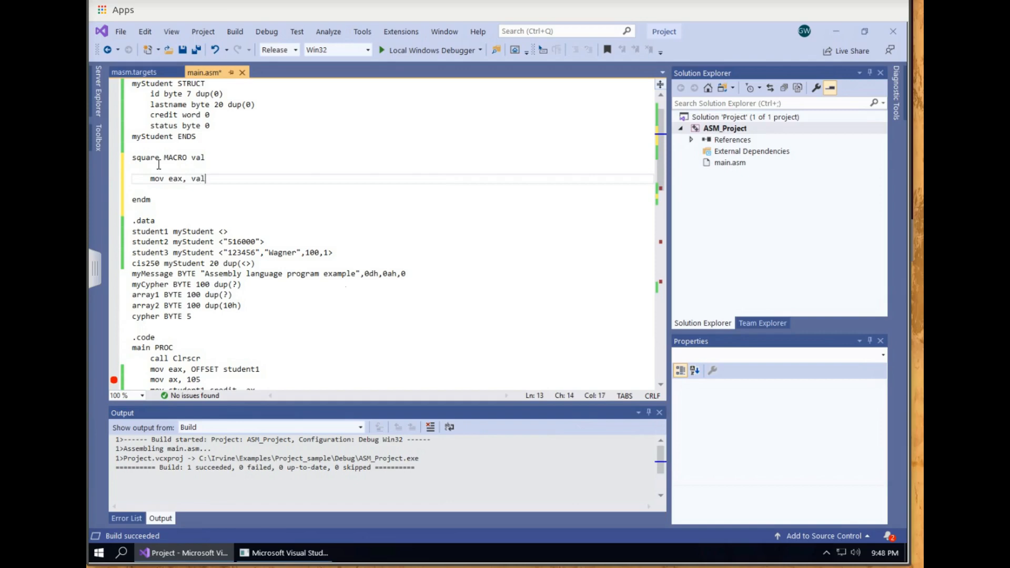
{"action": "type", "text": "mul"}
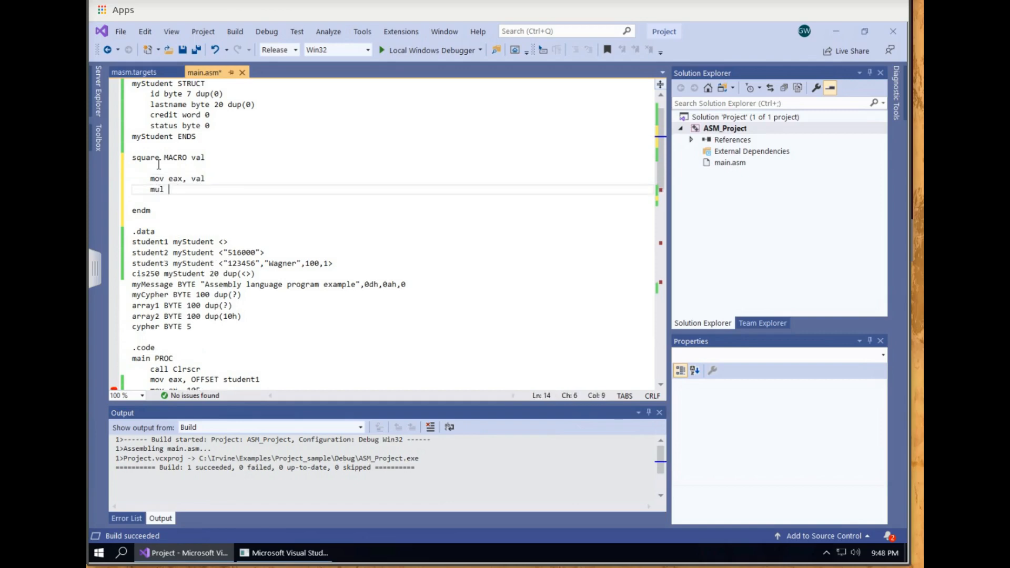
{"action": "type", "text": "val"}
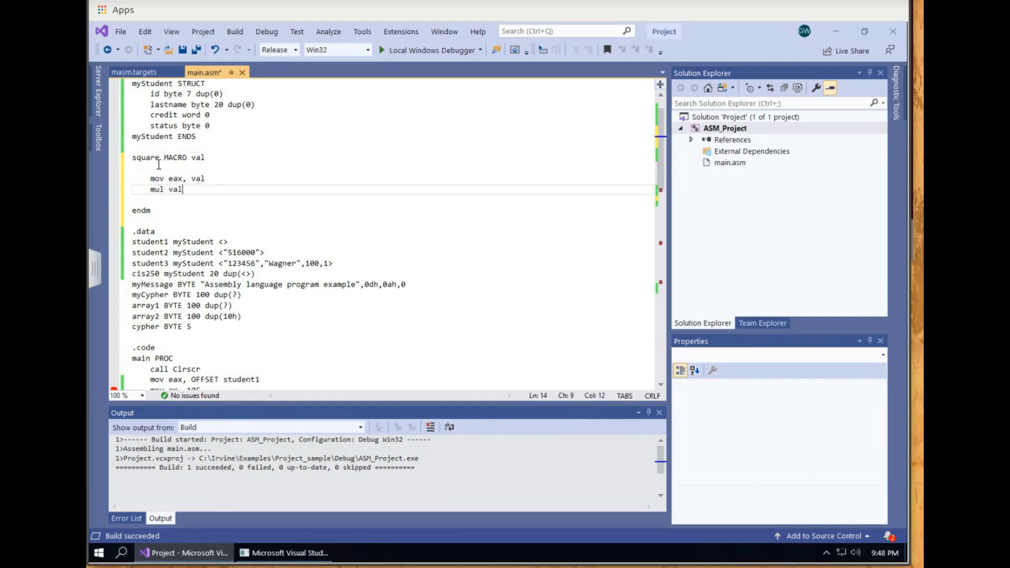
Declare value dword 10 in .data and call square value in main.
{"action": "scroll", "scroll_direction": "down", "scroll_amount": 3}
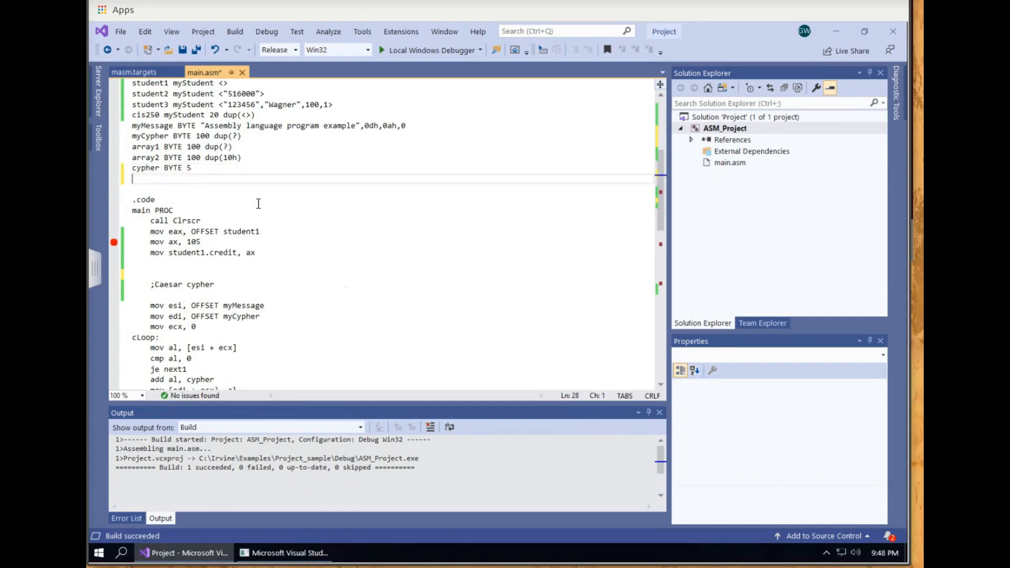
{"action": "type", "text": "value d"}
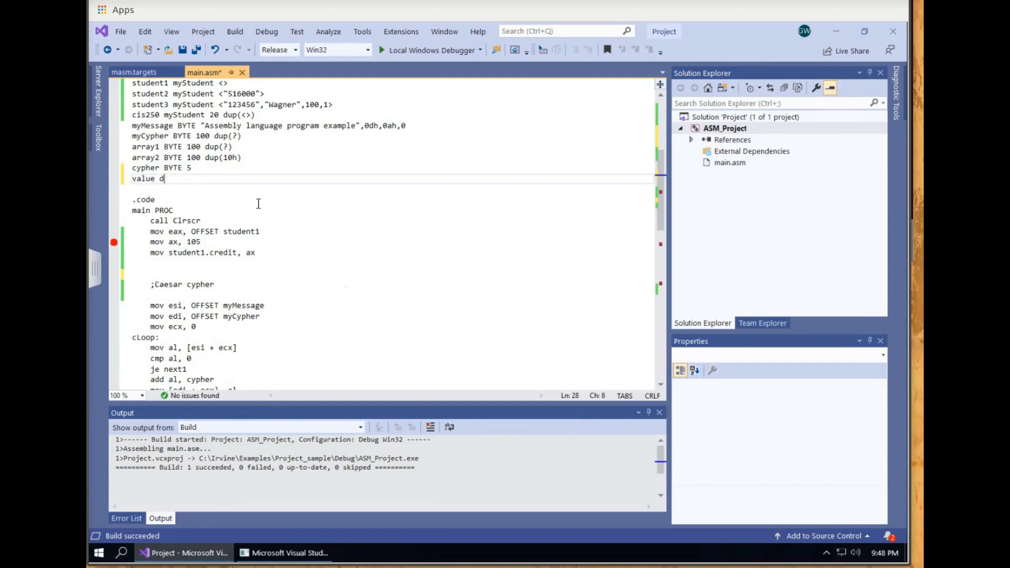
{"action": "type", "text": "word 10"}
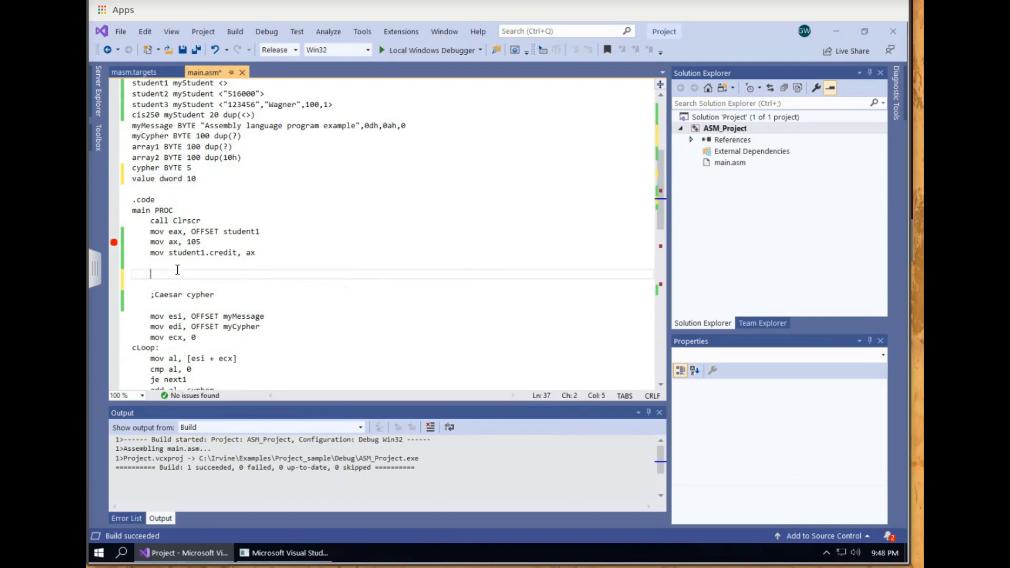
{"action": "type", "text": "square"}
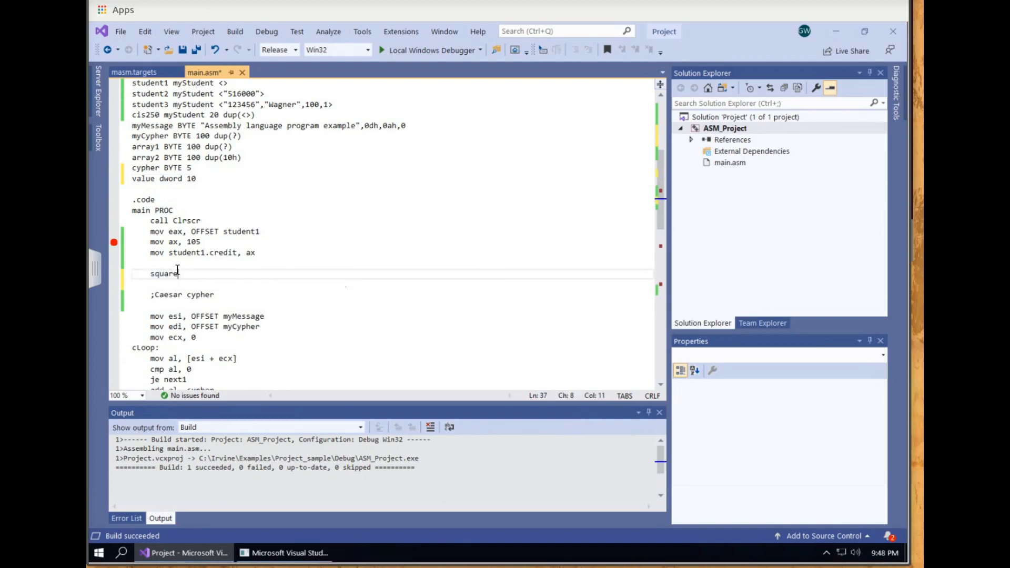
{"action": "type", "text": "value"}
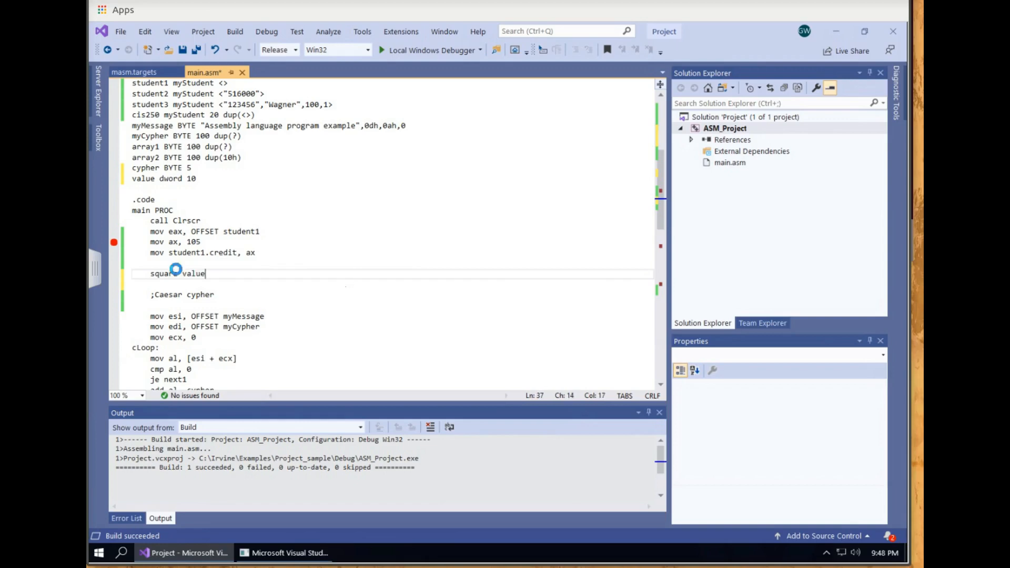
{"action": "left_click", "coordinate": [235, 30]}
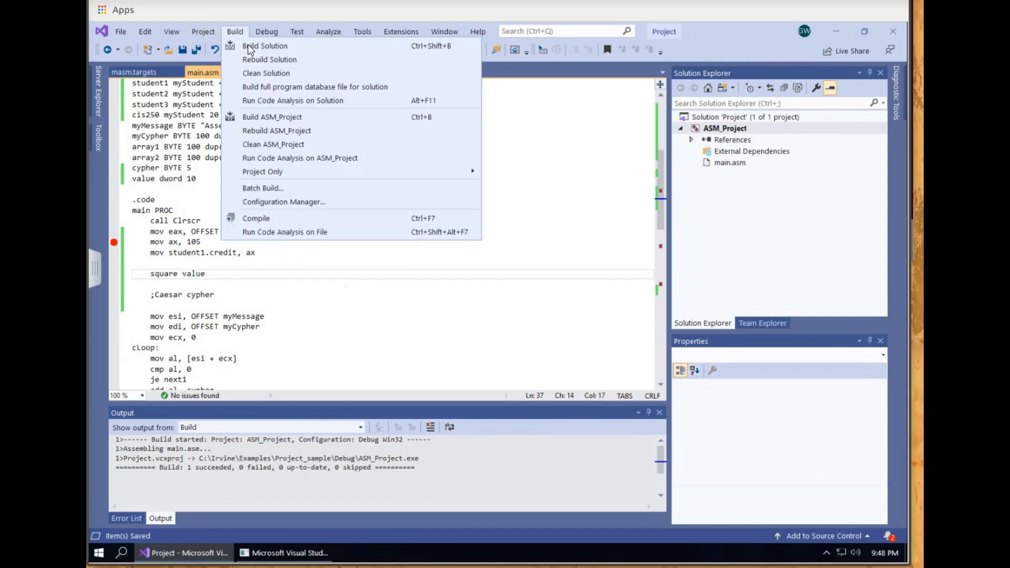
Build and debug the program, continuing past the breakpoint so EAX reads 00000064.
{"action": "left_click", "coordinate": [264, 46]}
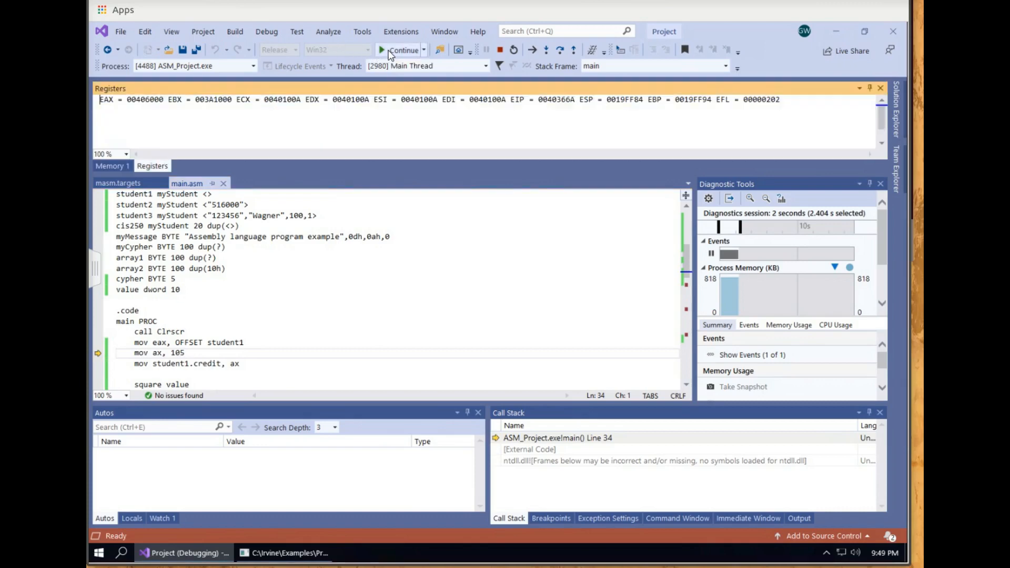
{"action": "left_click", "coordinate": [381, 50]}
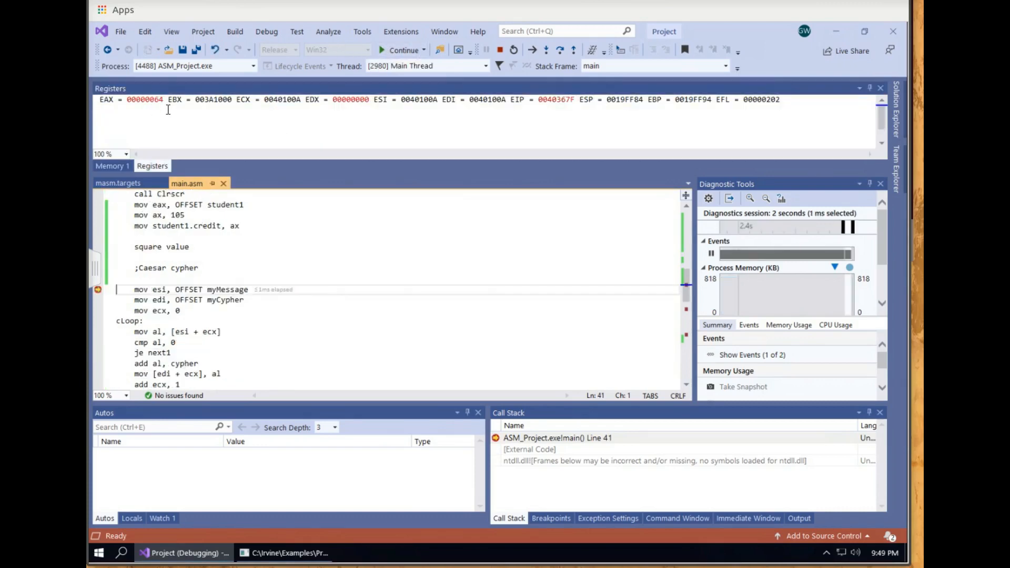
{"action": "mouse_move", "coordinate": [152, 243]}
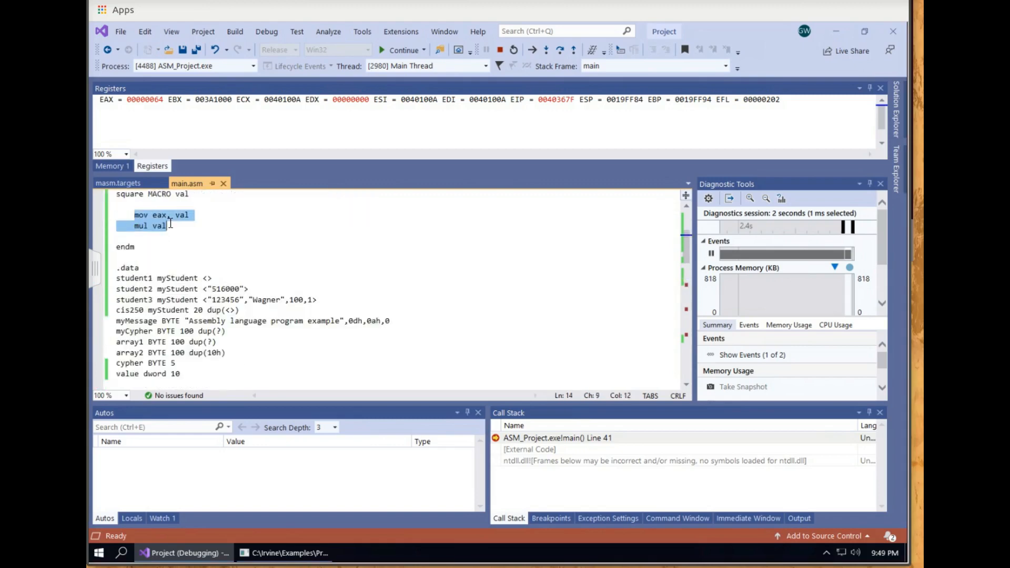
{"action": "scroll", "scroll_direction": "down", "scroll_amount": 3}
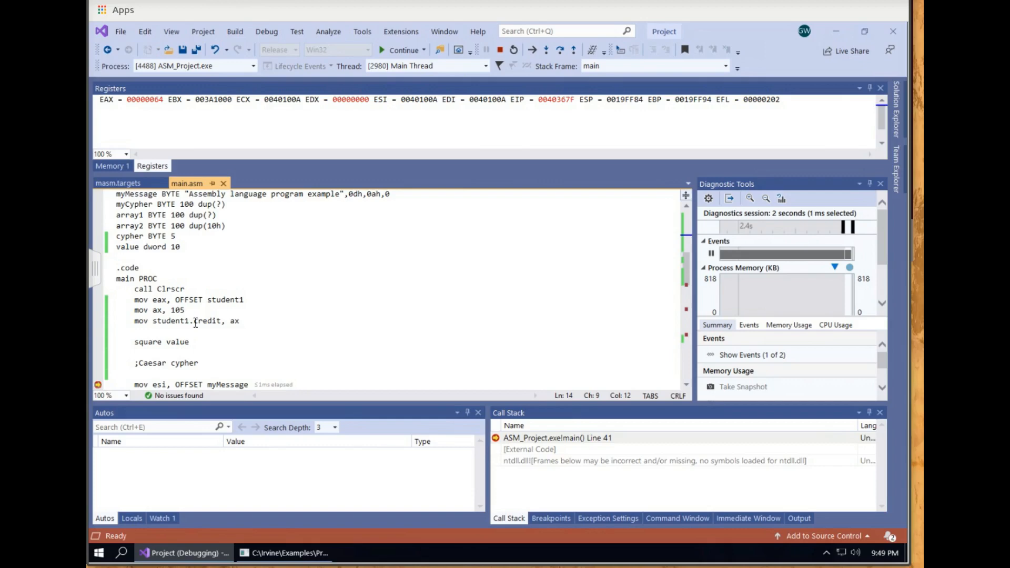
{"action": "mouse_move", "coordinate": [328, 233]}
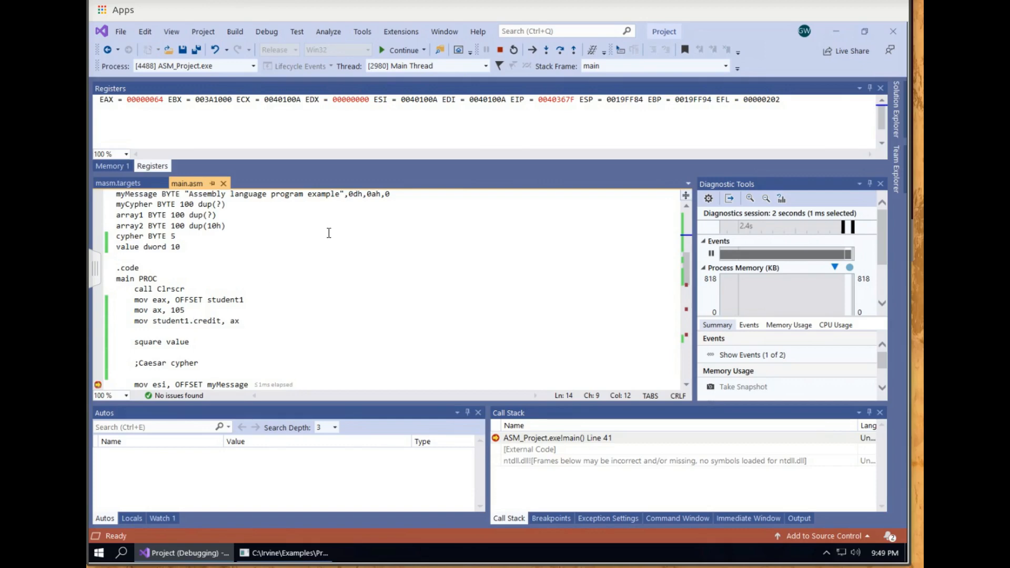